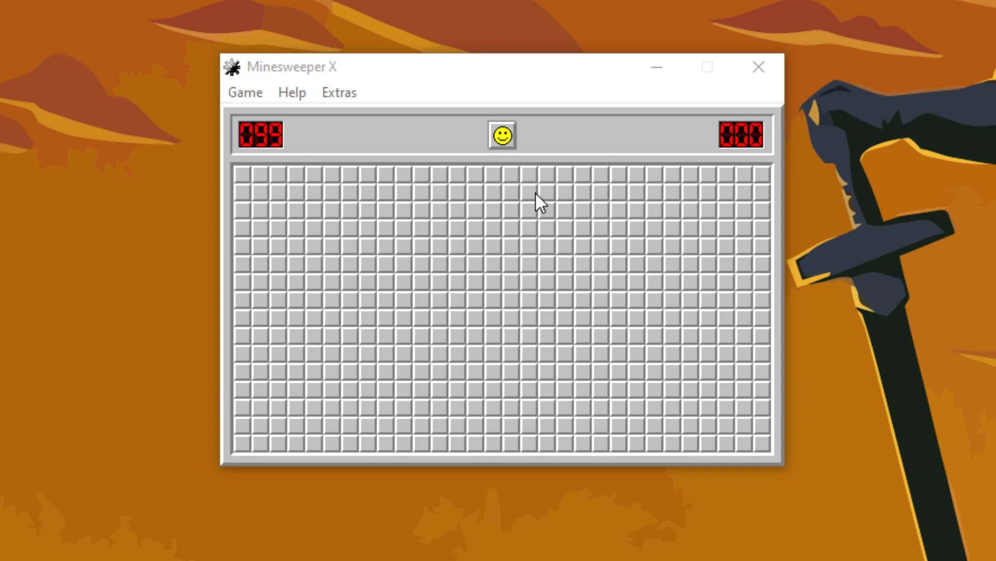
Uncover a top-centre cell on the expert board, hitting a mine and ending the game
{"action": "left_click", "coordinate": [511, 176]}
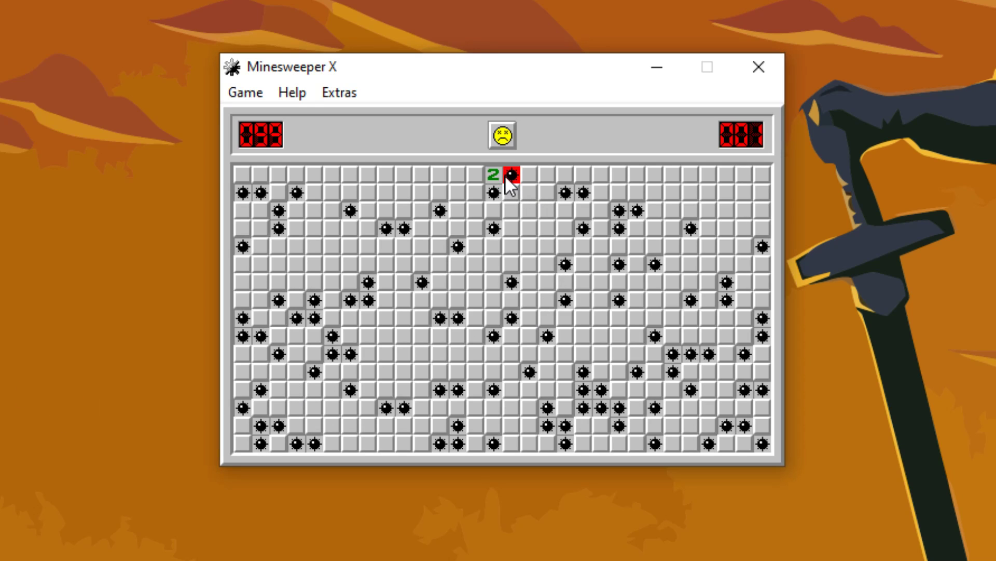
Restart the game and open cells left, below and right of the first opening
{"action": "left_click", "coordinate": [501, 135]}
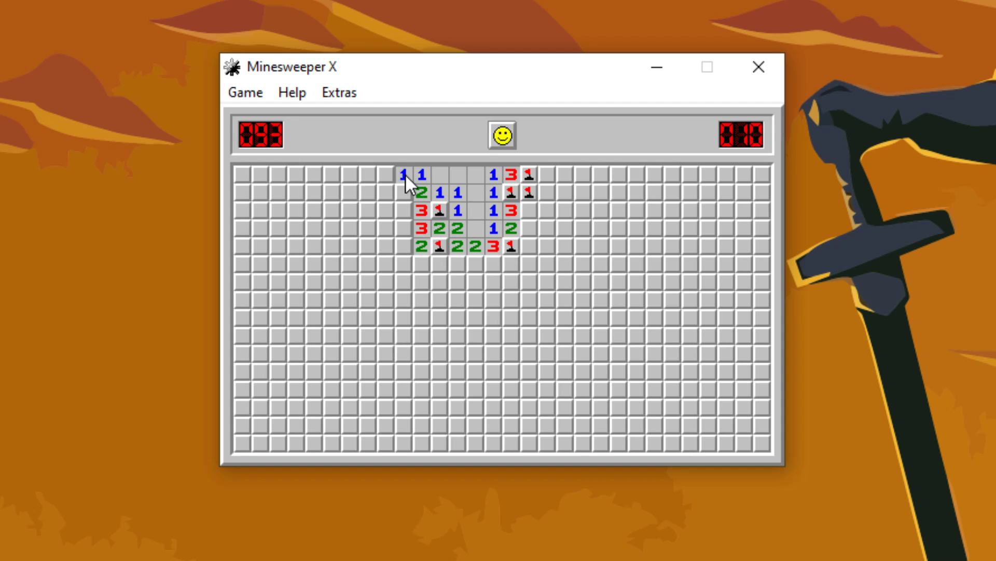
{"action": "left_click", "coordinate": [412, 210]}
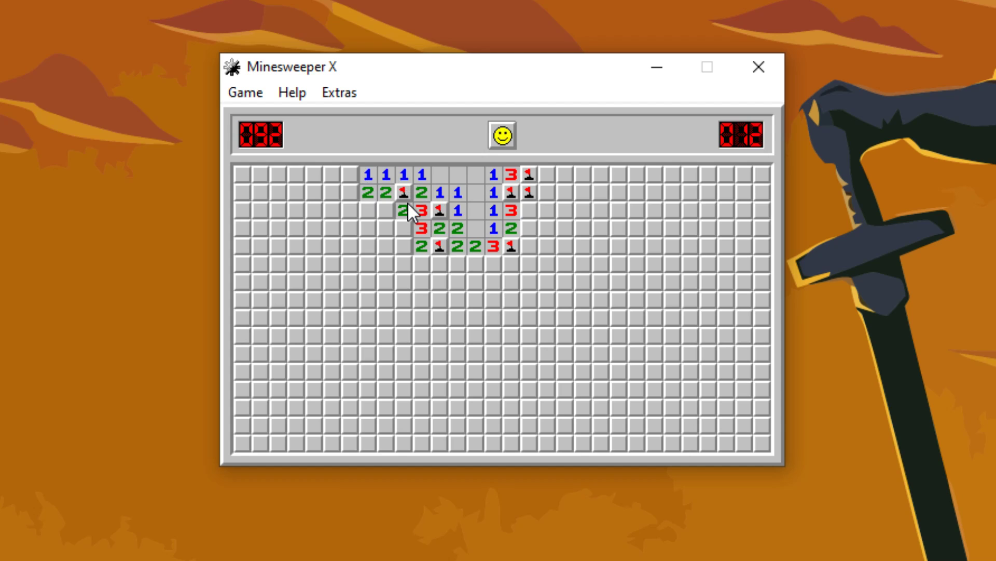
{"action": "left_click", "coordinate": [400, 227]}
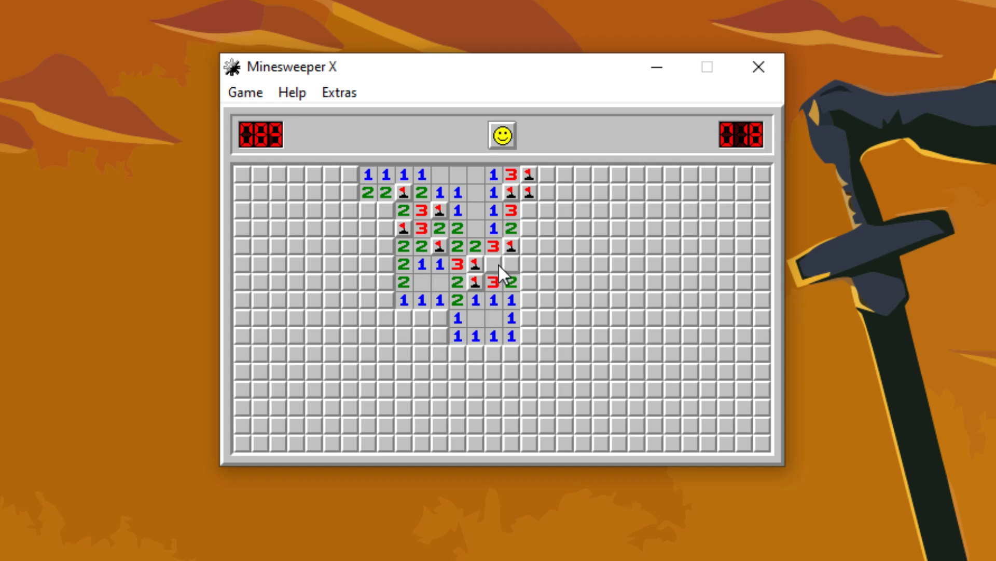
{"action": "left_click", "coordinate": [515, 263]}
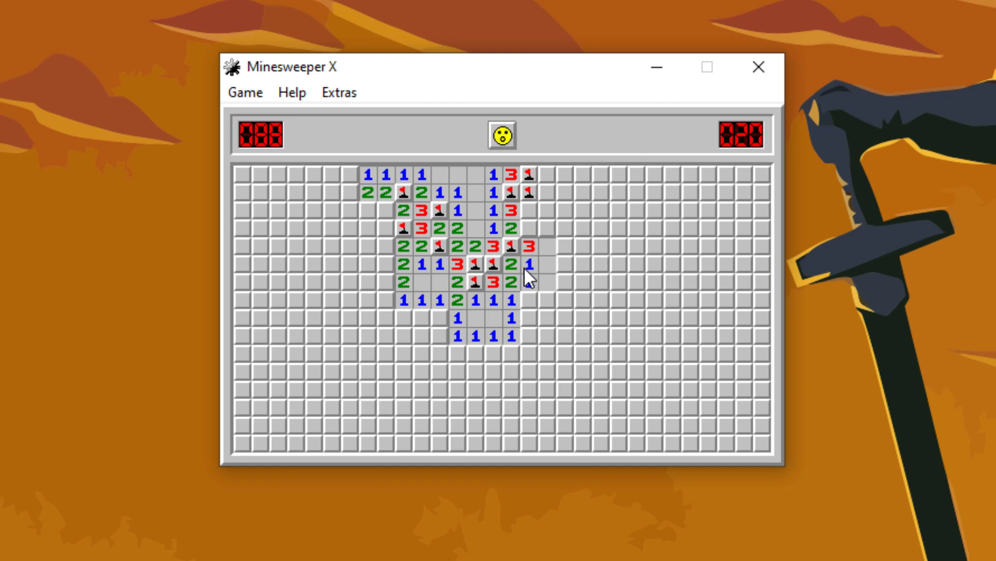
{"action": "left_click", "coordinate": [529, 277]}
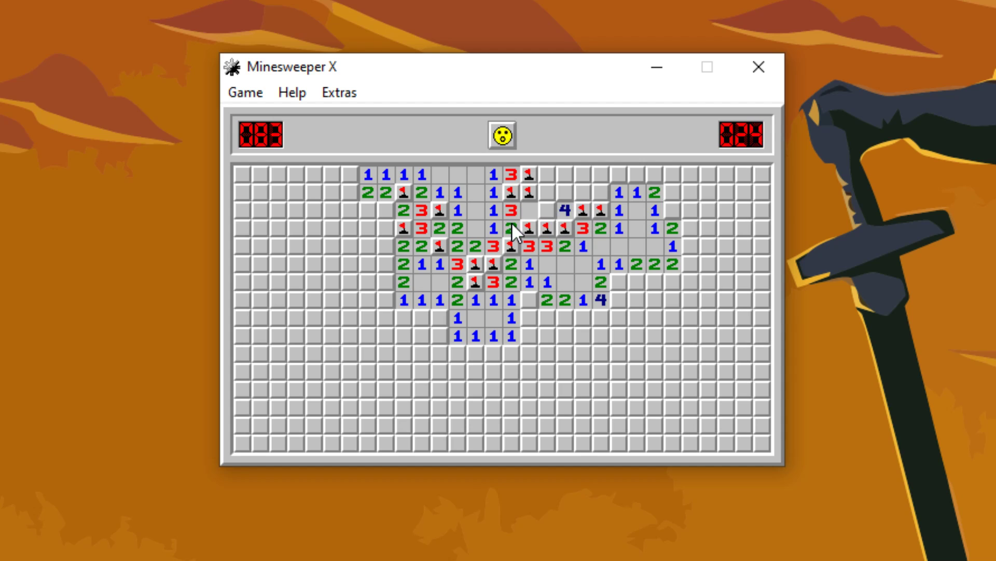
Clear cells along the top row and down the right side near the 5
{"action": "left_click", "coordinate": [545, 208]}
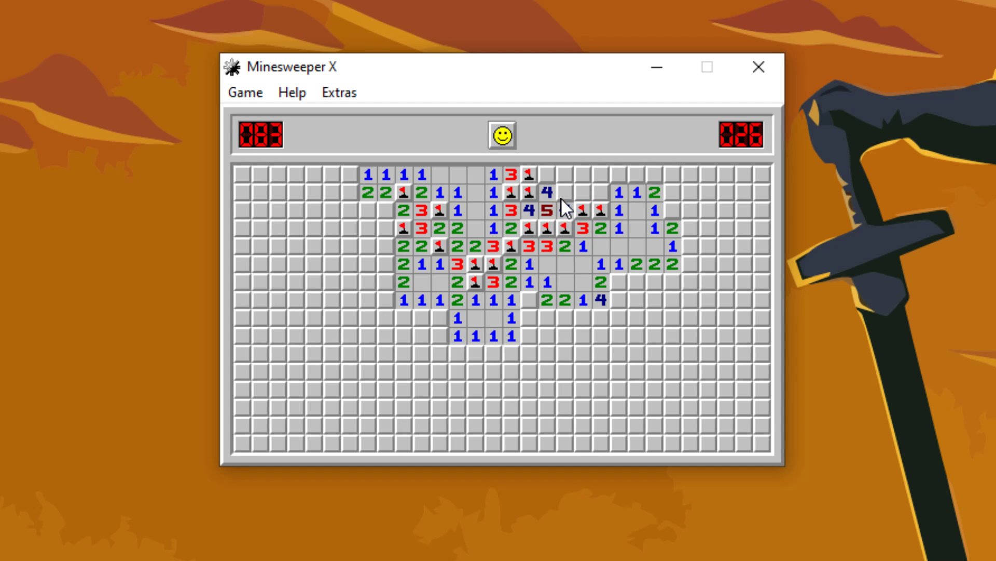
{"action": "left_click", "coordinate": [572, 190]}
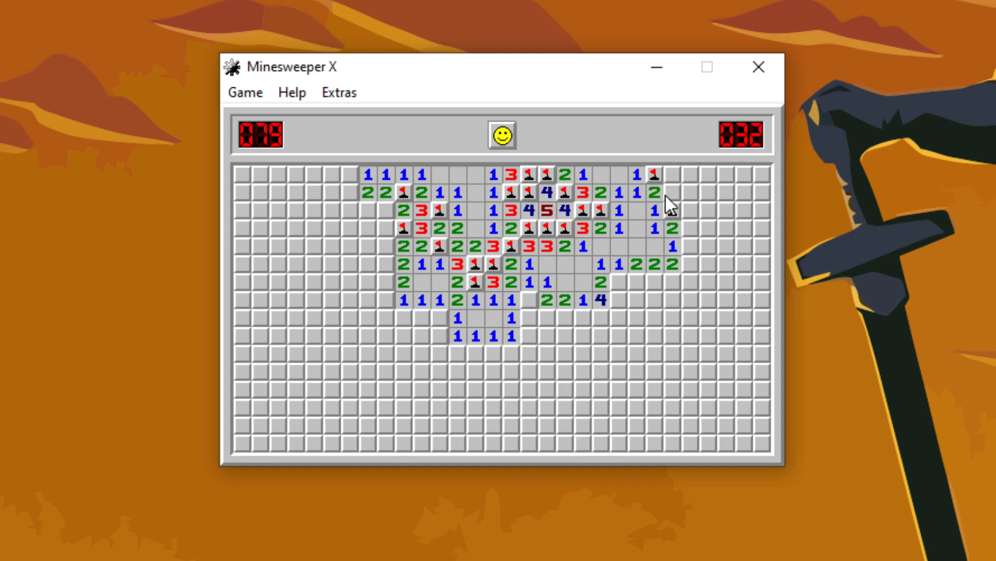
{"action": "left_click", "coordinate": [688, 209]}
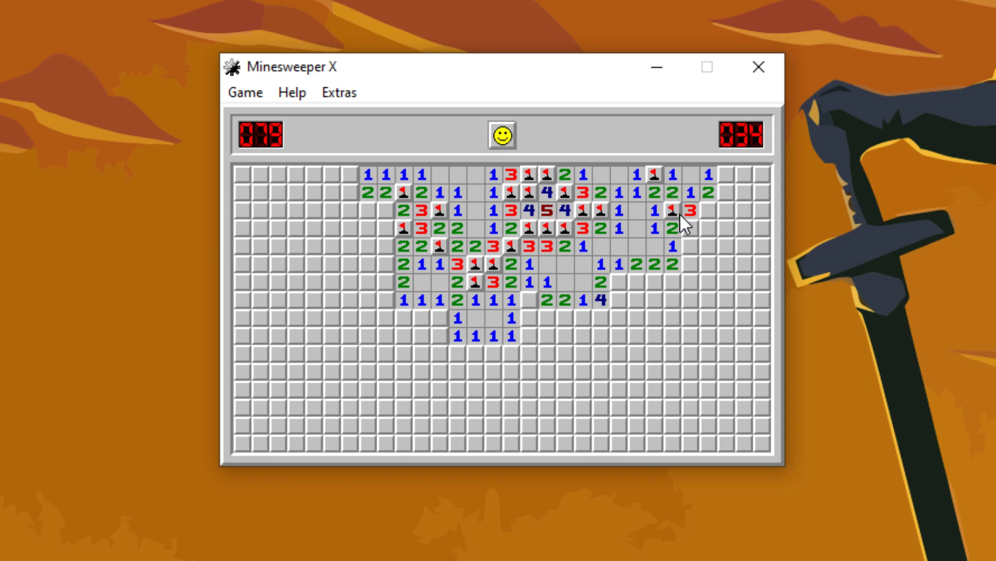
{"action": "left_click", "coordinate": [685, 229]}
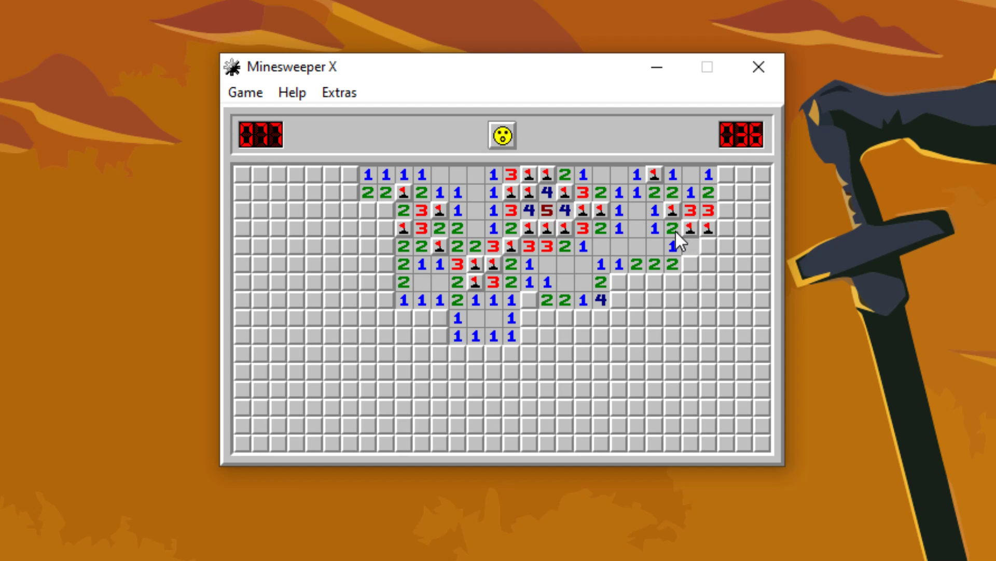
{"action": "left_click", "coordinate": [686, 245]}
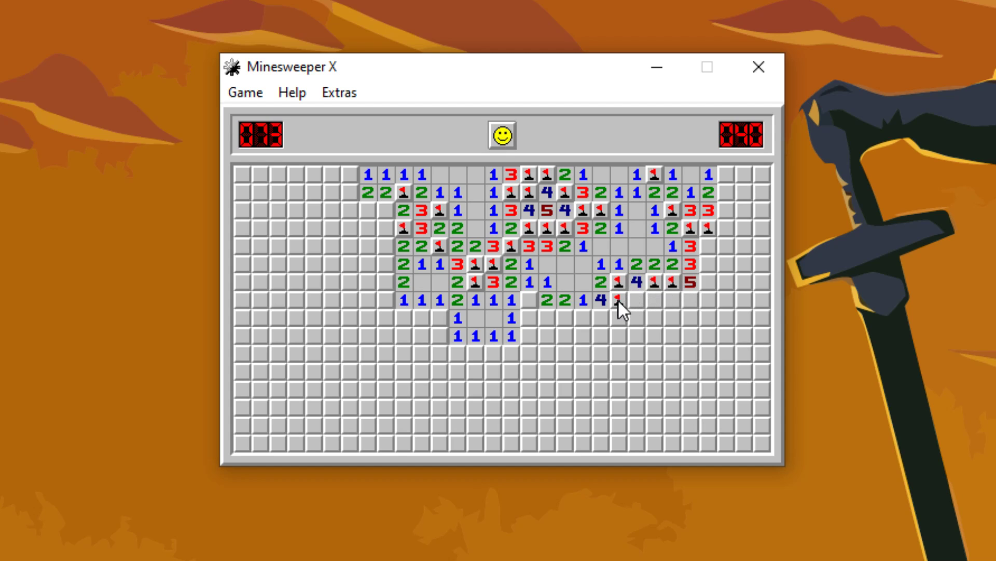
Open the upper-left cells out to the left edge and into the lower-left region
{"action": "left_click", "coordinate": [531, 316]}
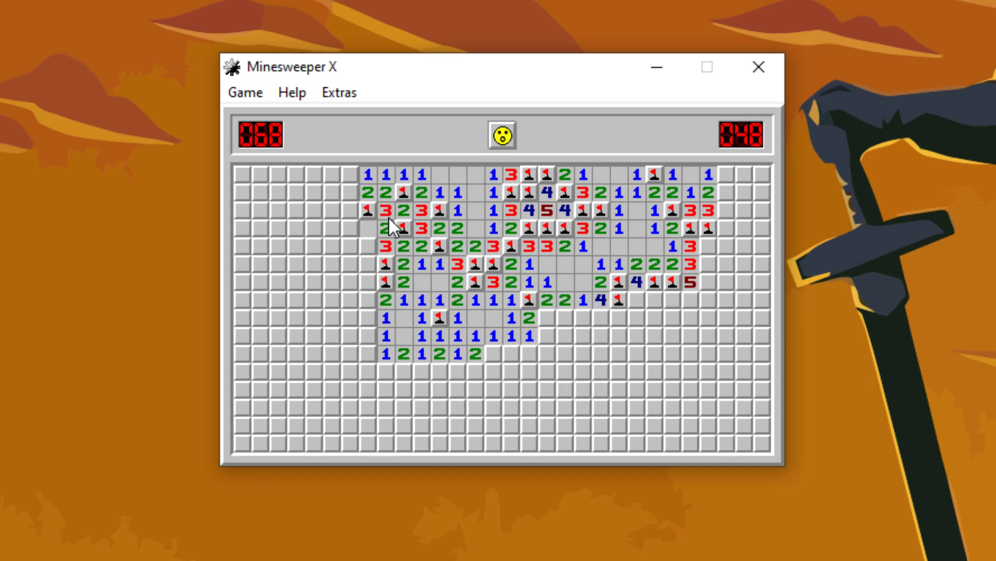
{"action": "left_click", "coordinate": [344, 193]}
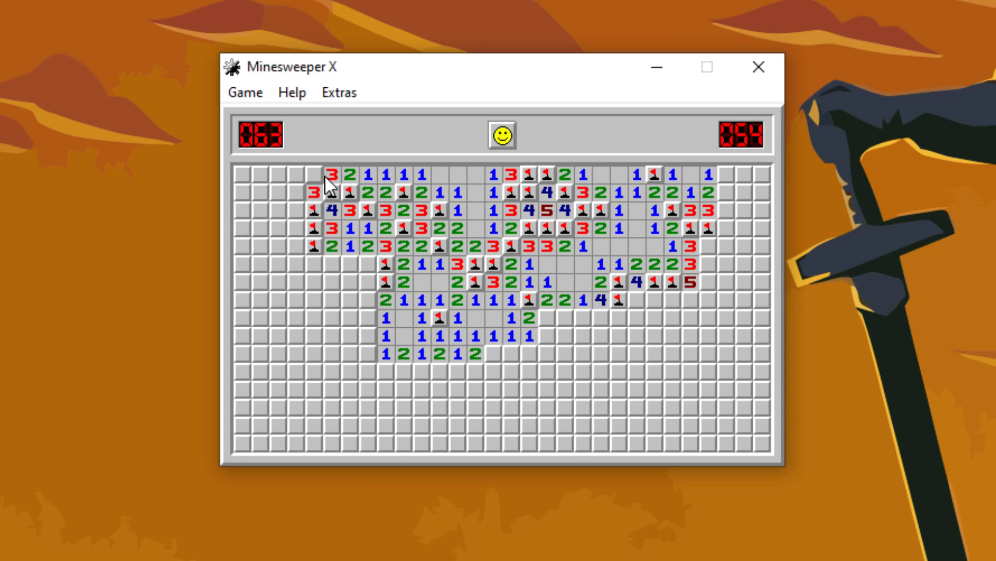
{"action": "left_click", "coordinate": [296, 190]}
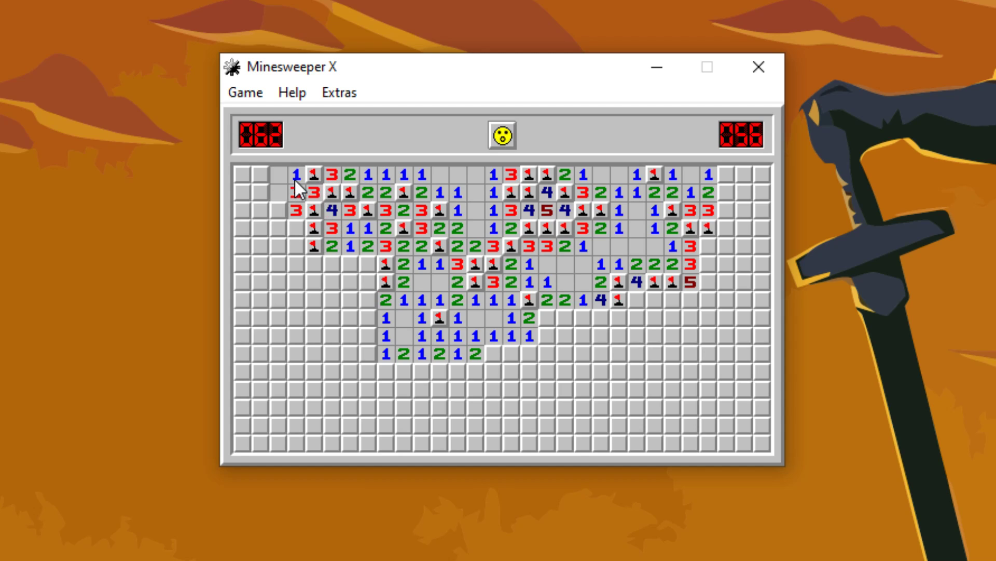
{"action": "left_click", "coordinate": [281, 210]}
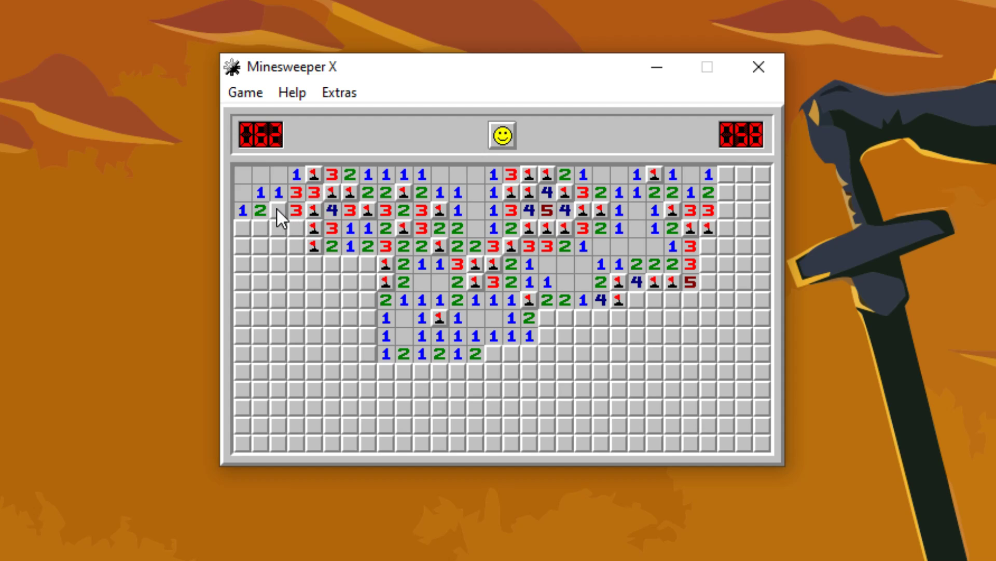
{"action": "left_click", "coordinate": [261, 248]}
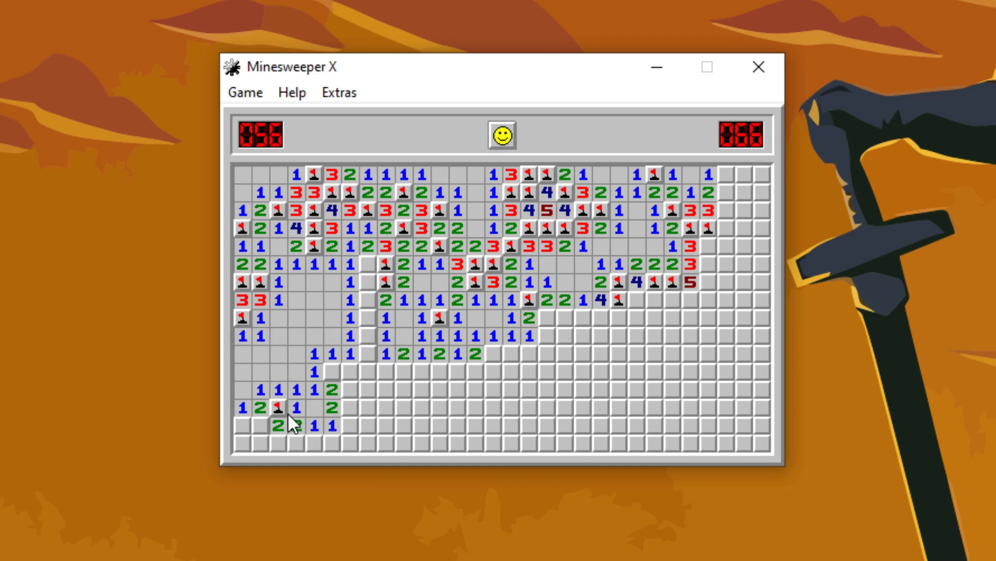
Uncover cells across the lower middle and around the 4s on the right
{"action": "left_click", "coordinate": [365, 311]}
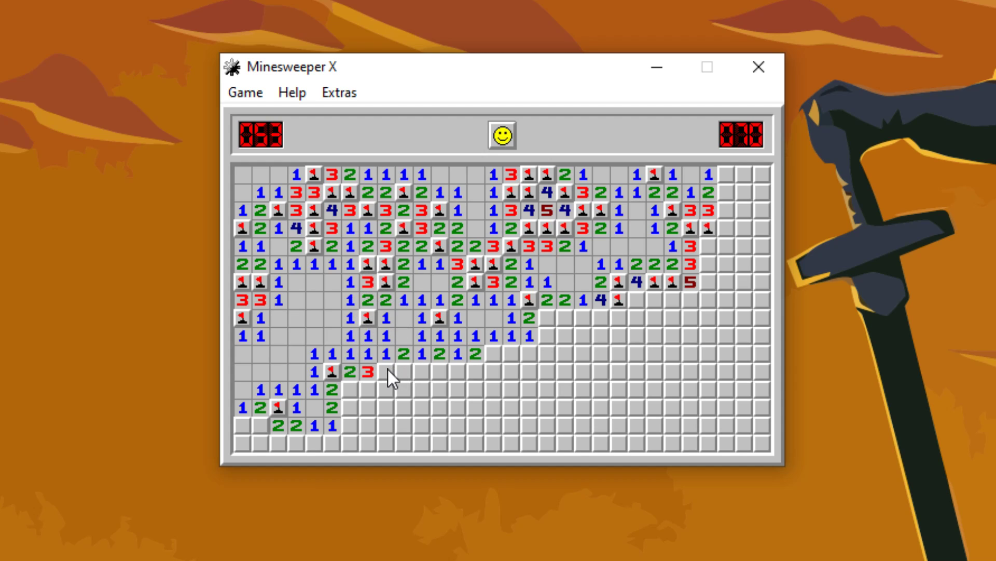
{"action": "left_click", "coordinate": [394, 371]}
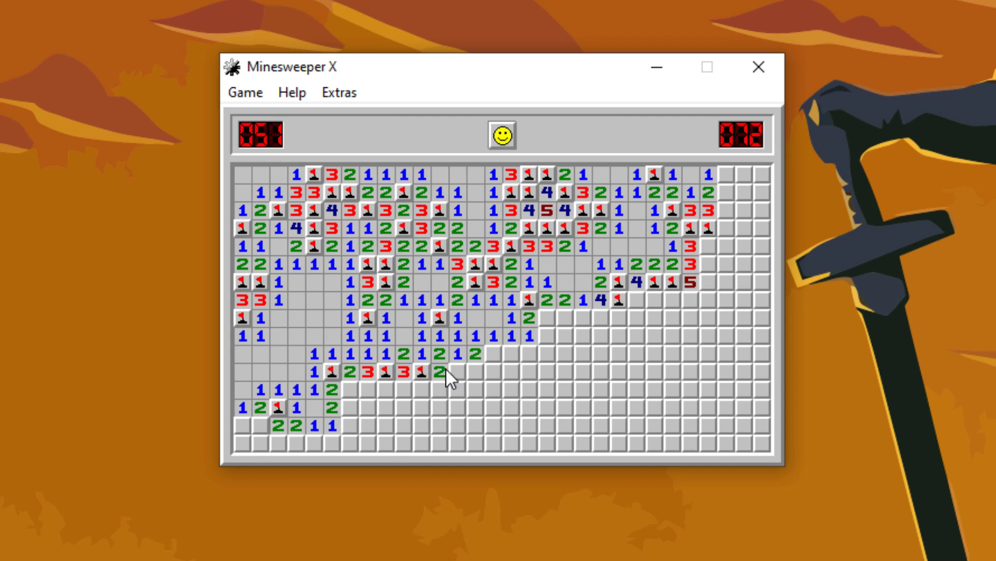
{"action": "left_click", "coordinate": [439, 378]}
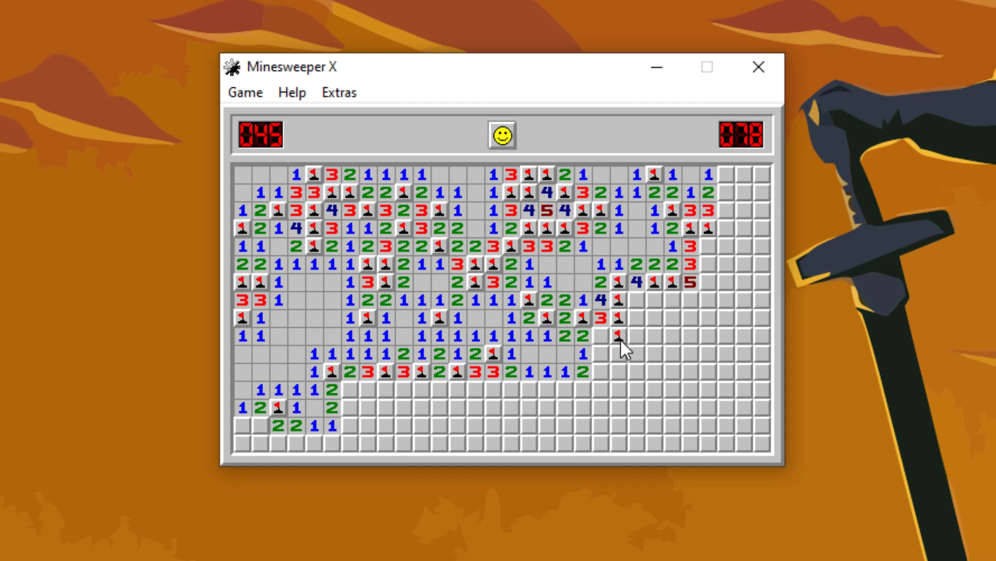
{"action": "left_click", "coordinate": [617, 335]}
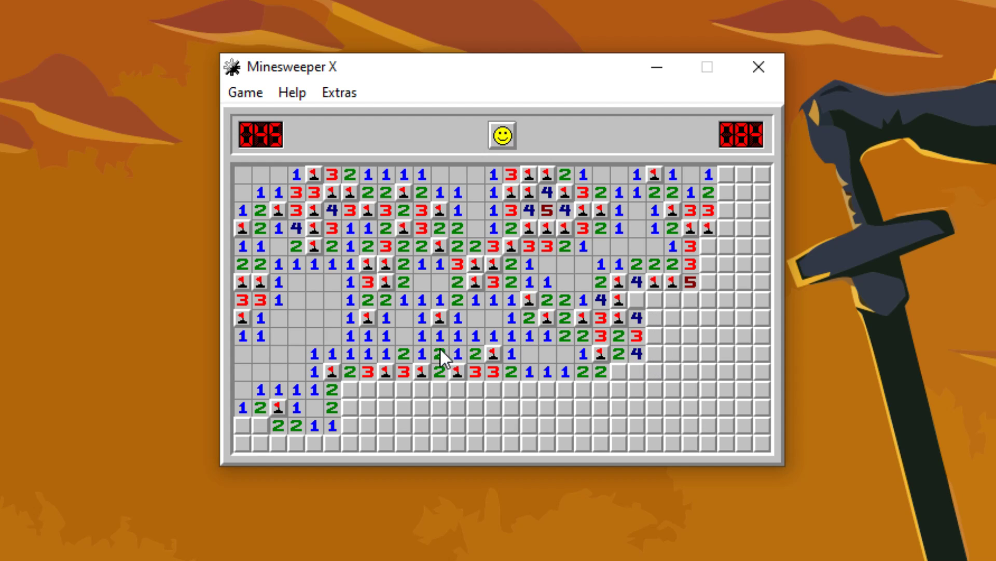
Open the bottom-left corner cell, a mine, losing the second game at 85 seconds
{"action": "left_click", "coordinate": [240, 424]}
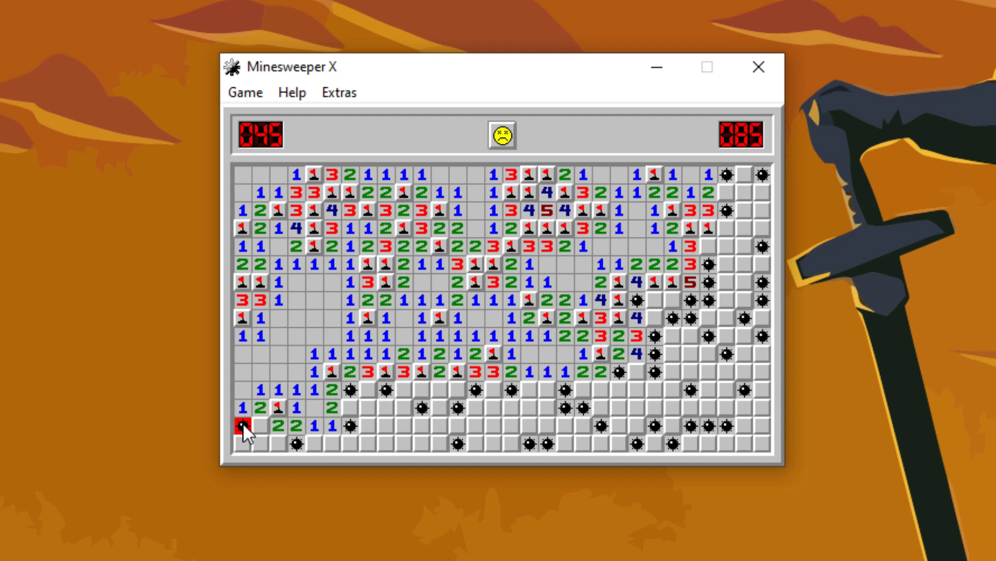
{"action": "mouse_move", "coordinate": [359, 308]}
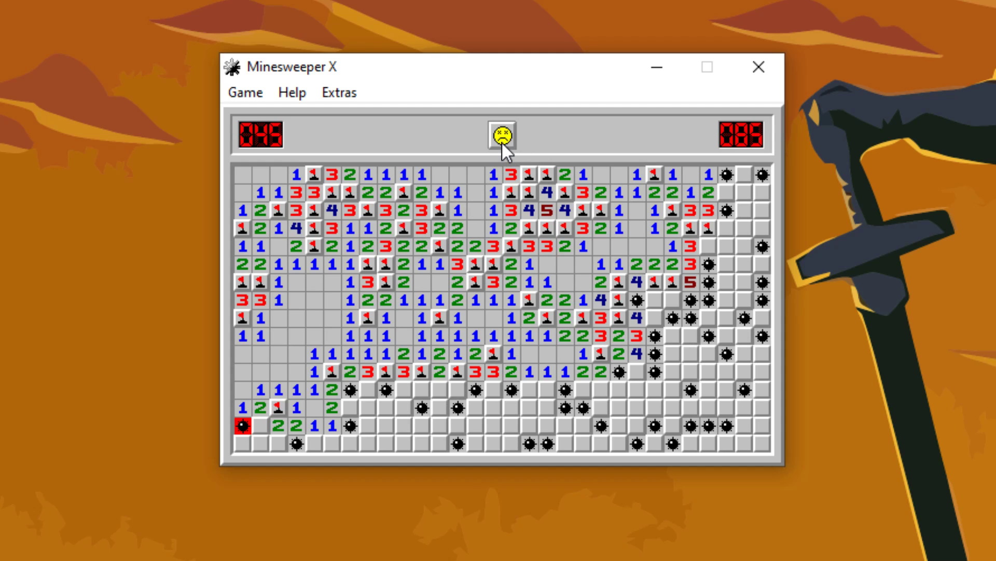
Start a new expert game and open the top centre, expanding toward the left edge
{"action": "left_click", "coordinate": [501, 135]}
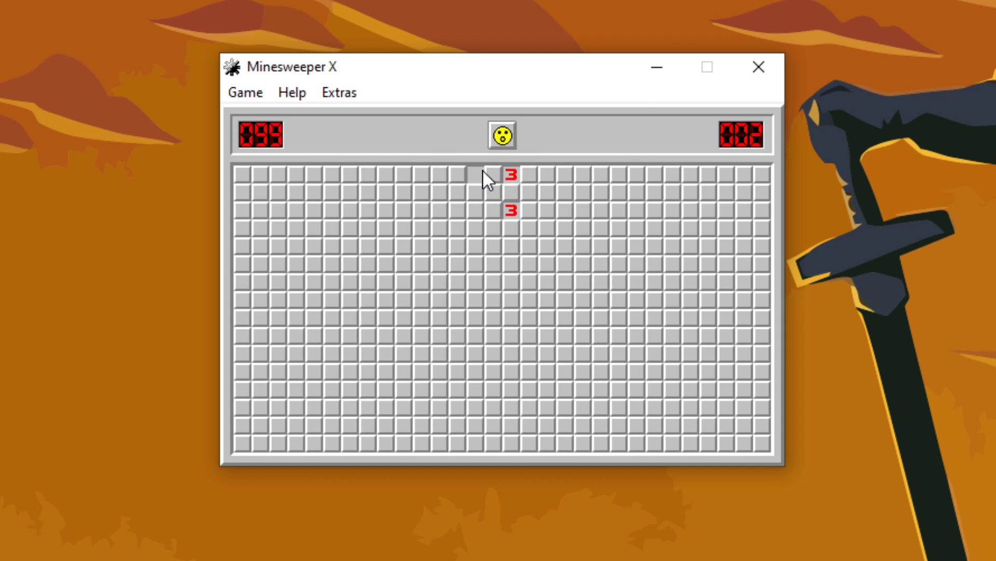
{"action": "left_click", "coordinate": [493, 175]}
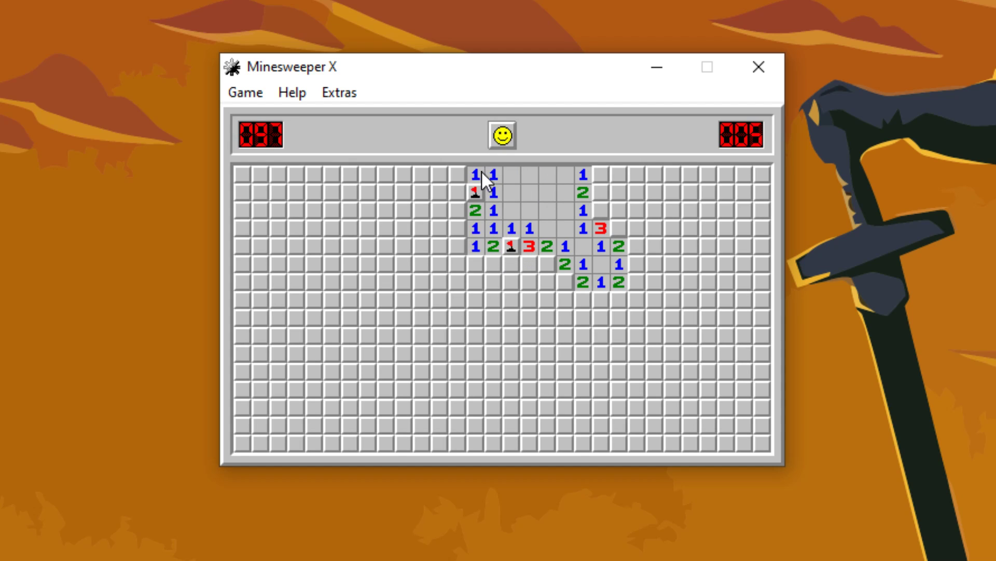
{"action": "left_click", "coordinate": [455, 226]}
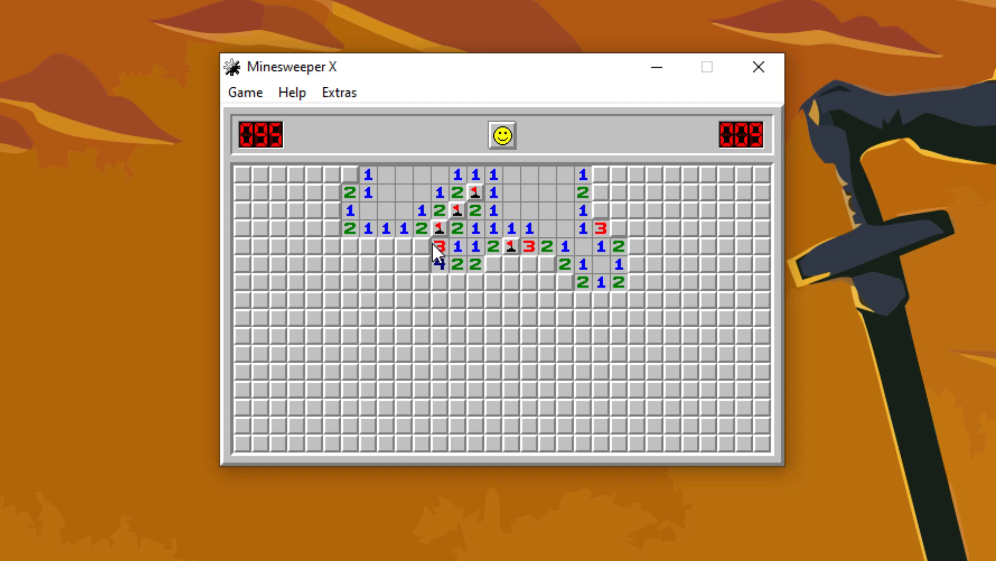
{"action": "left_click", "coordinate": [362, 246]}
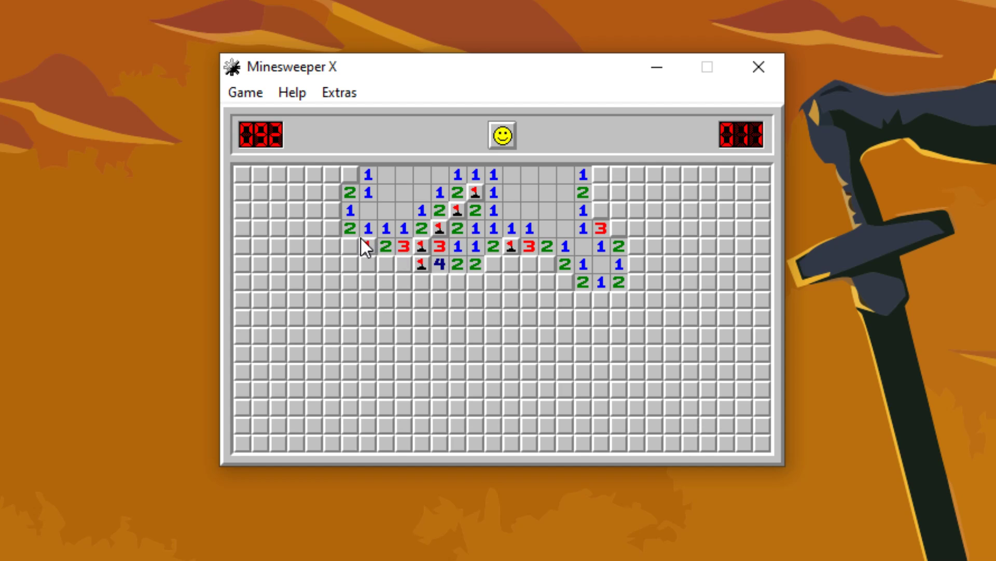
{"action": "left_click", "coordinate": [339, 229]}
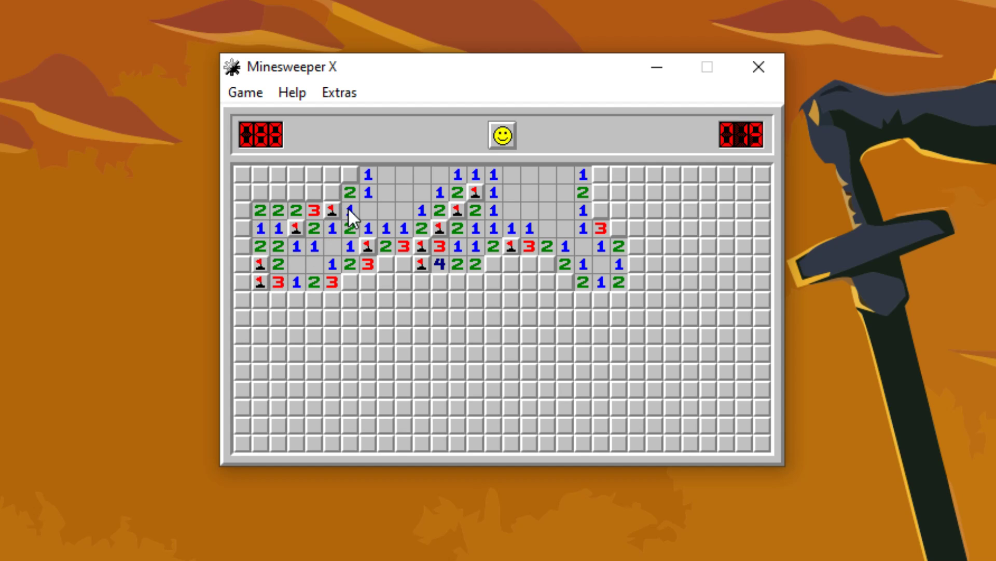
{"action": "left_click", "coordinate": [331, 173]}
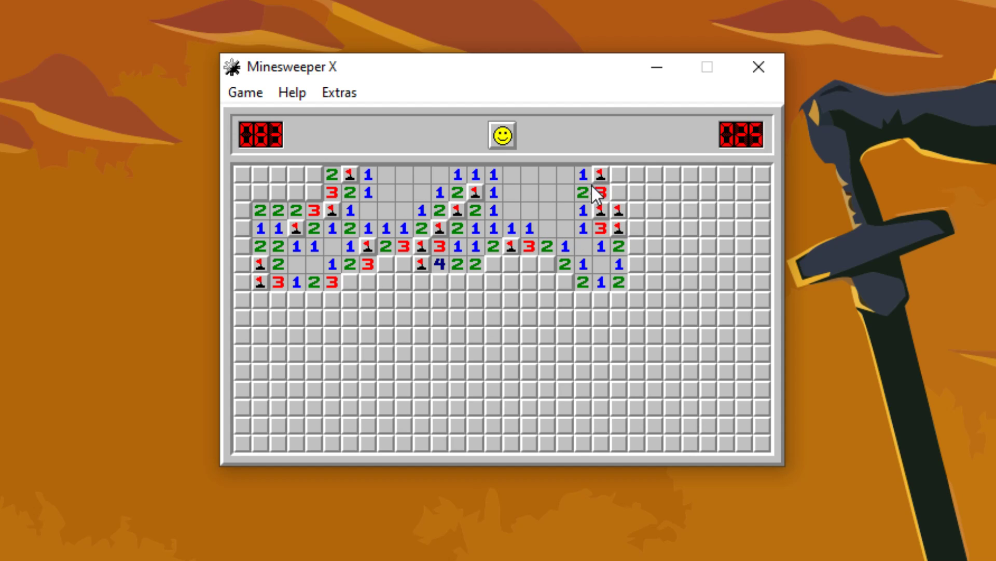
Reveal squares beside the upper-right flag, below the centre numbers, and the lower-right area
{"action": "left_click", "coordinate": [594, 192]}
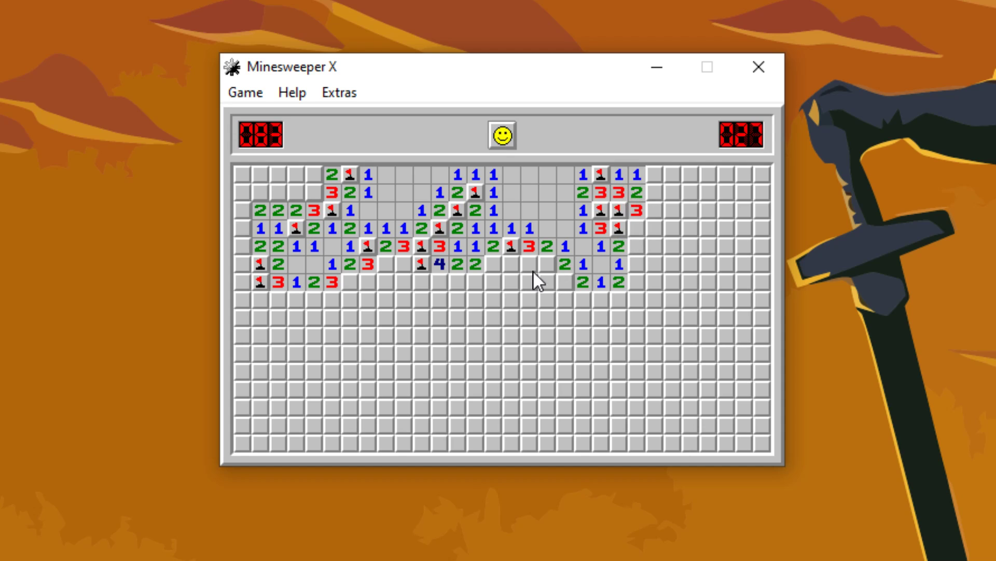
{"action": "left_click", "coordinate": [519, 265]}
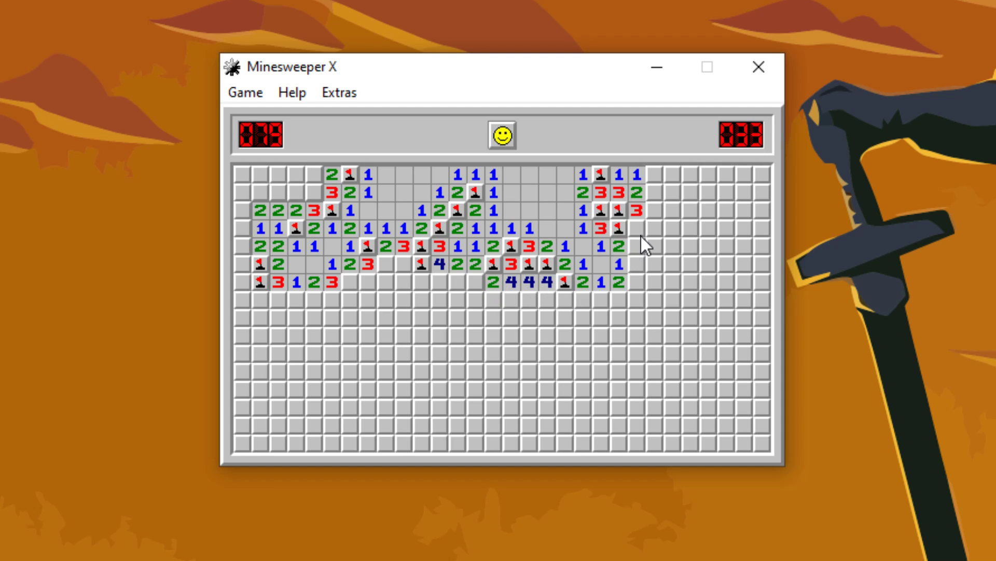
{"action": "left_click", "coordinate": [640, 281]}
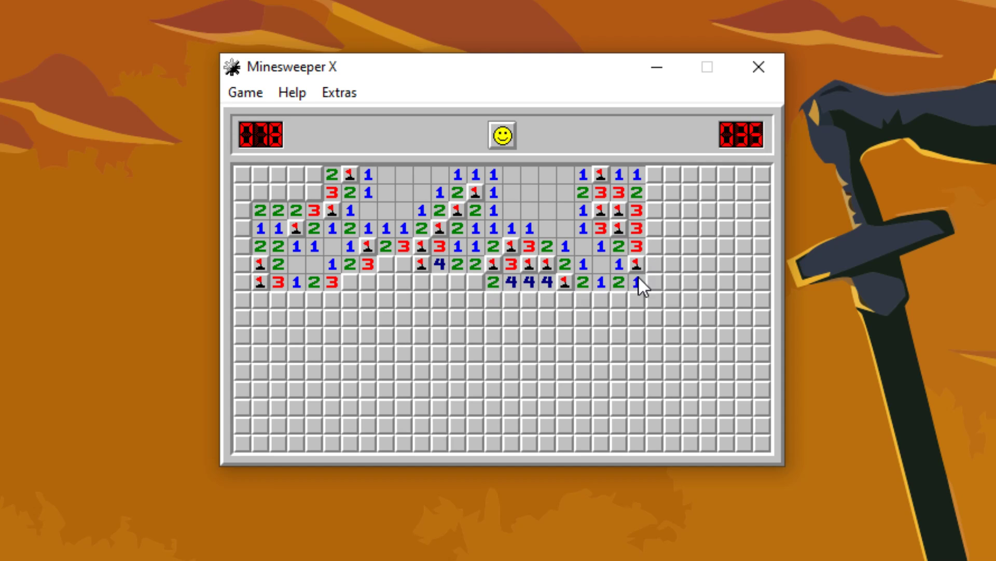
{"action": "left_click", "coordinate": [640, 283]}
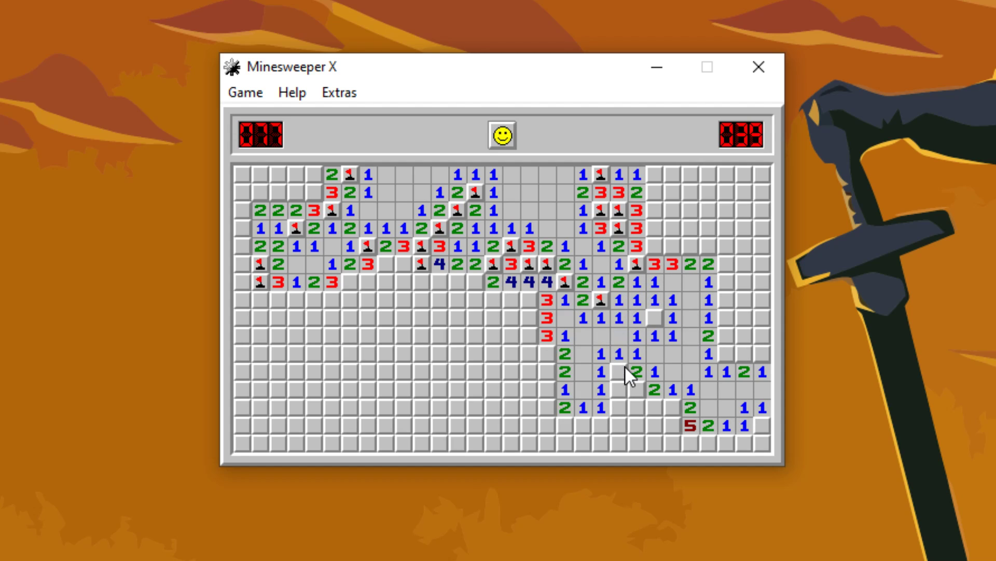
Clear squares in the lower-right opening, along the bottom and the right edge
{"action": "left_click", "coordinate": [616, 388]}
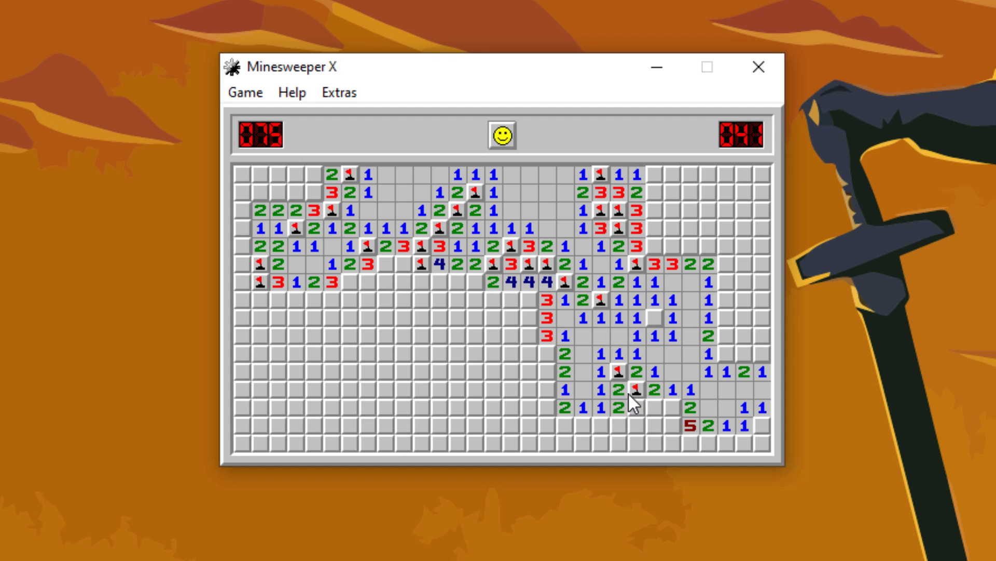
{"action": "left_click", "coordinate": [642, 407]}
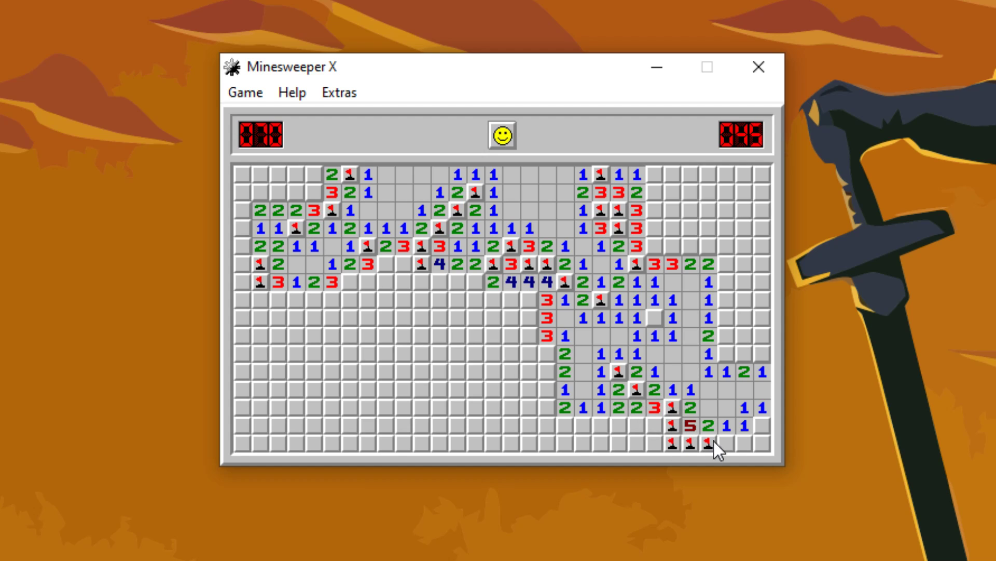
{"action": "left_click", "coordinate": [748, 448]}
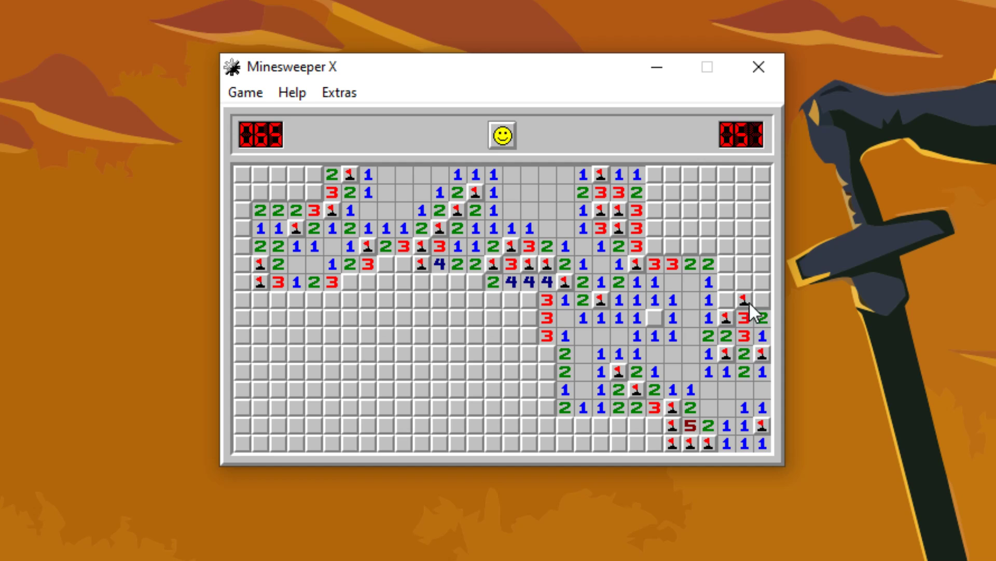
Clear the upper-right area, the top rows and the top-right corner
{"action": "left_click", "coordinate": [744, 311]}
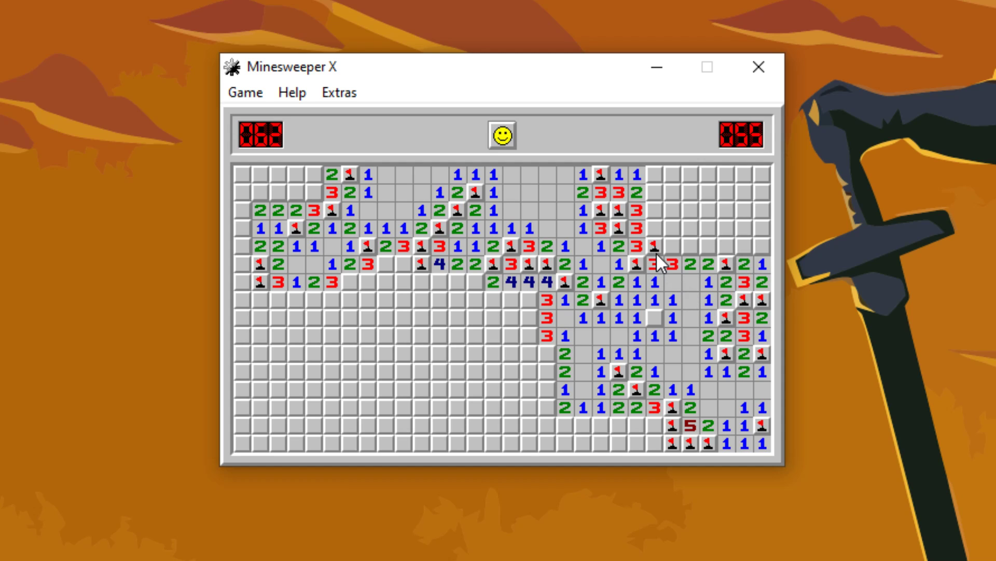
{"action": "left_click", "coordinate": [731, 244]}
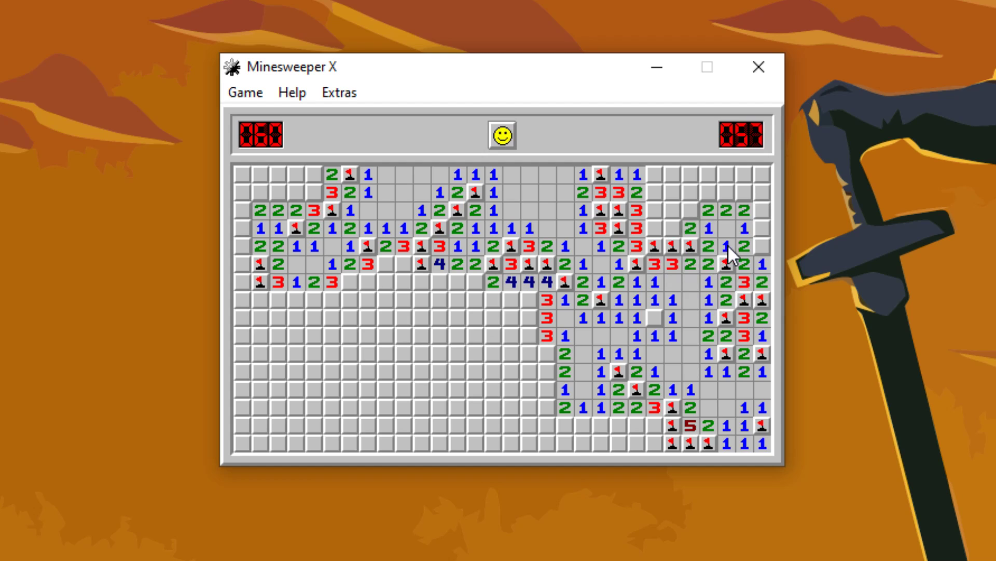
{"action": "left_click", "coordinate": [756, 244]}
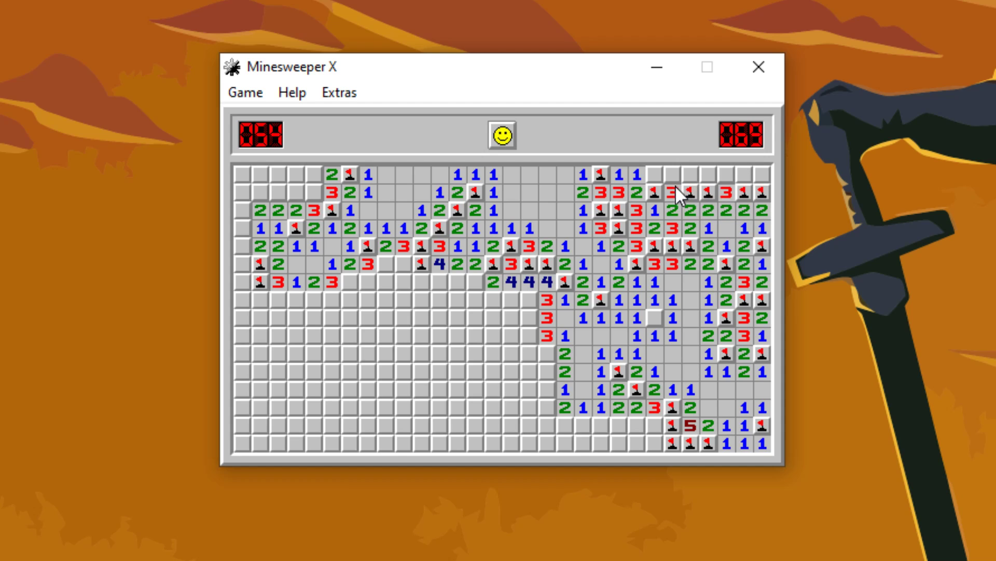
{"action": "left_click", "coordinate": [671, 176]}
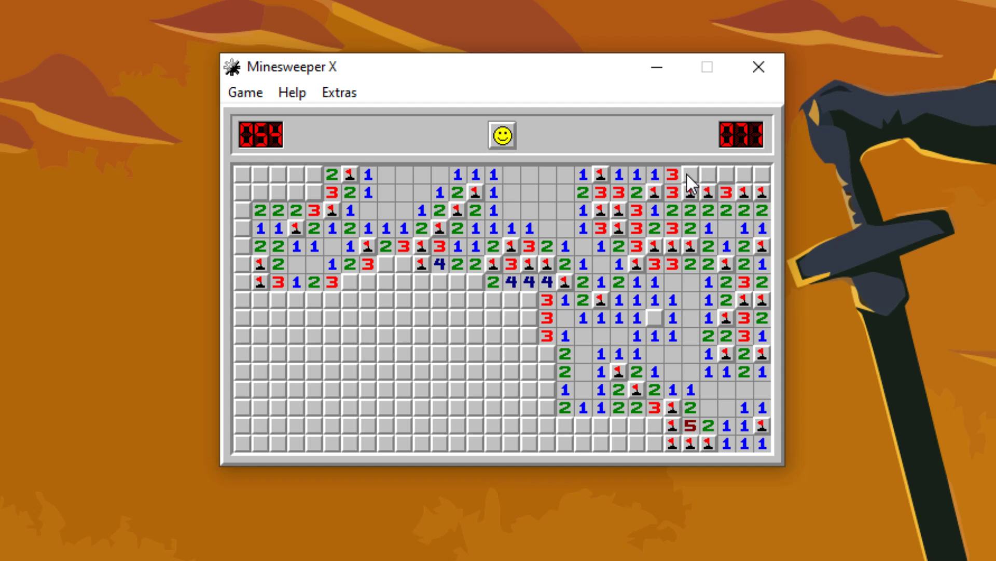
{"action": "left_click", "coordinate": [725, 173]}
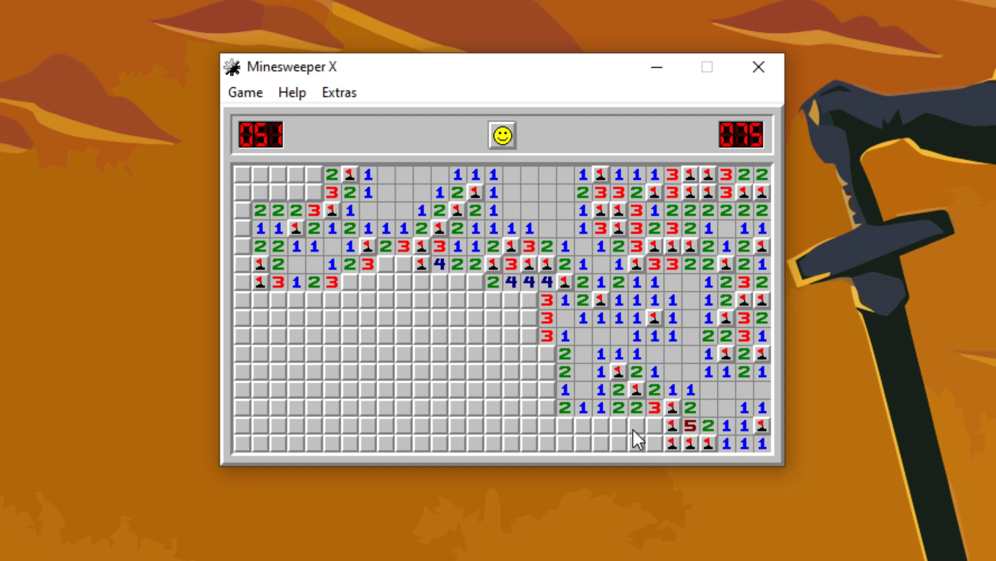
Flag two mines and open squares around the board centre toward the left middle
{"action": "right_click", "coordinate": [544, 354]}
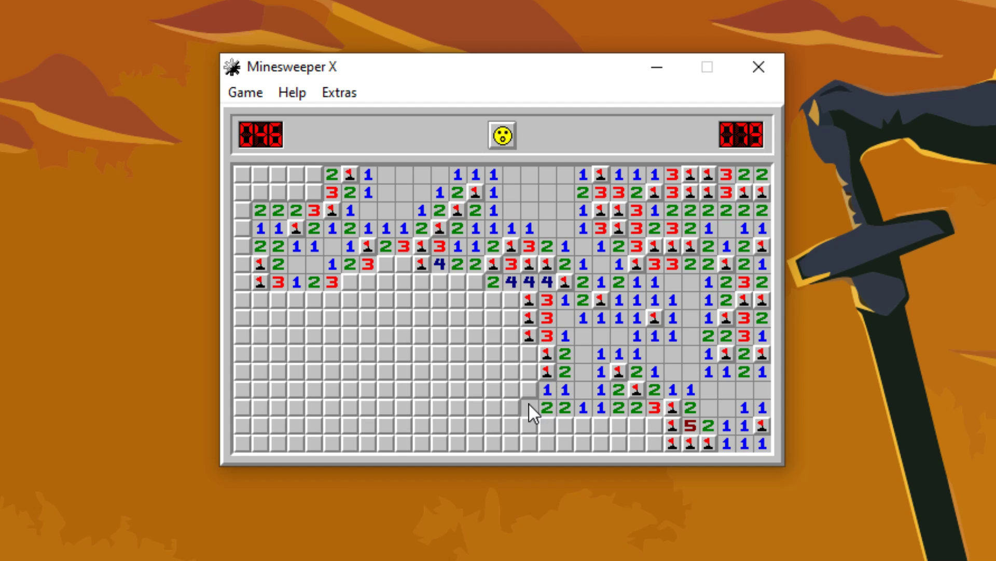
{"action": "left_click", "coordinate": [531, 413]}
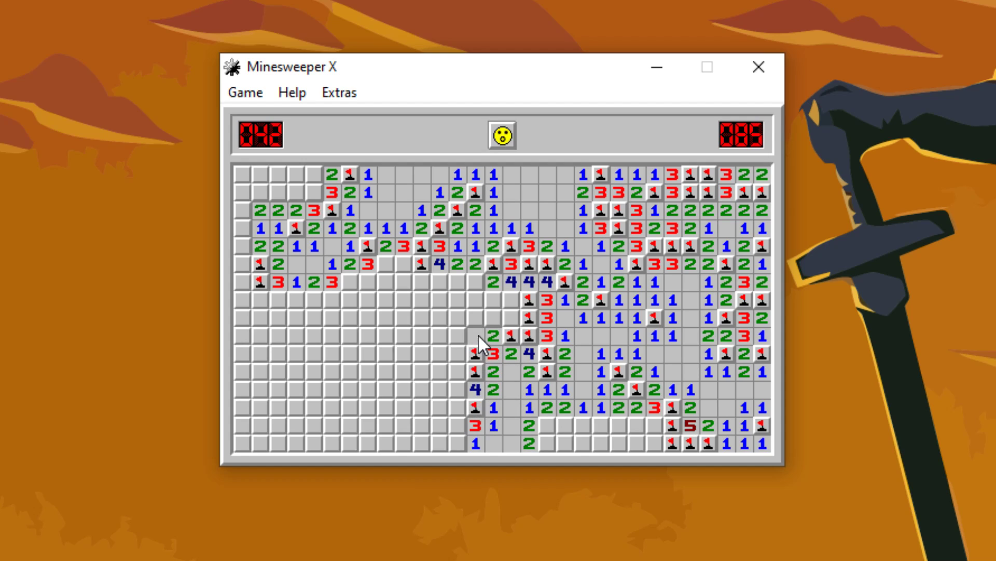
{"action": "left_click", "coordinate": [481, 345]}
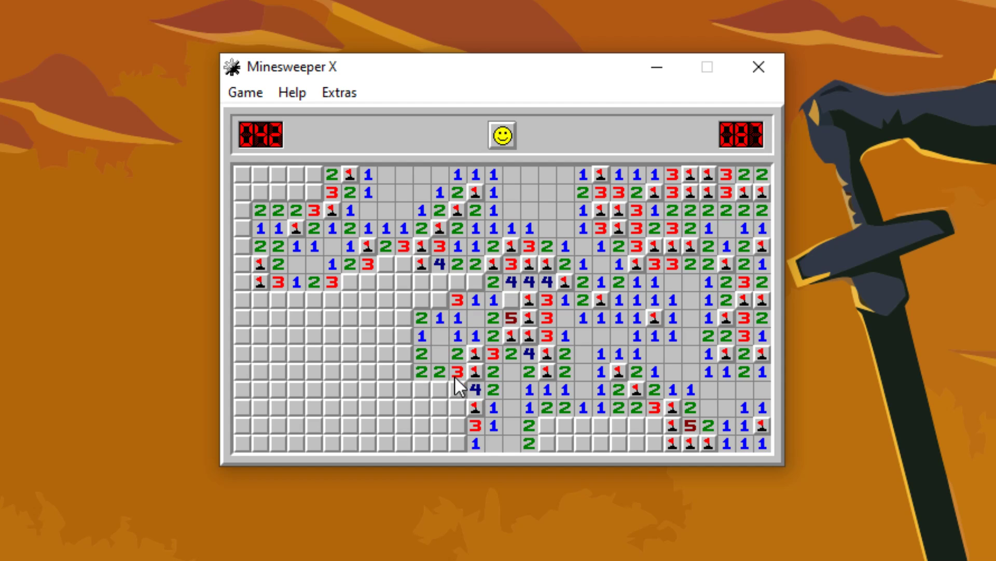
{"action": "right_click", "coordinate": [456, 406]}
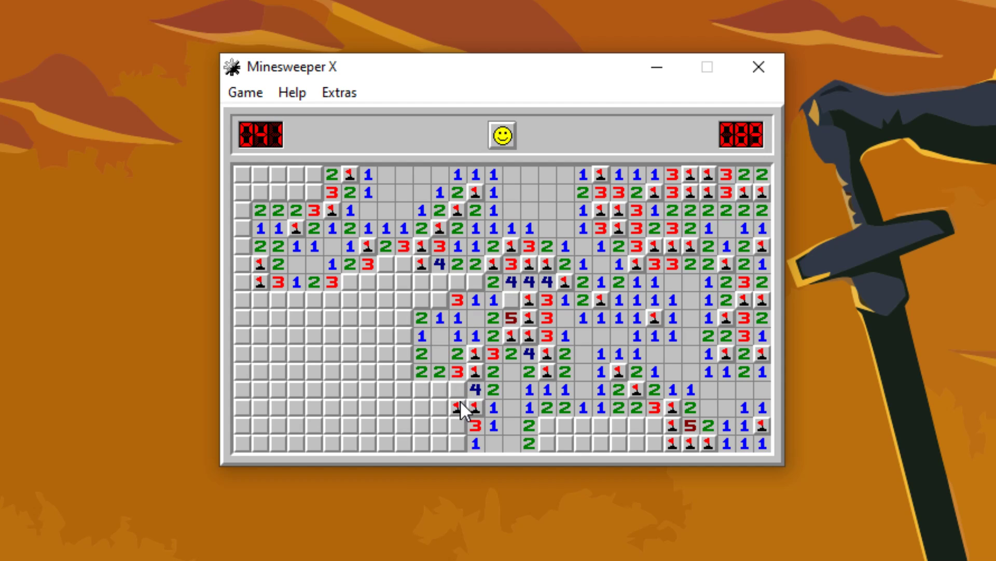
{"action": "left_click", "coordinate": [451, 408]}
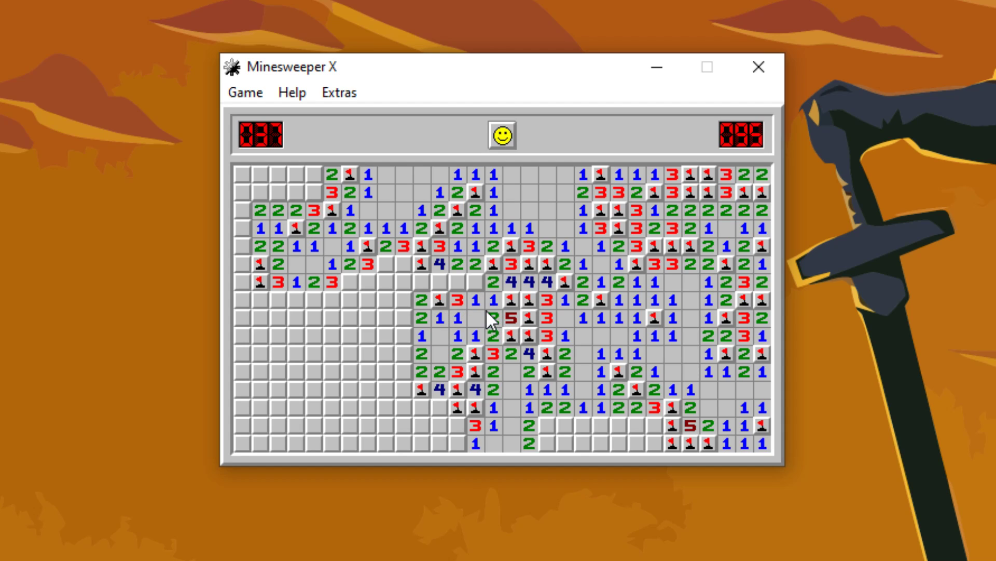
Clear squares further left and along the bottom centre near the bottom-right 5
{"action": "left_click", "coordinate": [423, 308]}
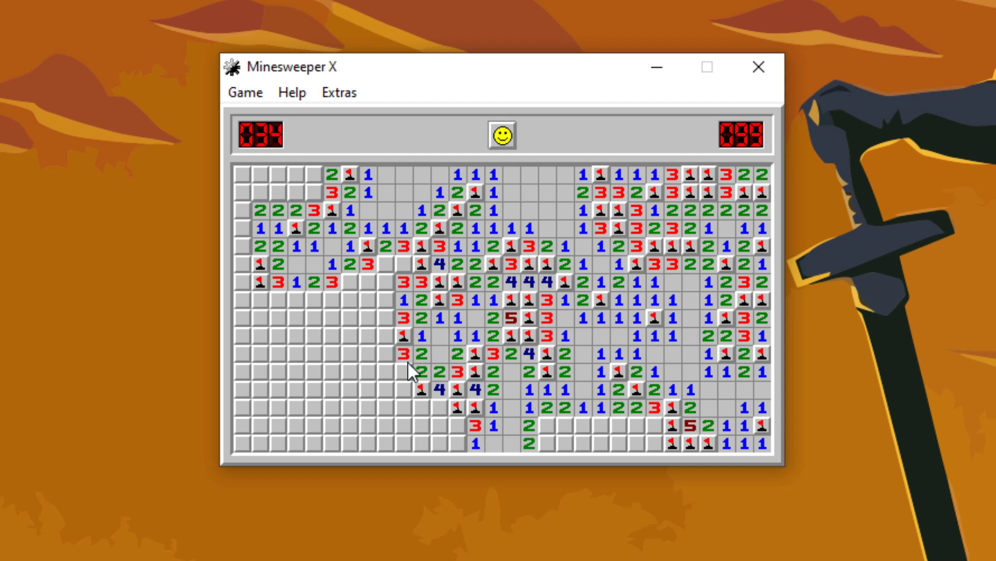
{"action": "left_click", "coordinate": [416, 374]}
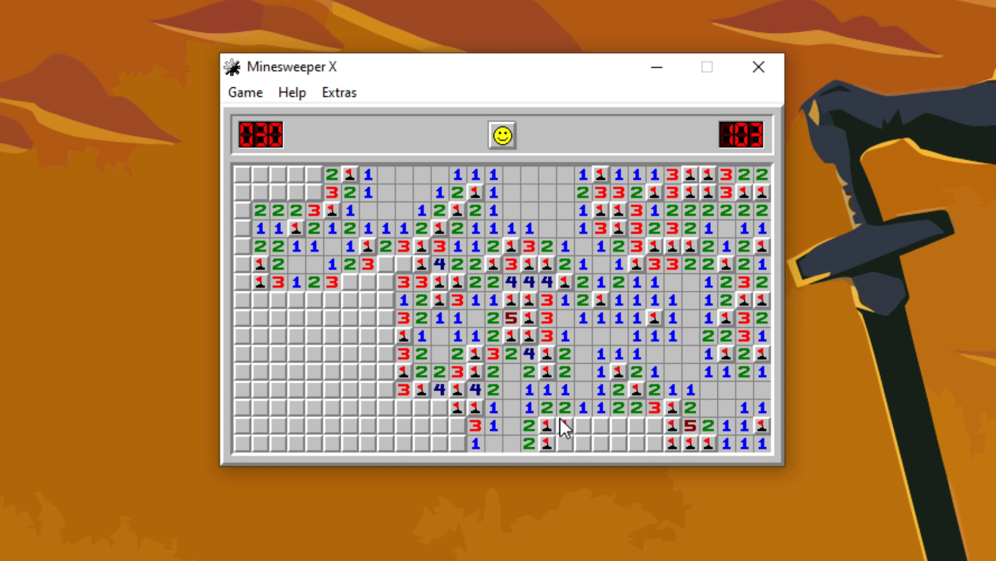
{"action": "left_click", "coordinate": [585, 425]}
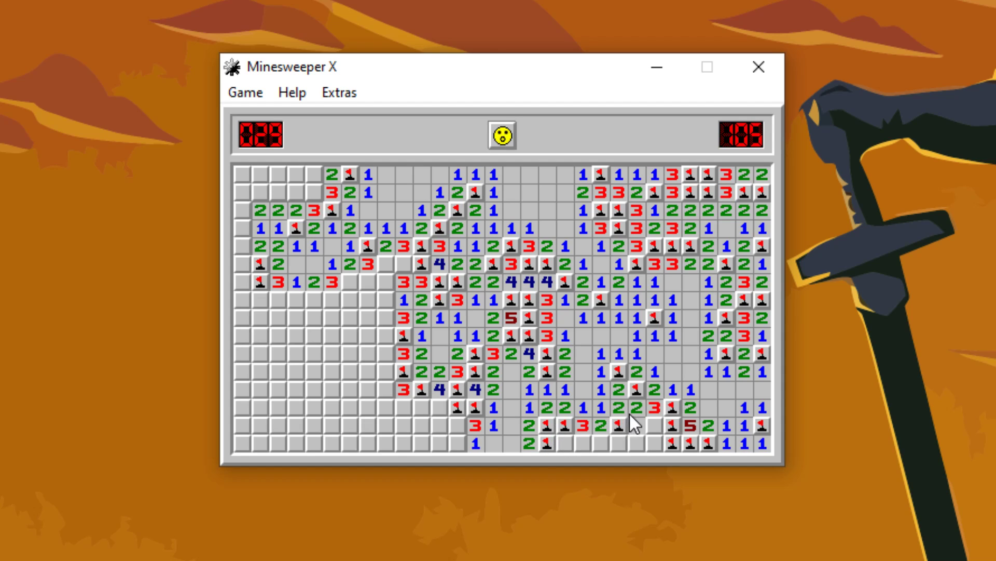
{"action": "left_click", "coordinate": [649, 425]}
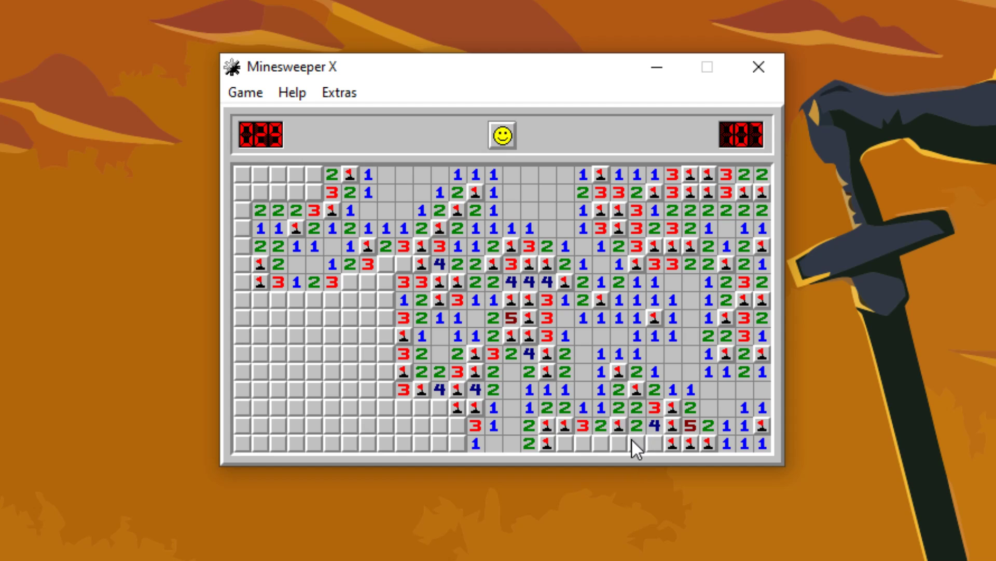
Restart with the smiley, then open the top area and the left and lower-left squares
{"action": "left_click", "coordinate": [501, 135]}
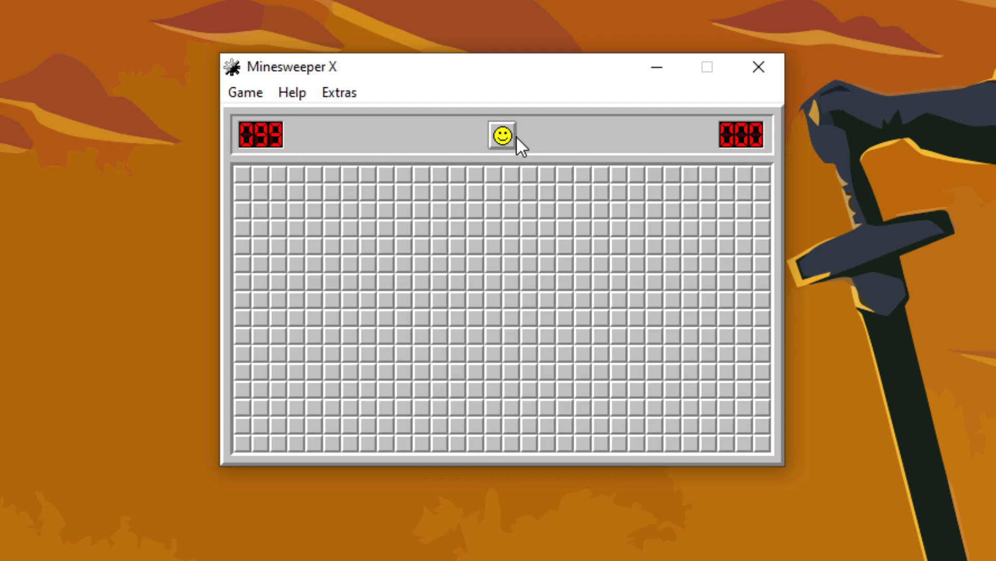
{"action": "left_click", "coordinate": [545, 188]}
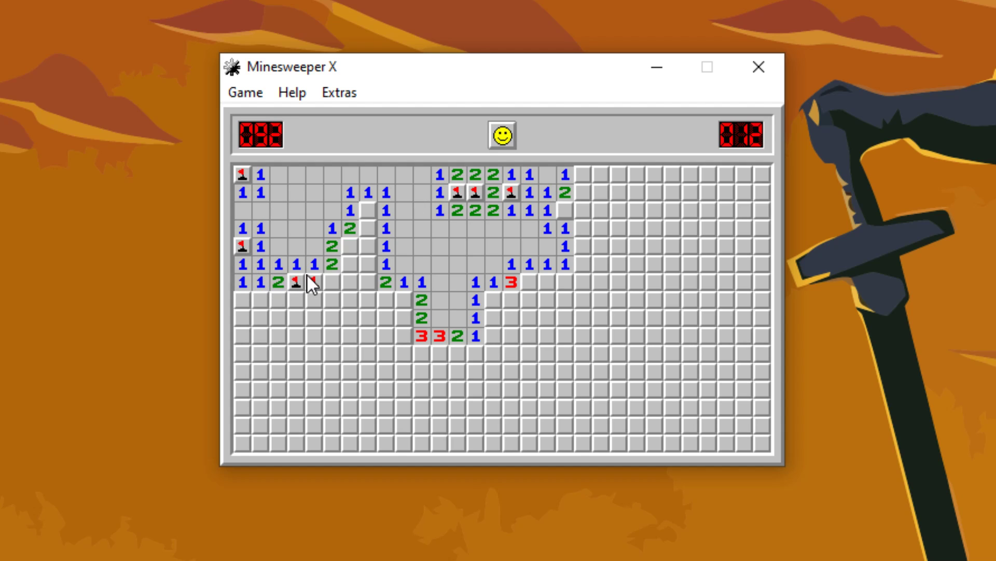
{"action": "left_click", "coordinate": [300, 299]}
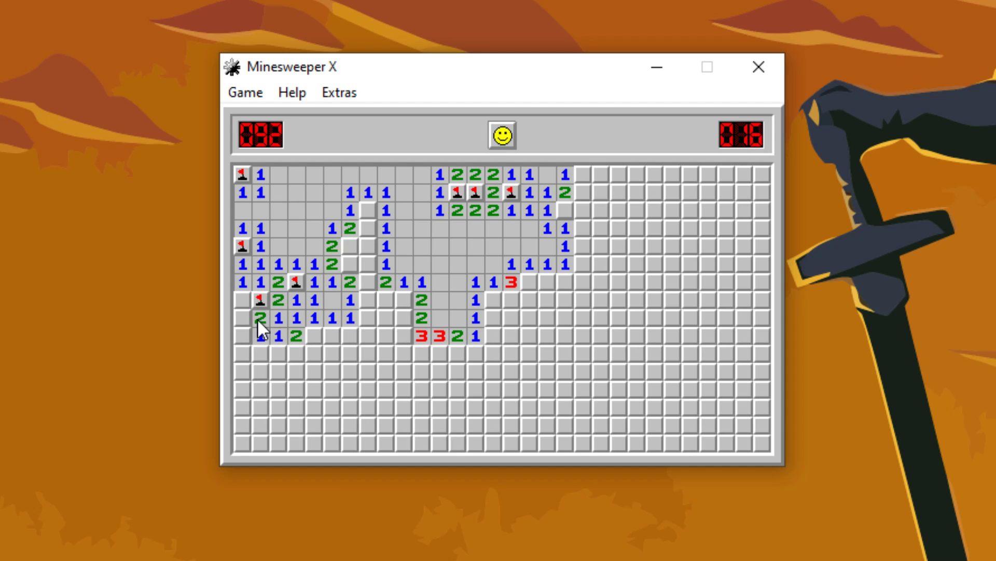
{"action": "left_click", "coordinate": [261, 336]}
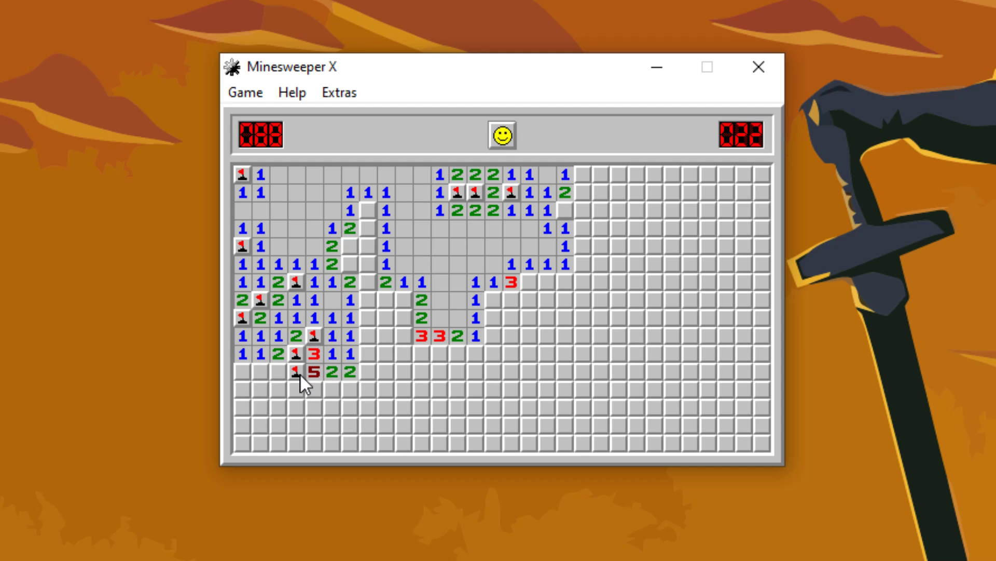
Reveal squares around the left-side 5, the central opening, and the top-right rows
{"action": "left_click", "coordinate": [305, 385]}
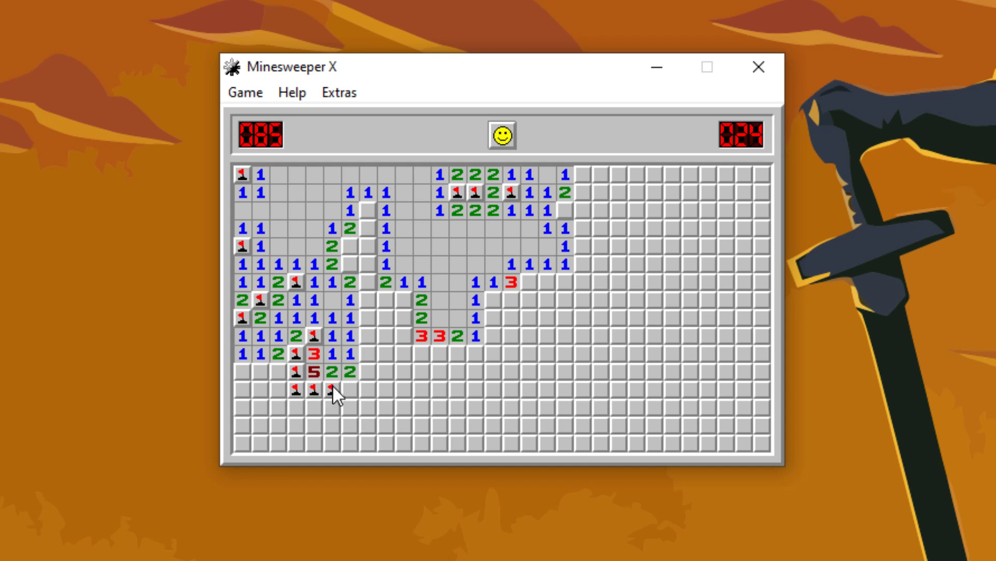
{"action": "left_click", "coordinate": [349, 389]}
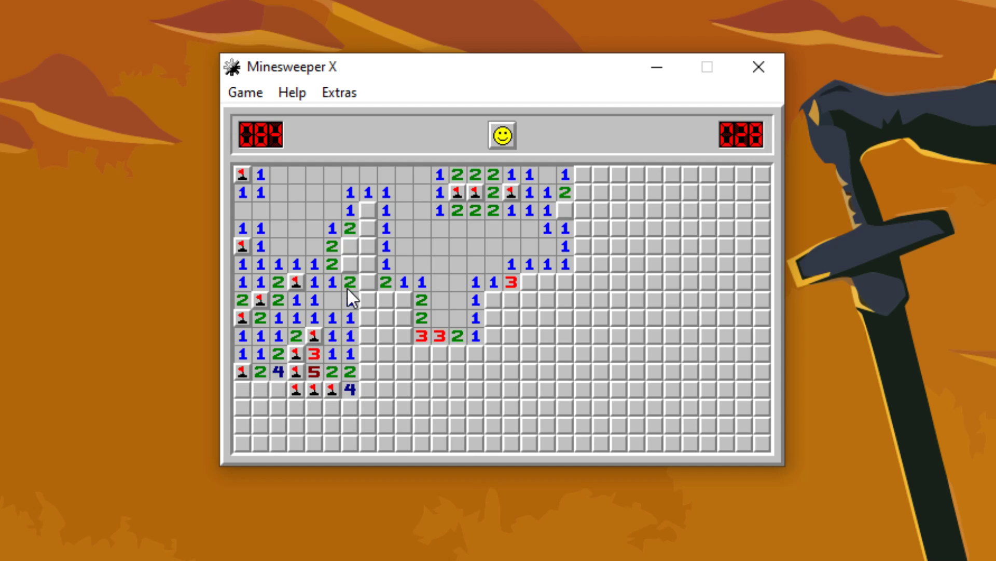
{"action": "left_click", "coordinate": [366, 244]}
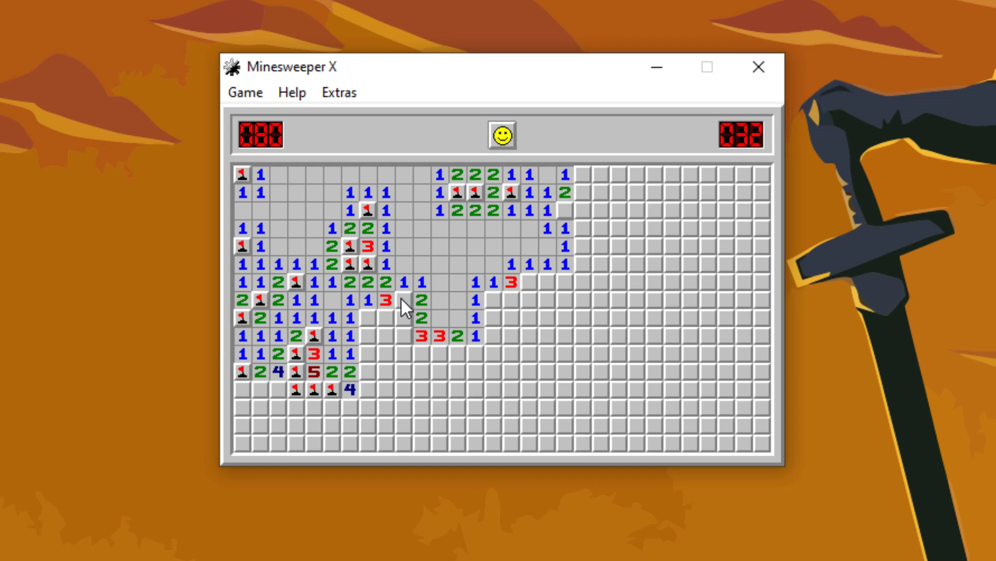
{"action": "left_click", "coordinate": [407, 316]}
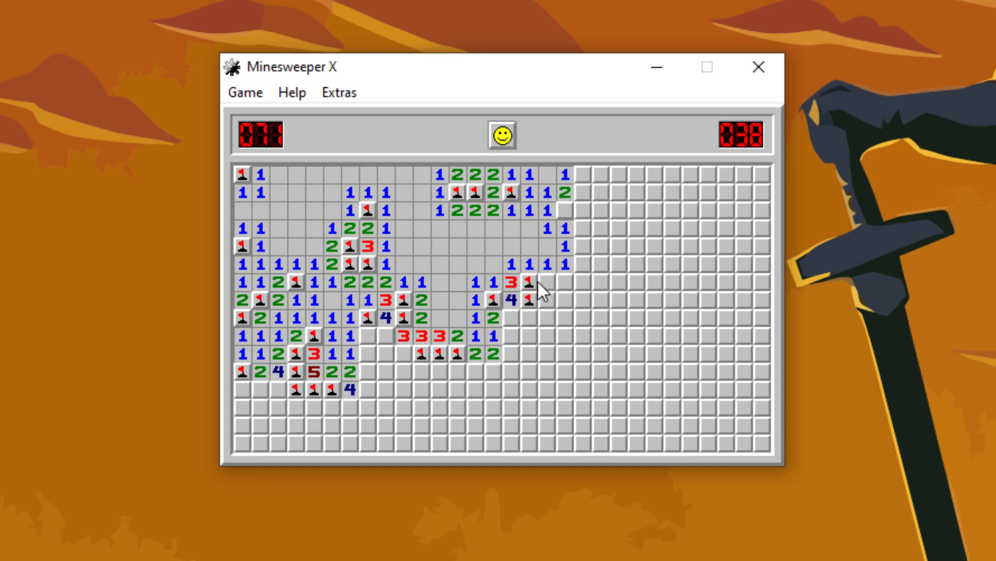
{"action": "left_click", "coordinate": [552, 295]}
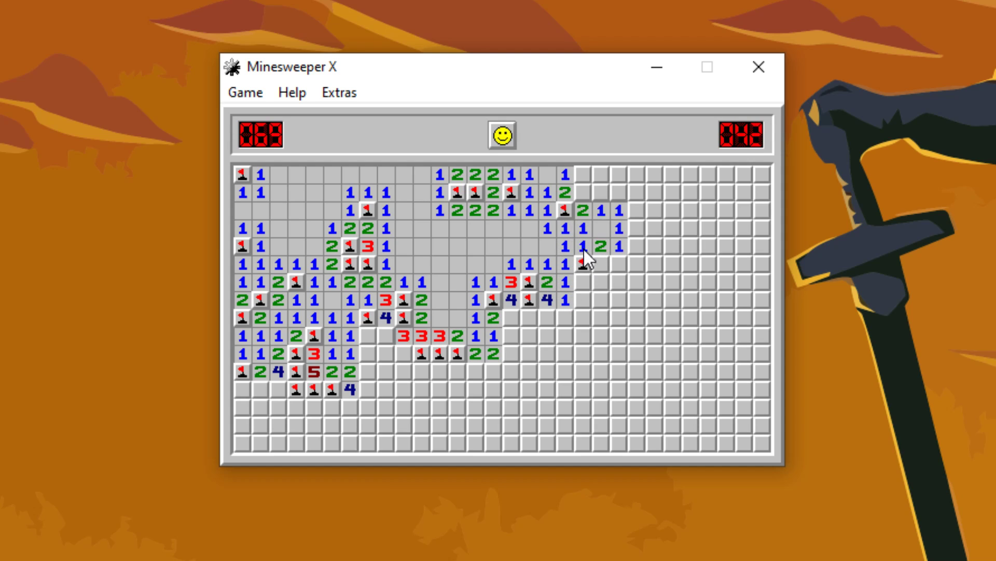
{"action": "left_click", "coordinate": [626, 213]}
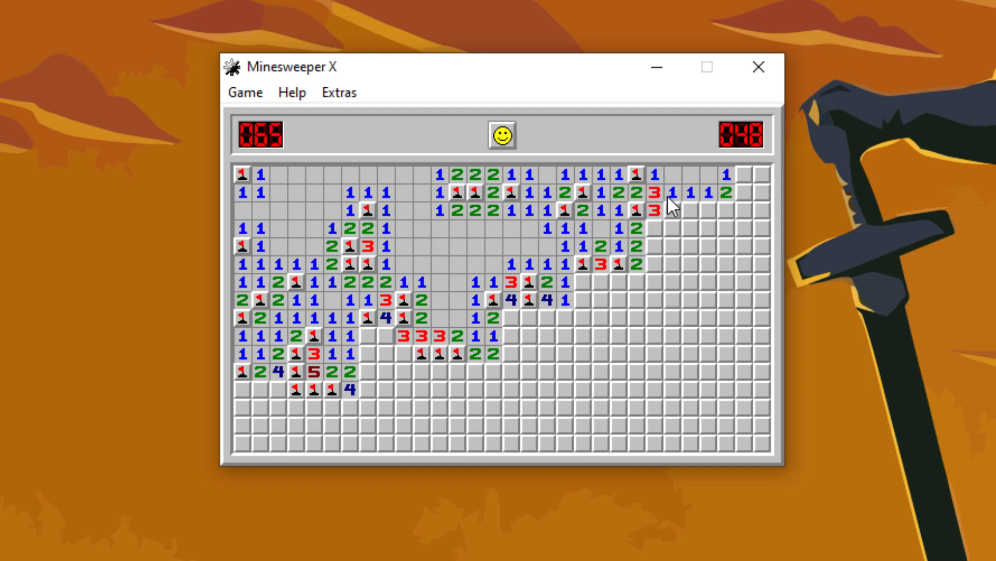
Uncover squares below the upper-right 3s and 4s, down the right-middle and the centre 3s
{"action": "left_click", "coordinate": [678, 208]}
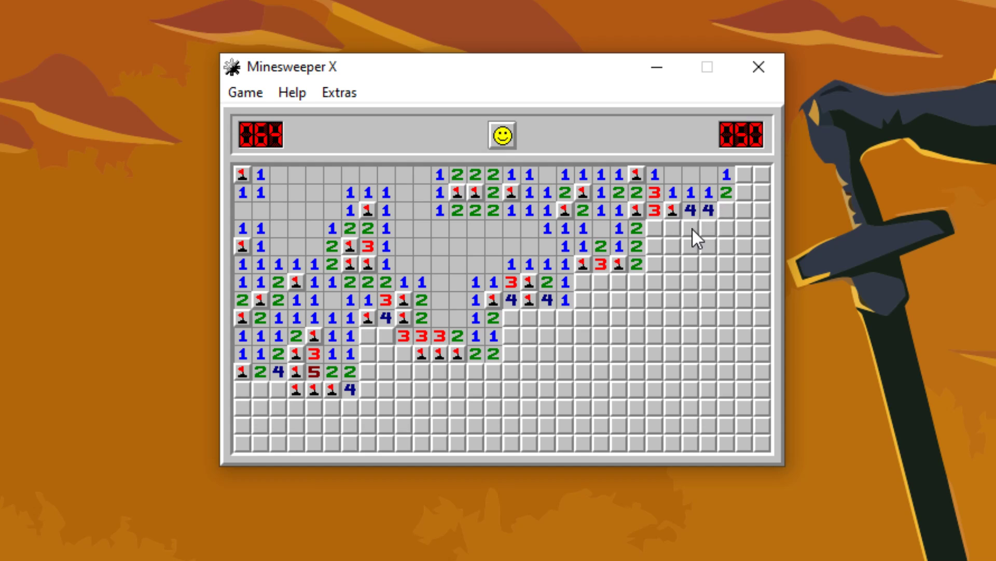
{"action": "left_click", "coordinate": [728, 229]}
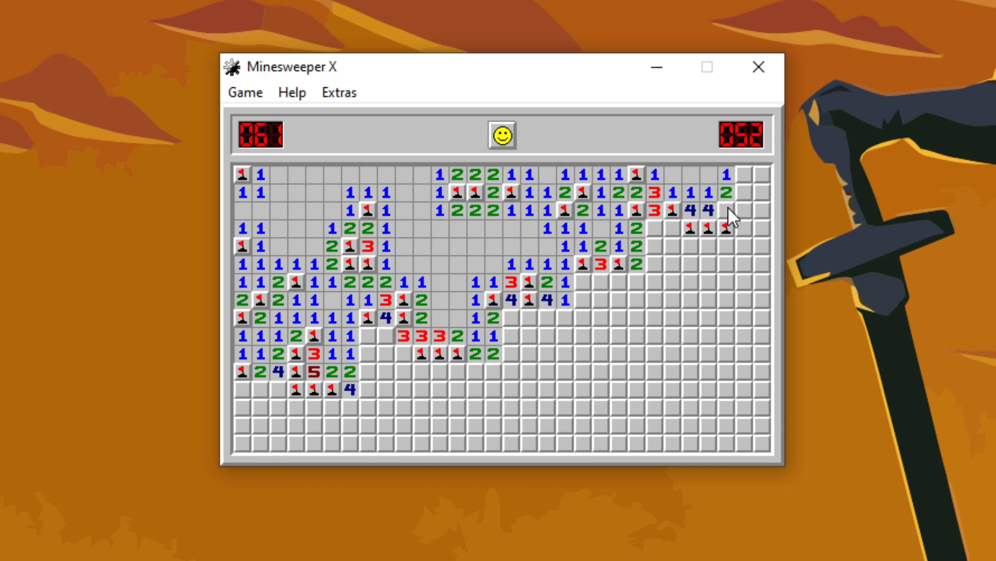
{"action": "left_click", "coordinate": [655, 228]}
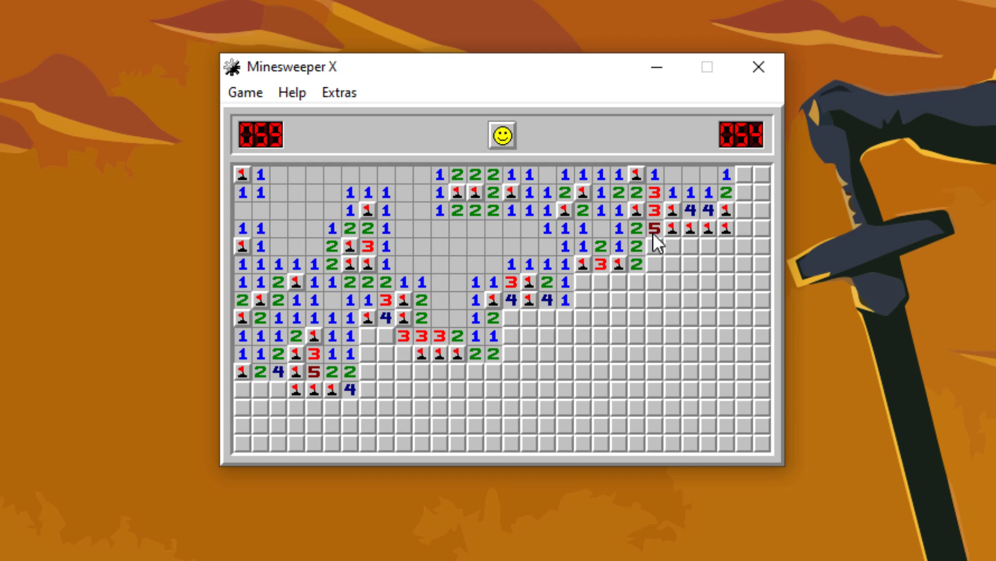
{"action": "left_click", "coordinate": [657, 265]}
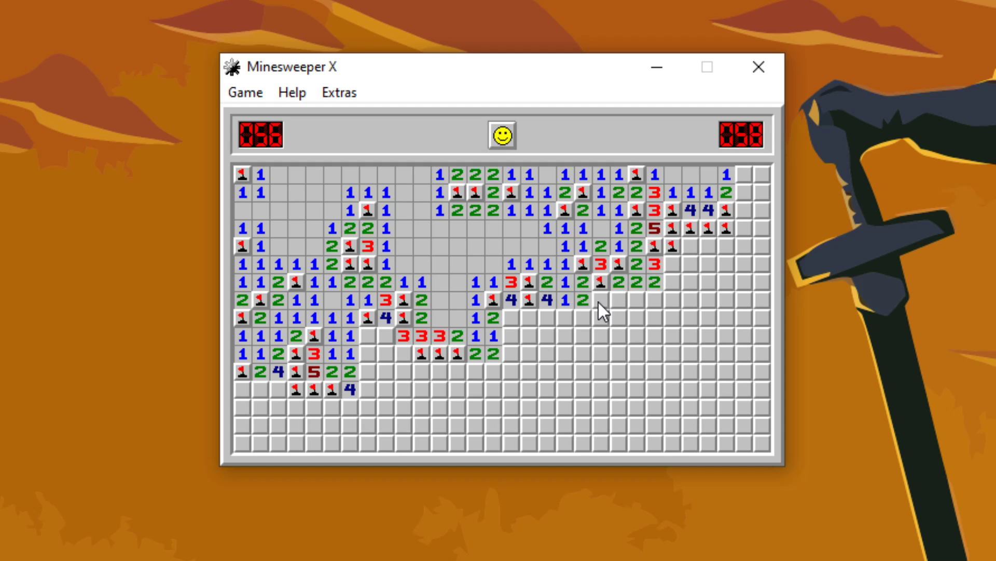
{"action": "left_click", "coordinate": [604, 311]}
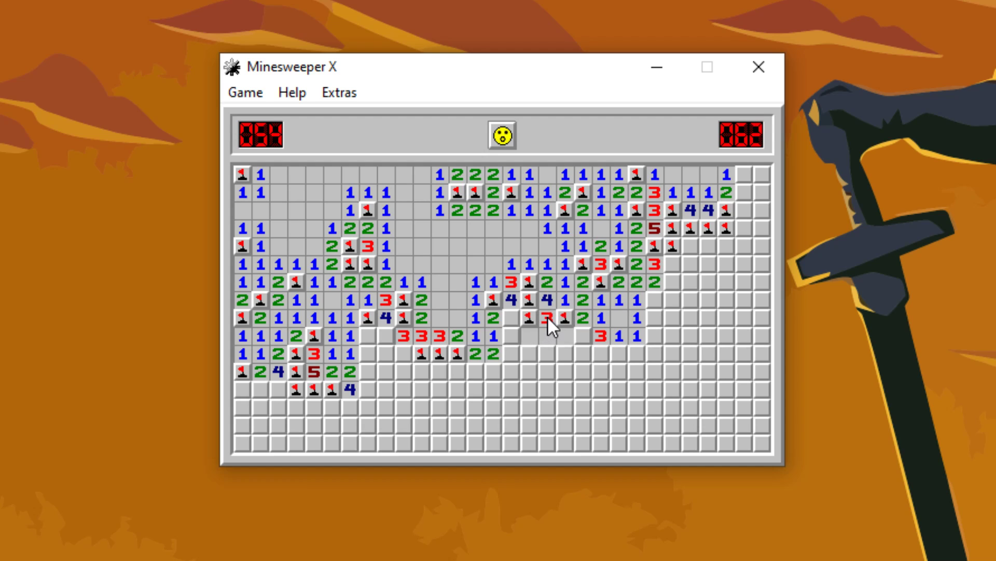
{"action": "left_click", "coordinate": [543, 318]}
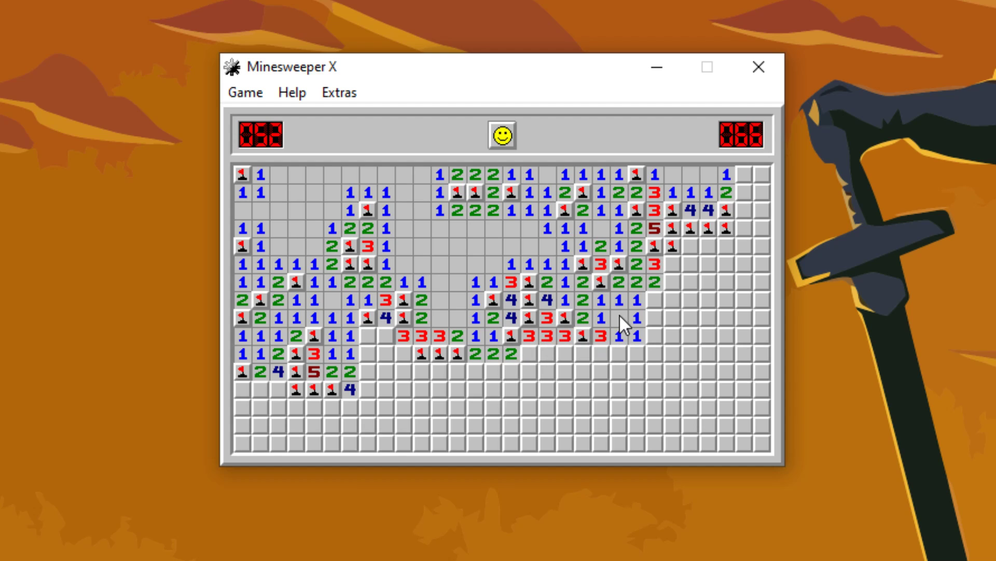
Clear squares beside the lower-left 4s until a lower square hits a mine, losing at 80 seconds
{"action": "left_click", "coordinate": [655, 300]}
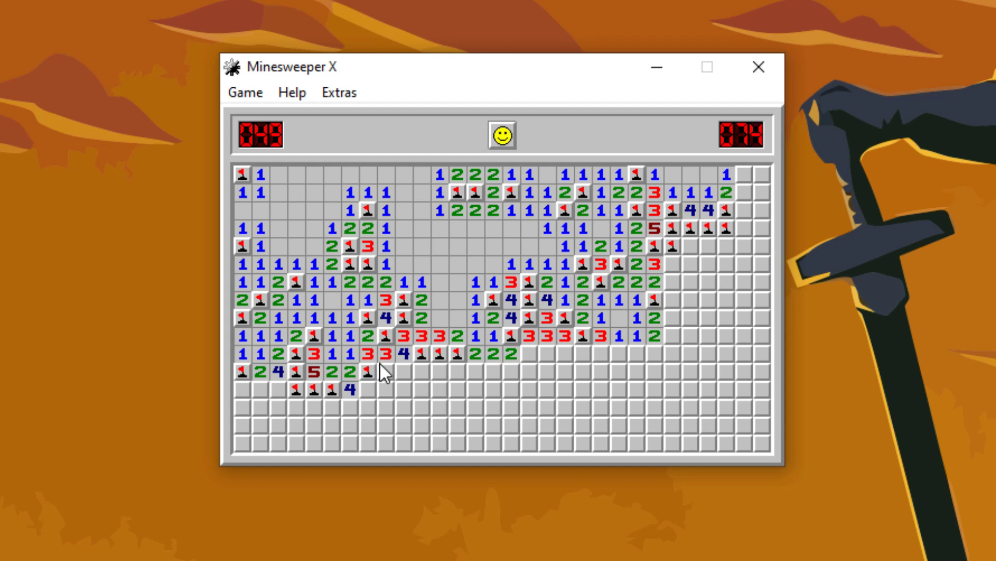
{"action": "left_click", "coordinate": [384, 372]}
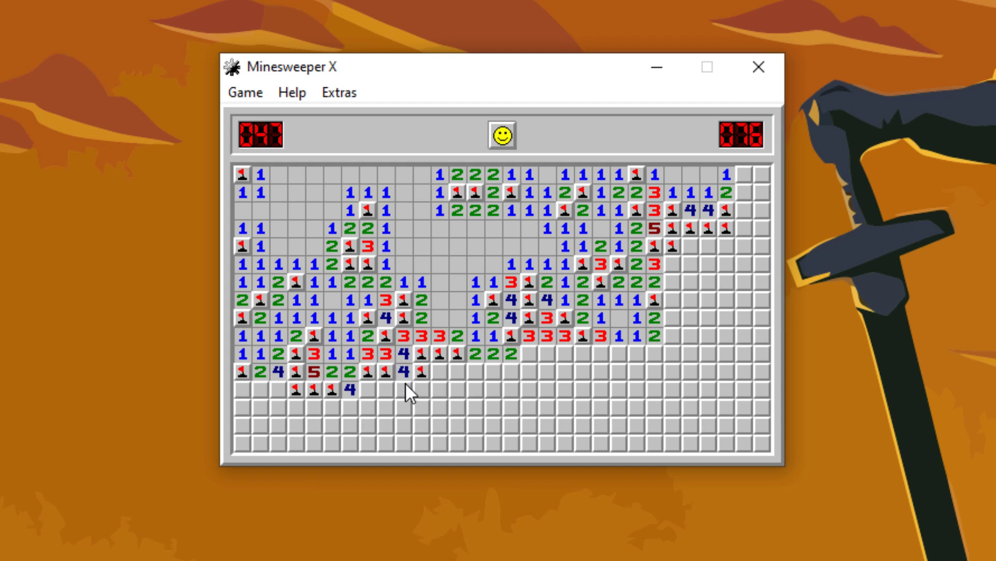
{"action": "left_click", "coordinate": [368, 388]}
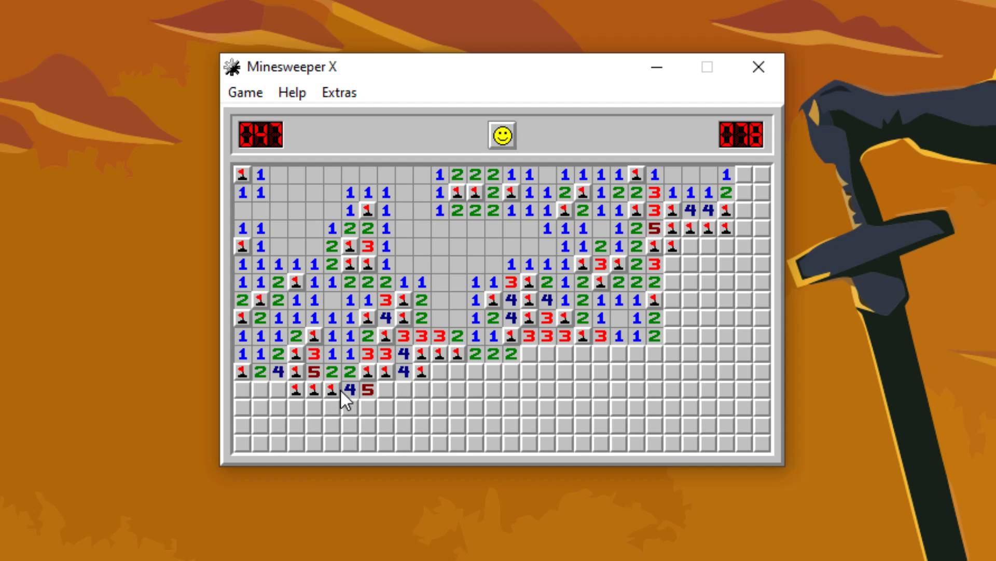
{"action": "left_click", "coordinate": [439, 372]}
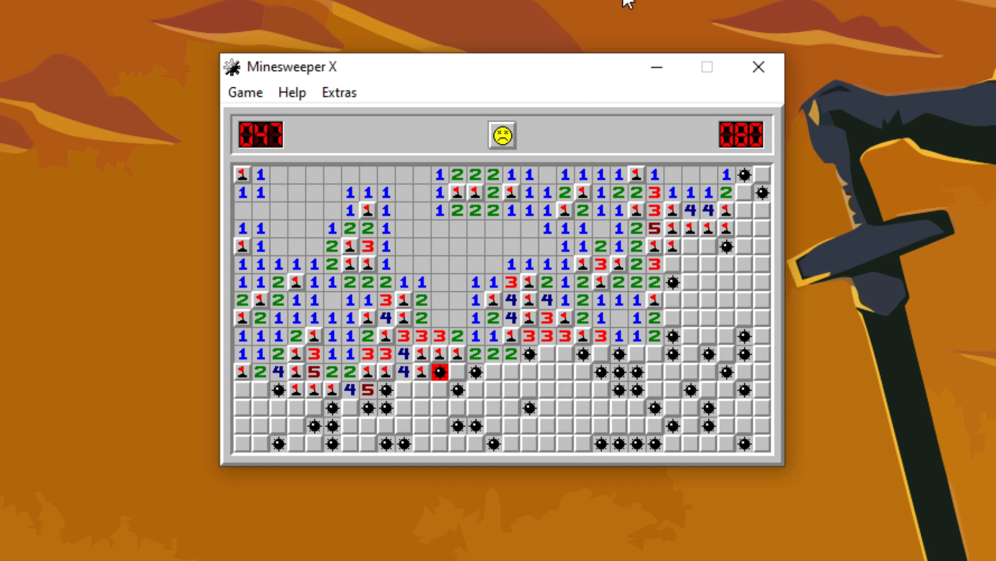
Restart with the smiley and open squares around the first patch and to its right
{"action": "left_click", "coordinate": [501, 135]}
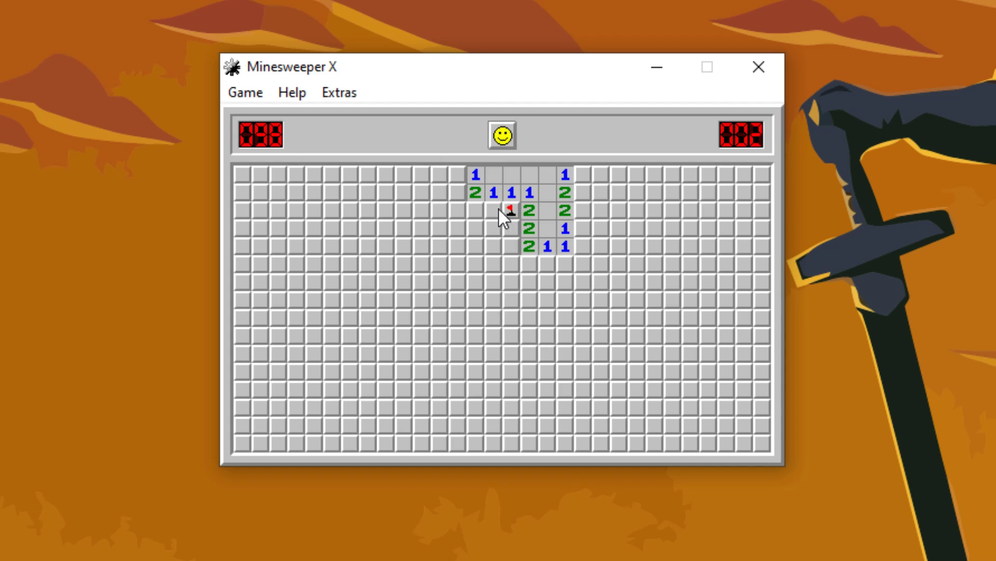
{"action": "left_click", "coordinate": [490, 246]}
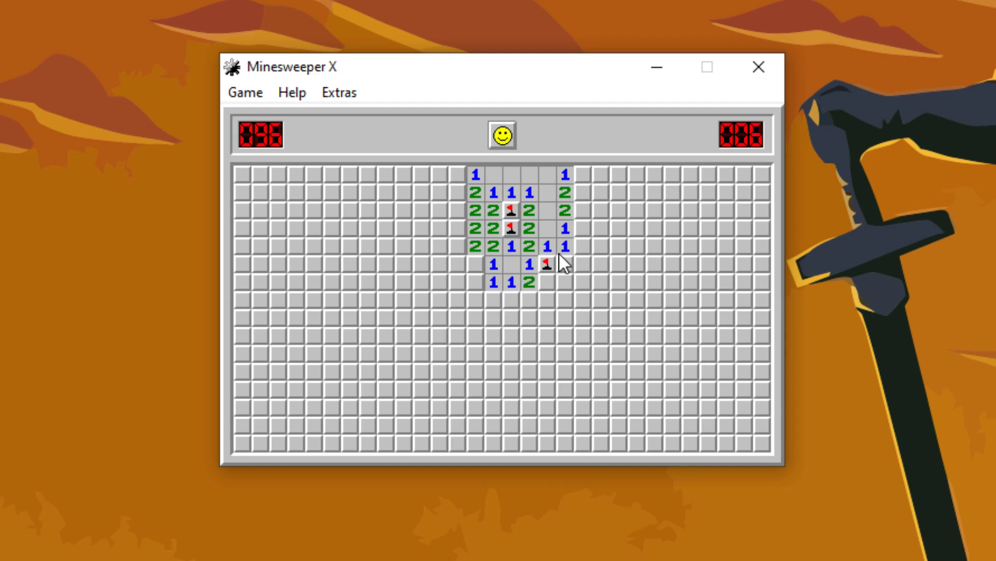
{"action": "left_click", "coordinate": [600, 263]}
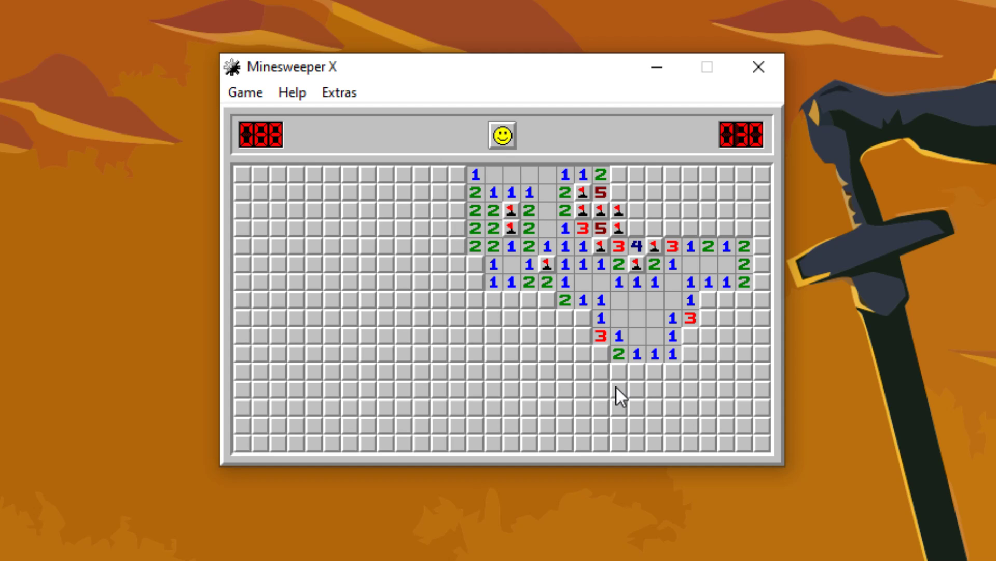
Uncover squares below the central opening, down the centre and toward the lower-left bottom edge
{"action": "left_click", "coordinate": [585, 318]}
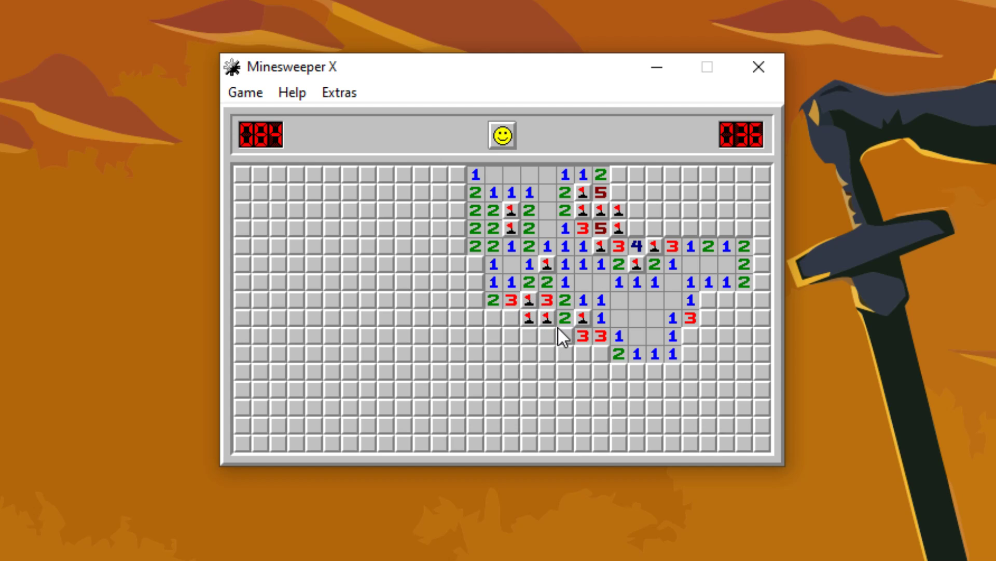
{"action": "left_click", "coordinate": [517, 336]}
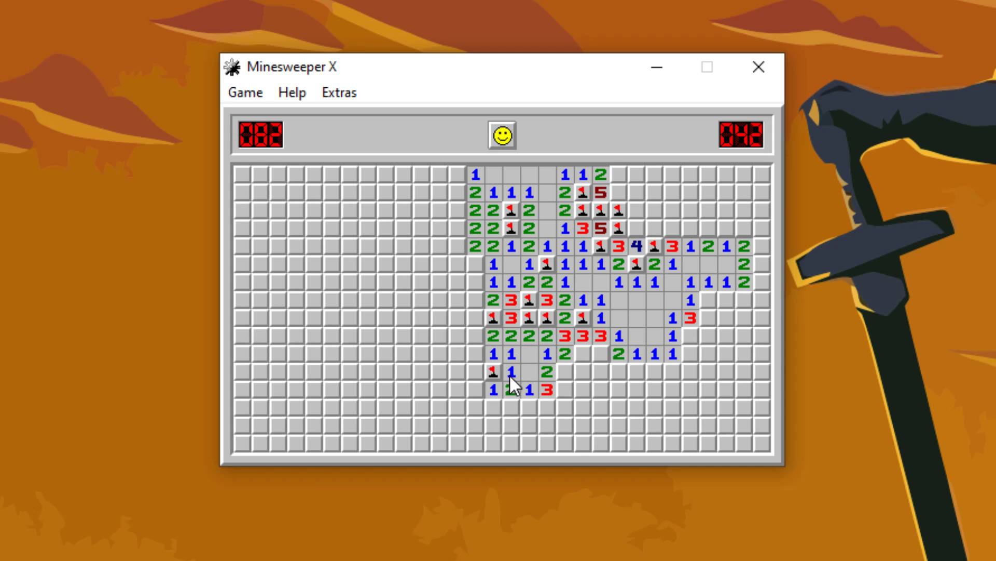
{"action": "left_click", "coordinate": [495, 391]}
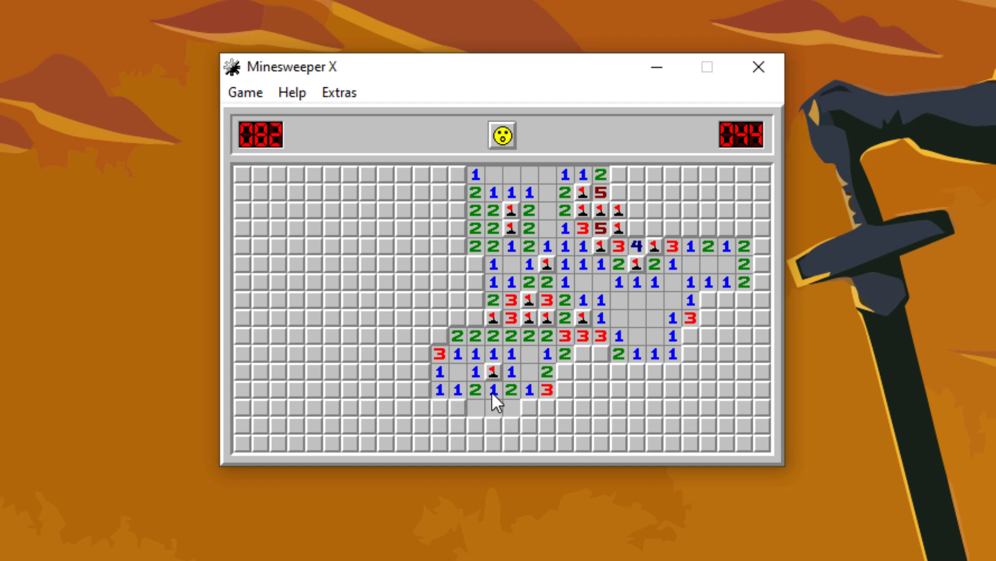
{"action": "left_click", "coordinate": [496, 400]}
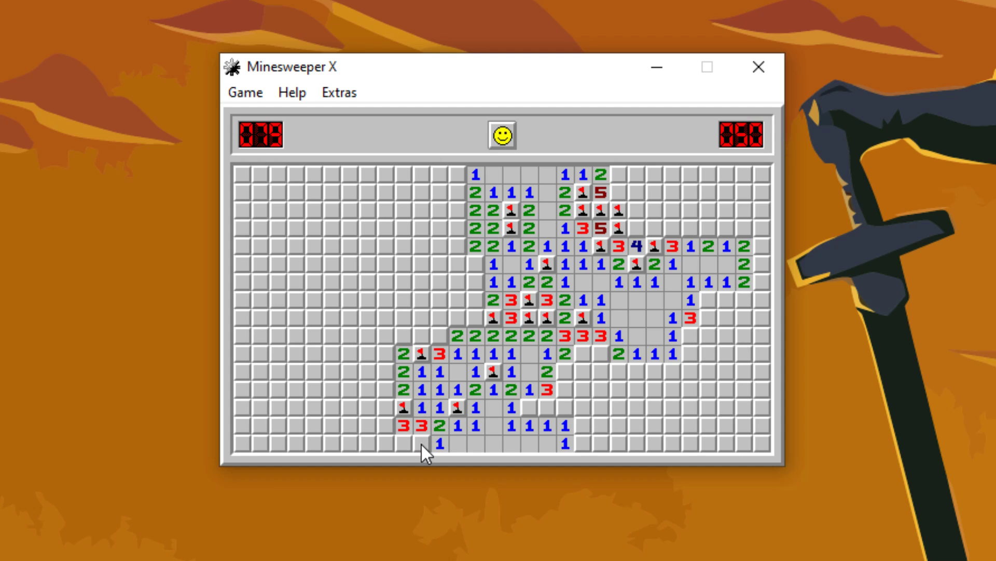
Open the left side, flag its mines, and clear out to the left edge and above
{"action": "left_click", "coordinate": [346, 425]}
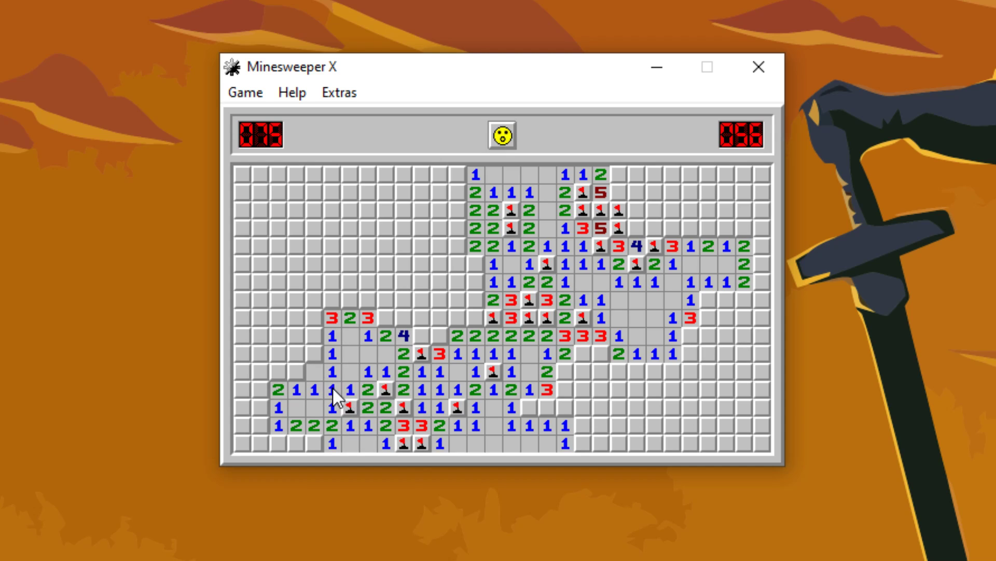
{"action": "left_click", "coordinate": [308, 374]}
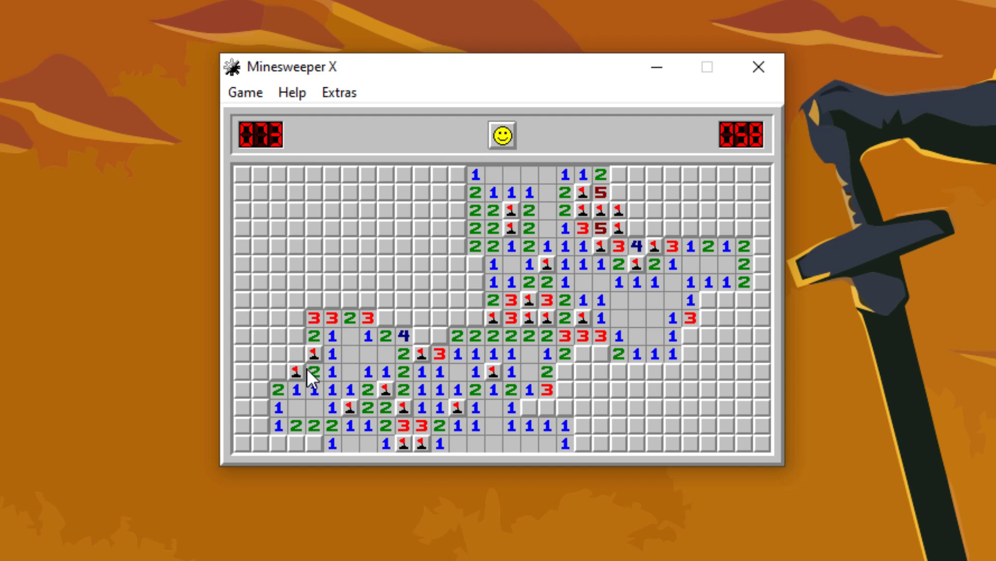
{"action": "left_click", "coordinate": [292, 445]}
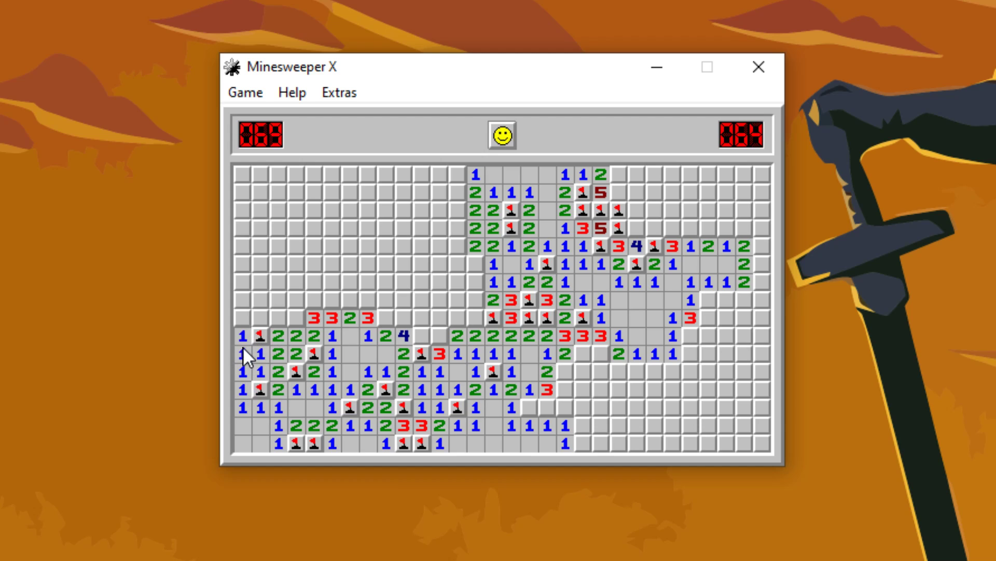
{"action": "left_click", "coordinate": [293, 323]}
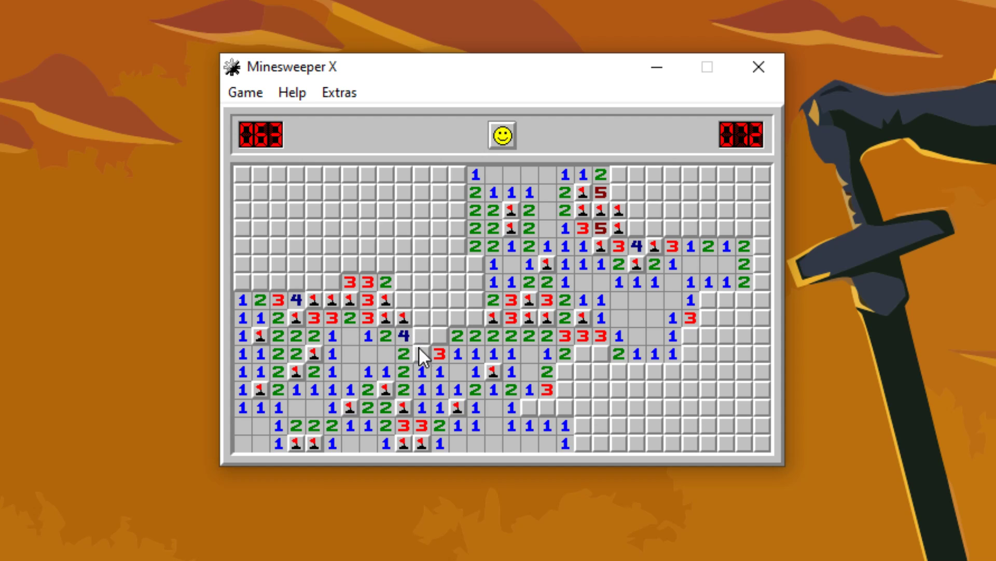
Reveal squares near the dark 5, joining the left and centre areas and opening above
{"action": "left_click", "coordinate": [424, 320]}
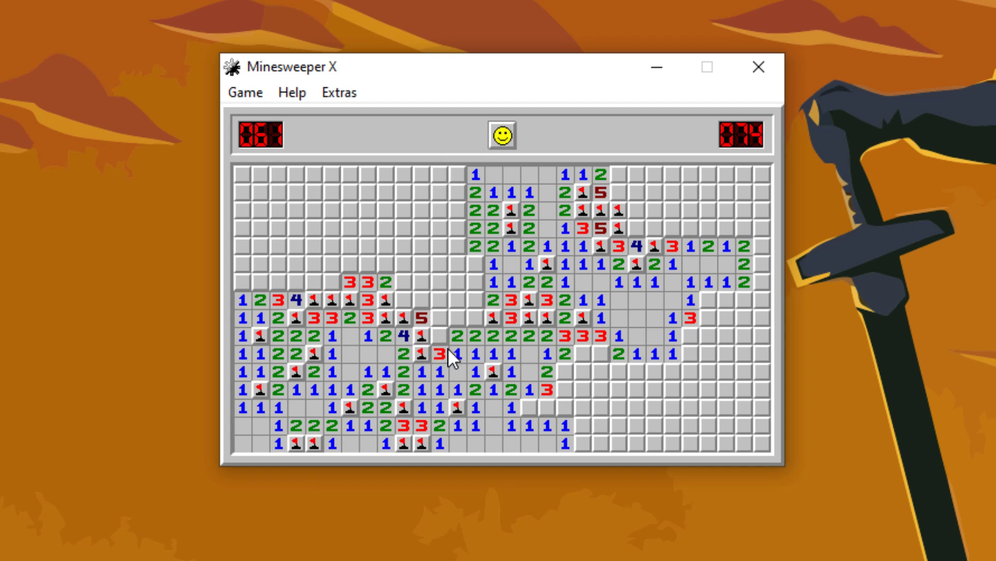
{"action": "left_click", "coordinate": [445, 317]}
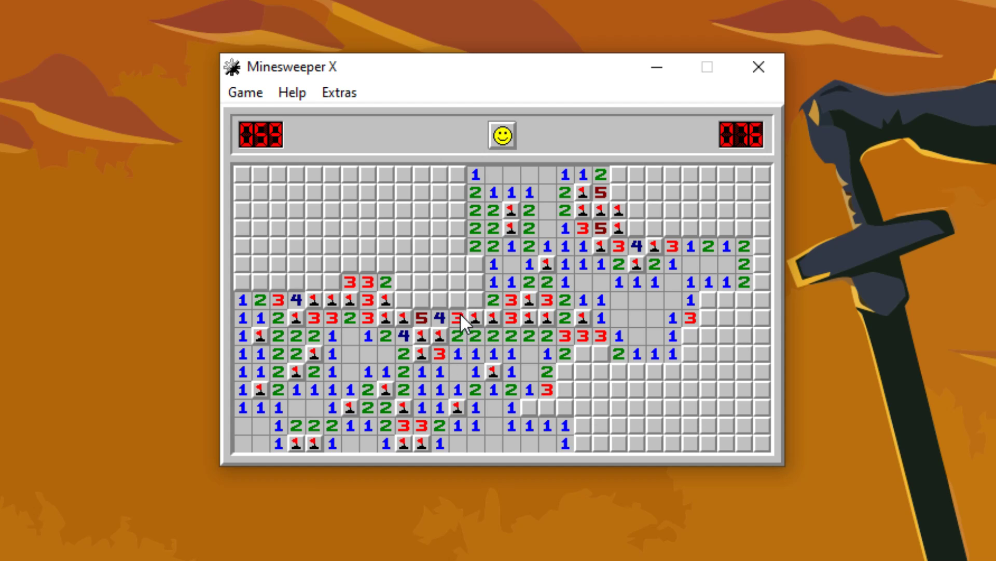
{"action": "left_click", "coordinate": [464, 305]}
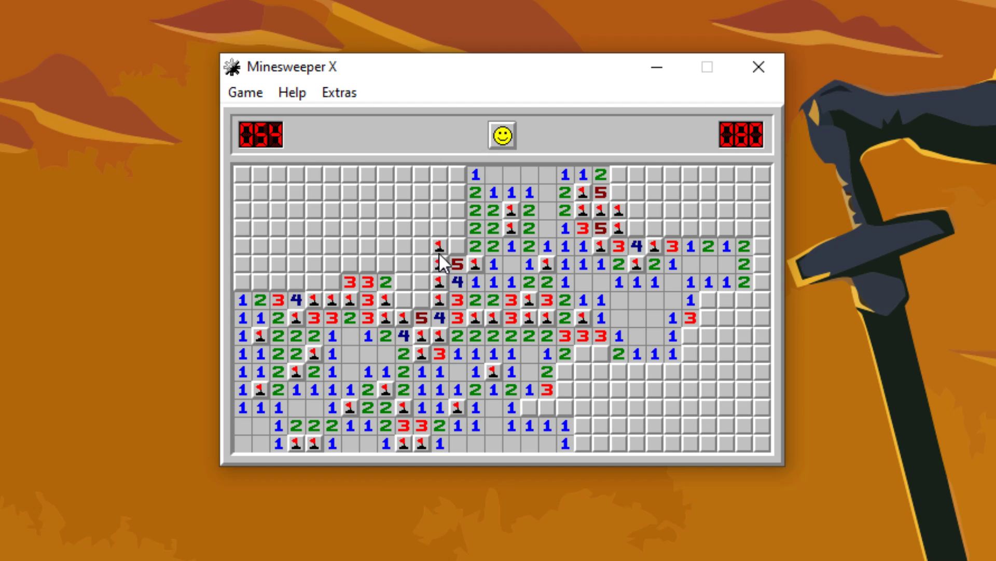
{"action": "left_click", "coordinate": [456, 248]}
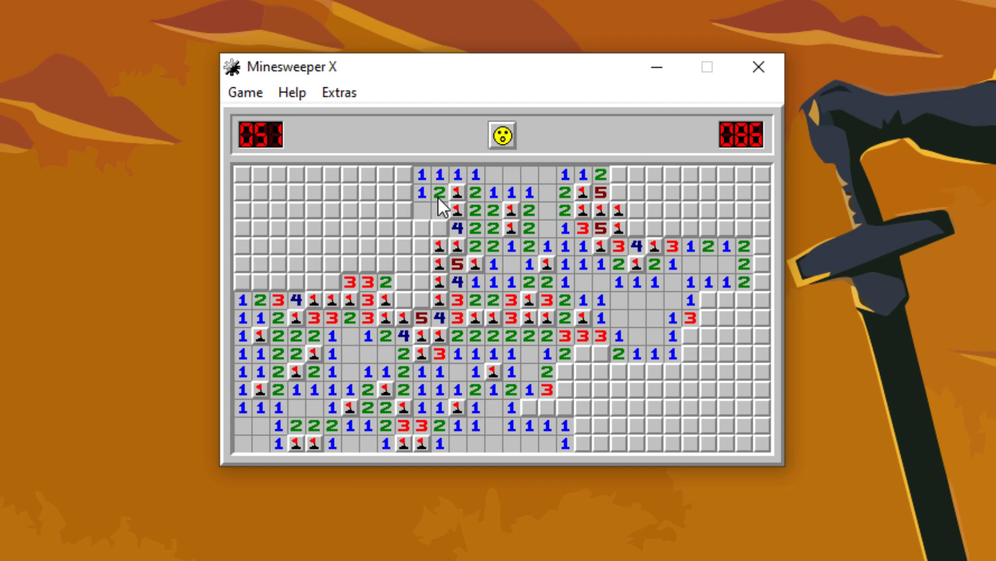
Clear the top rows from the middle leftward into the top-left rows
{"action": "left_click", "coordinate": [408, 210]}
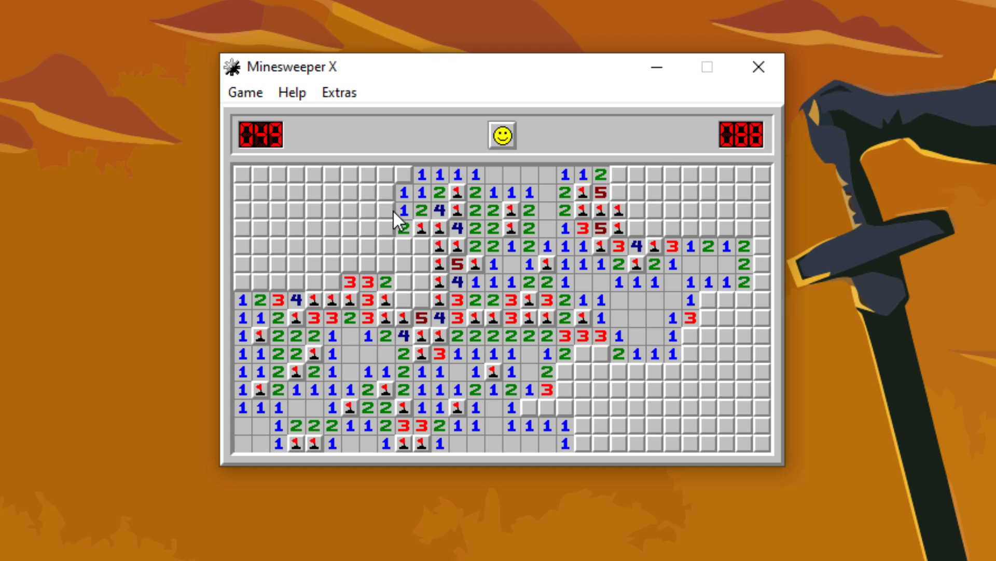
{"action": "left_click", "coordinate": [382, 194]}
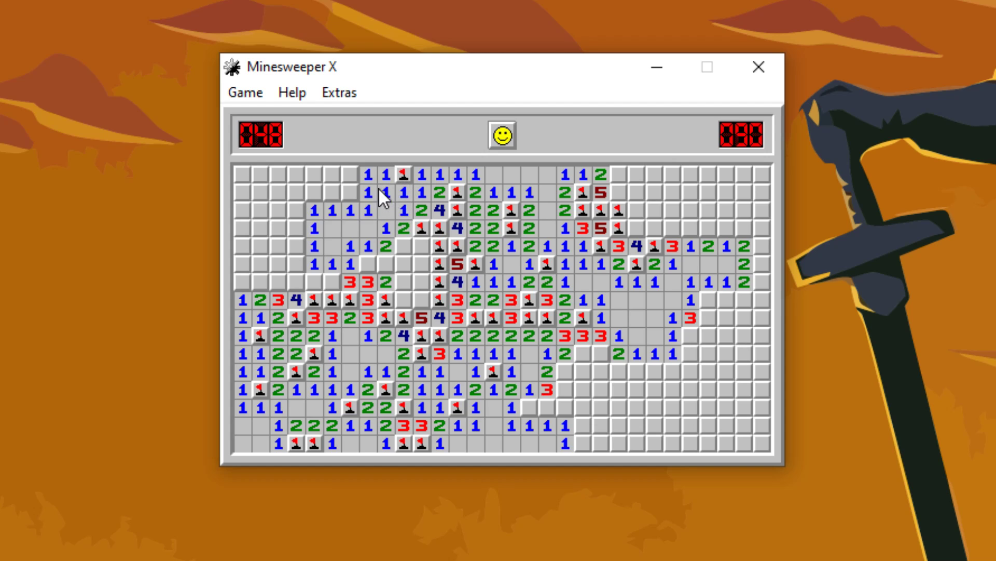
{"action": "left_click", "coordinate": [327, 173]}
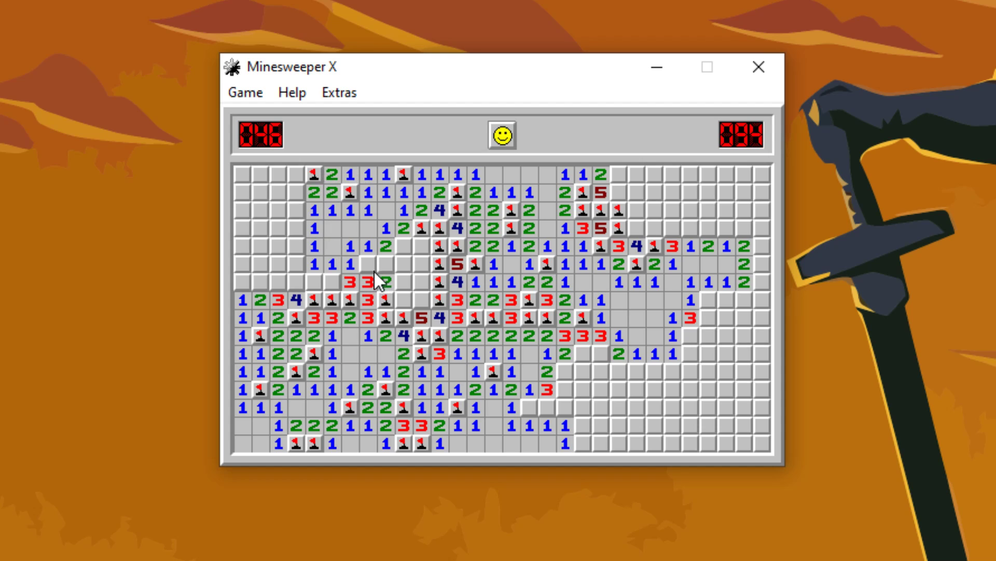
Clear squares beside the red 3s and along the rows at the left edge
{"action": "left_click", "coordinate": [385, 263]}
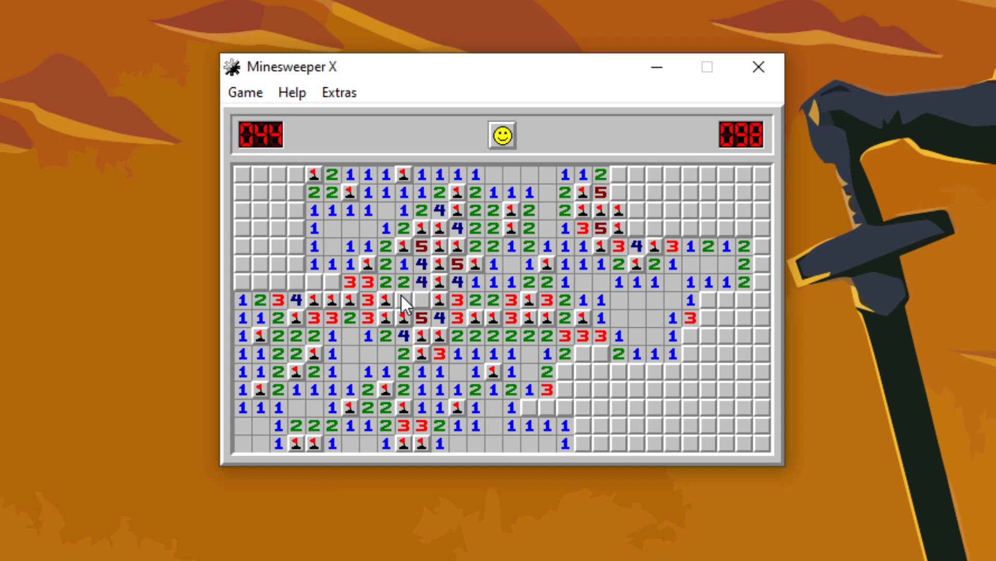
{"action": "left_click", "coordinate": [407, 299]}
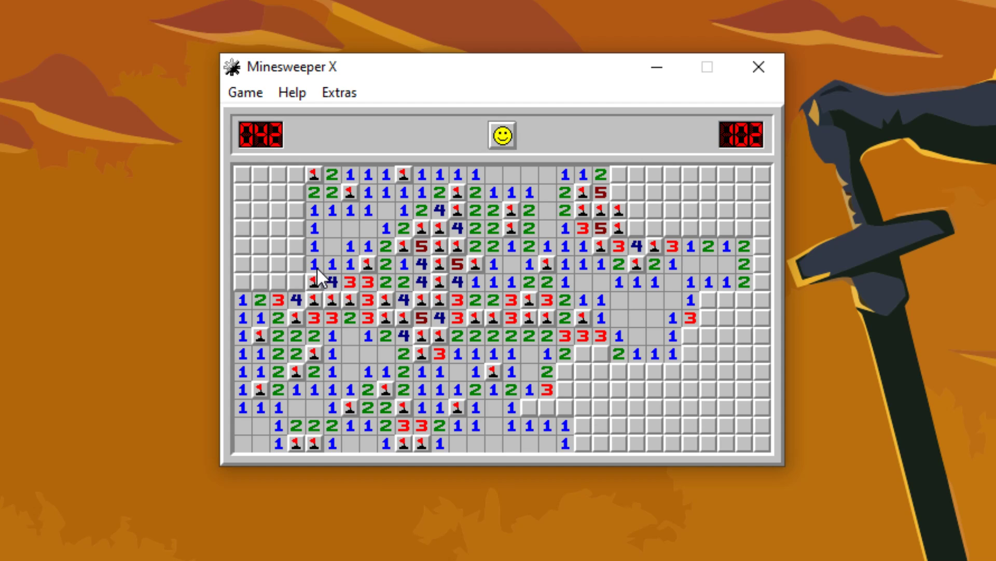
{"action": "left_click", "coordinate": [295, 283]}
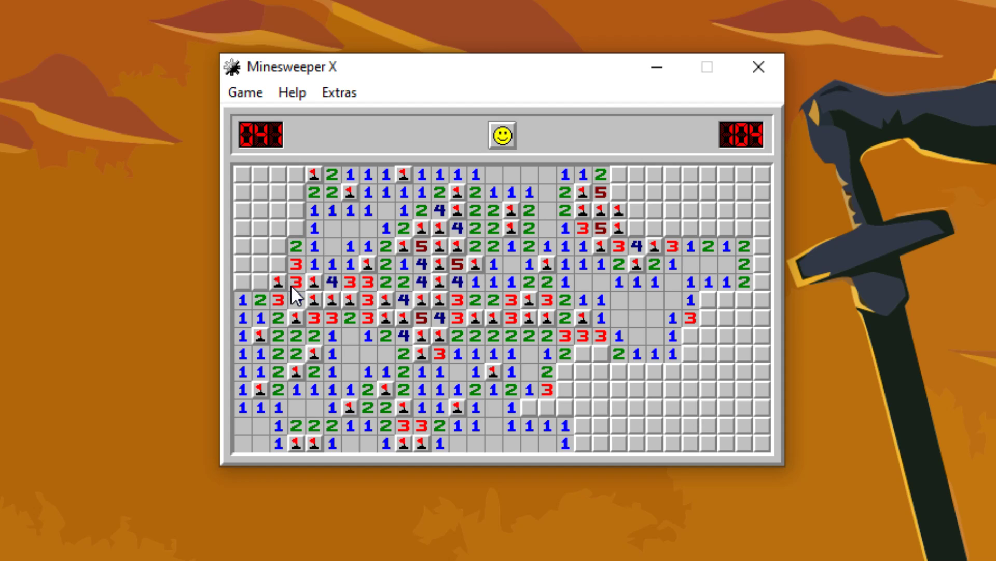
{"action": "left_click", "coordinate": [276, 264]}
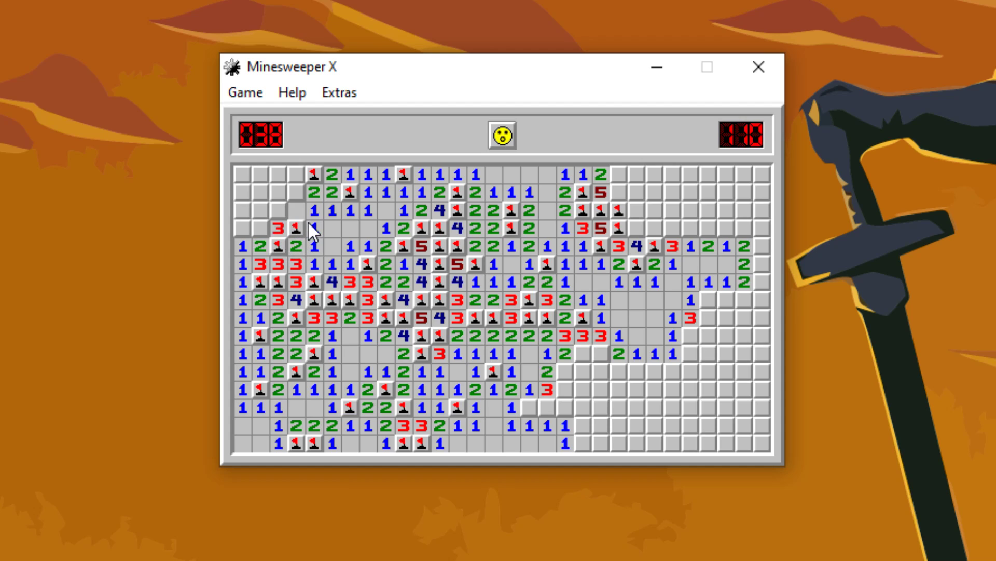
Open and finish clearing the top-left corner
{"action": "left_click", "coordinate": [294, 175]}
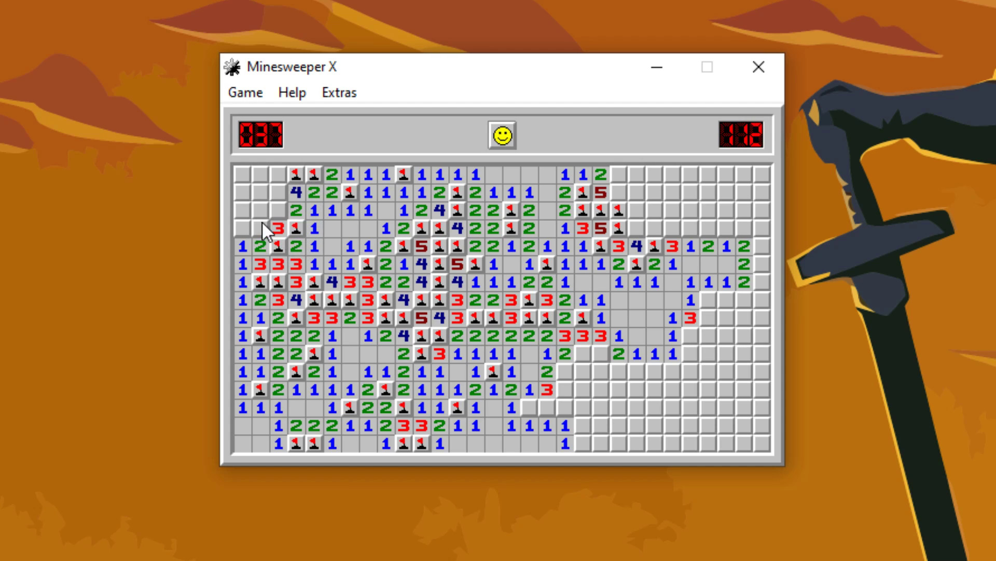
{"action": "left_click", "coordinate": [243, 229]}
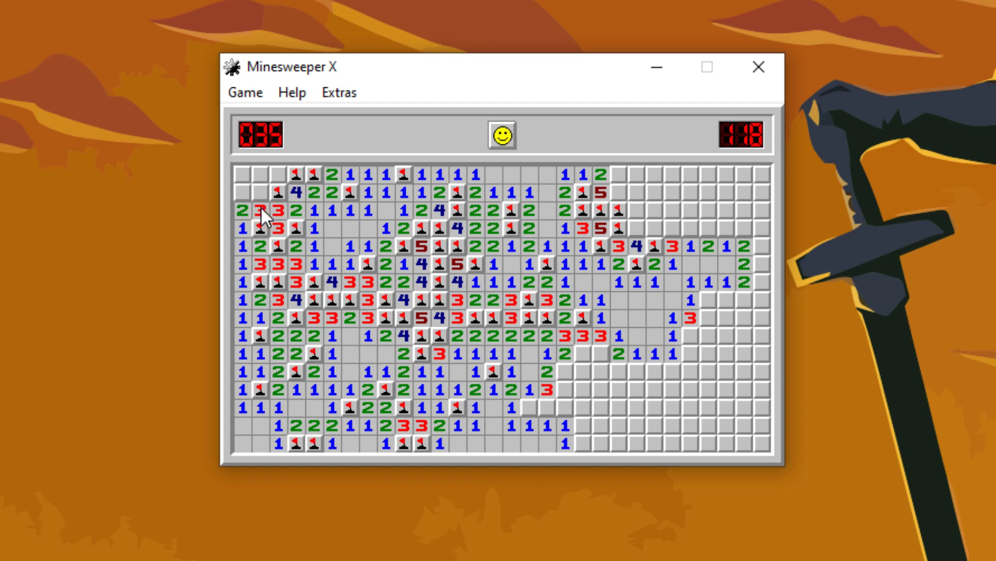
{"action": "left_click", "coordinate": [257, 192]}
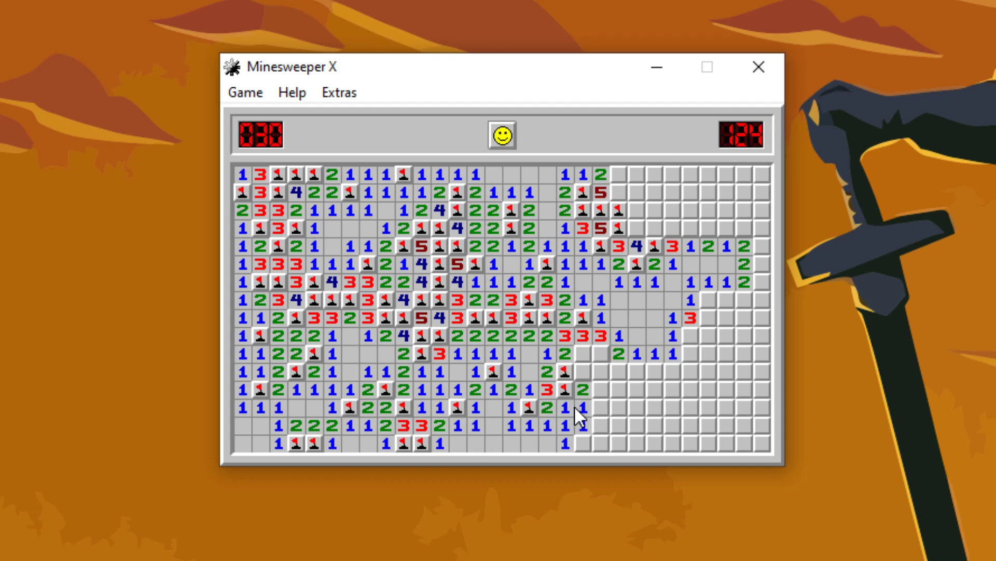
Open the lower-right area, the right side's middle rows, and near the bottom-right corner
{"action": "left_click", "coordinate": [588, 444]}
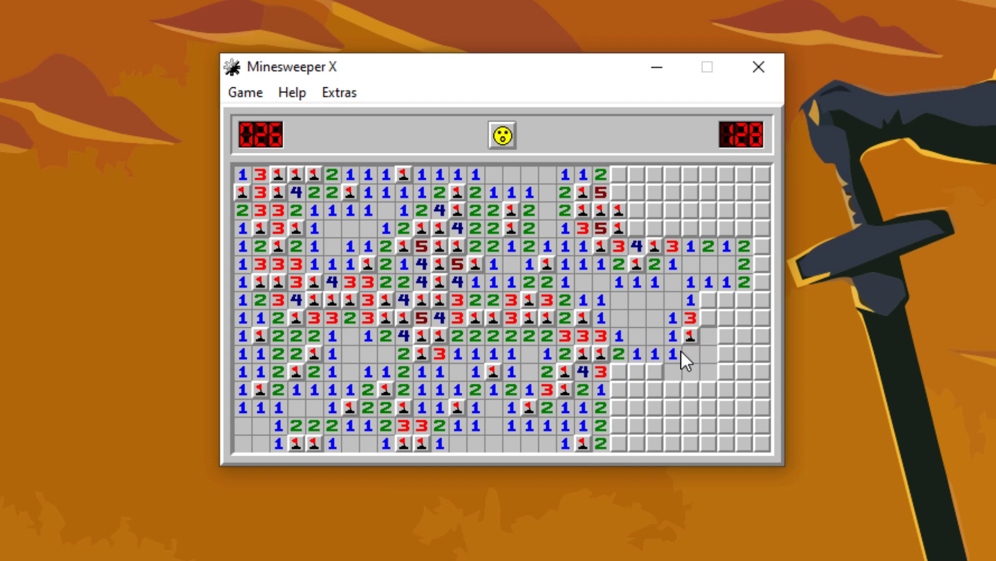
{"action": "left_click", "coordinate": [626, 373]}
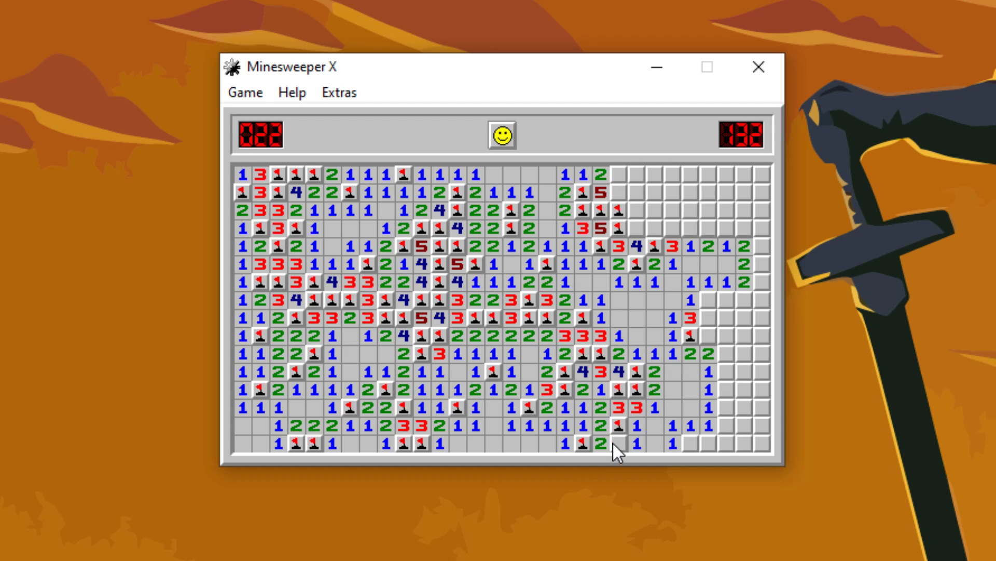
{"action": "left_click", "coordinate": [710, 441]}
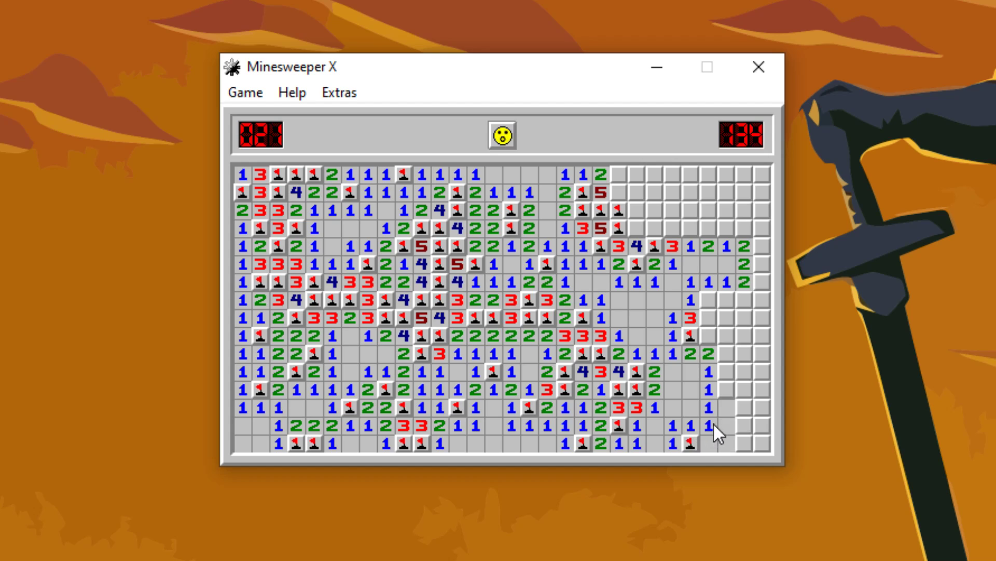
Clear the right edge's rows, leaving 10 mines unflagged at 150 seconds
{"action": "left_click", "coordinate": [716, 388]}
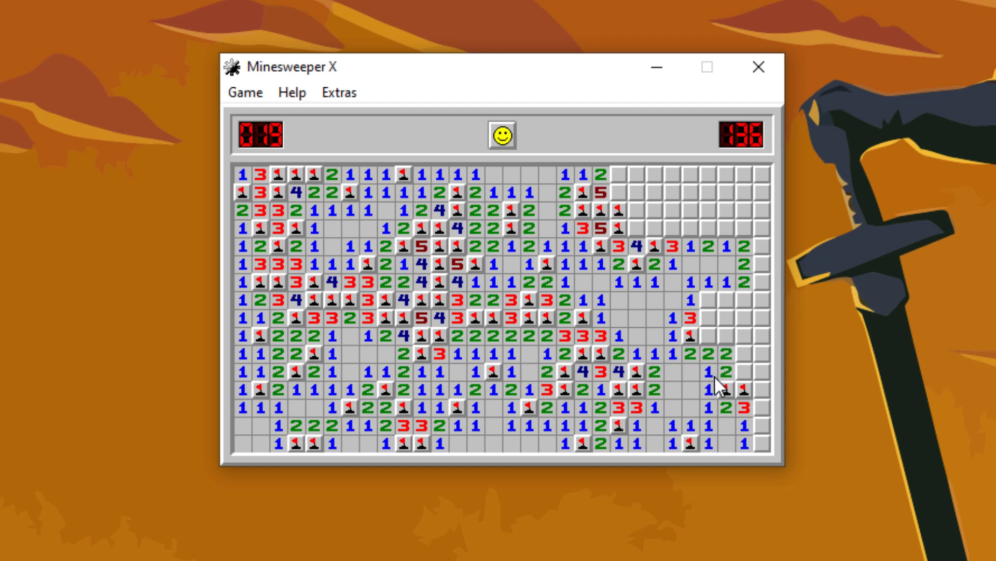
{"action": "left_click", "coordinate": [731, 358]}
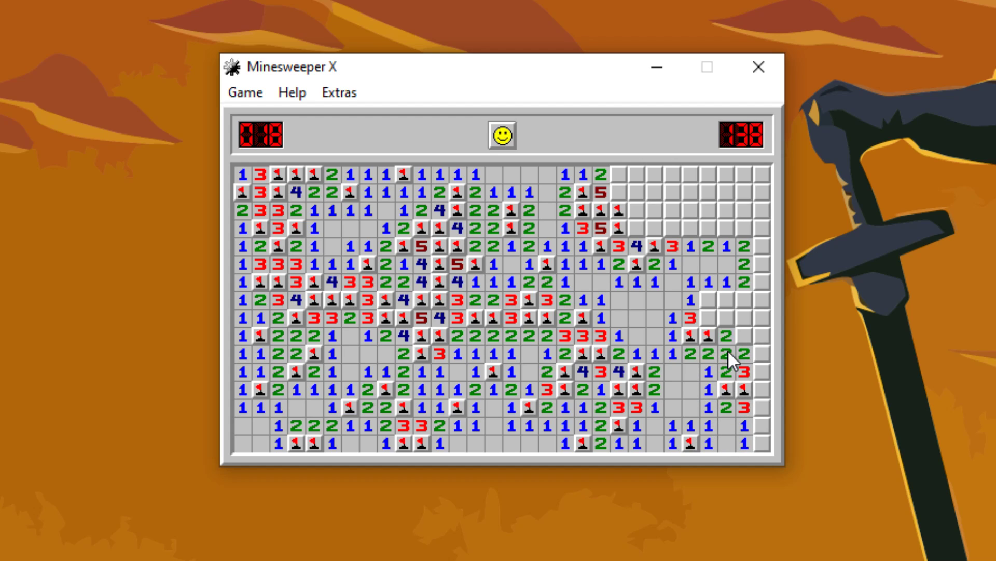
{"action": "left_click", "coordinate": [716, 308]}
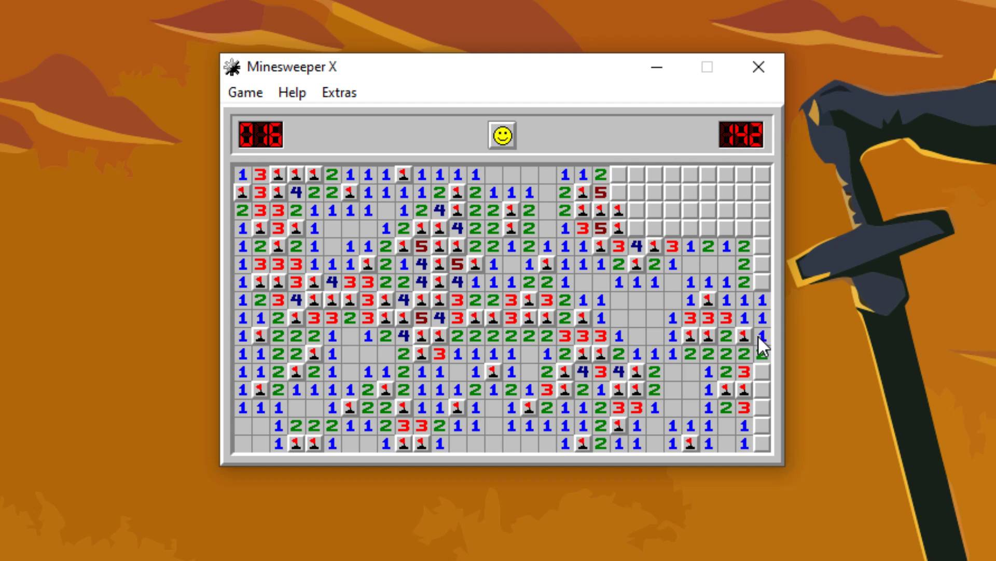
{"action": "left_click", "coordinate": [762, 389]}
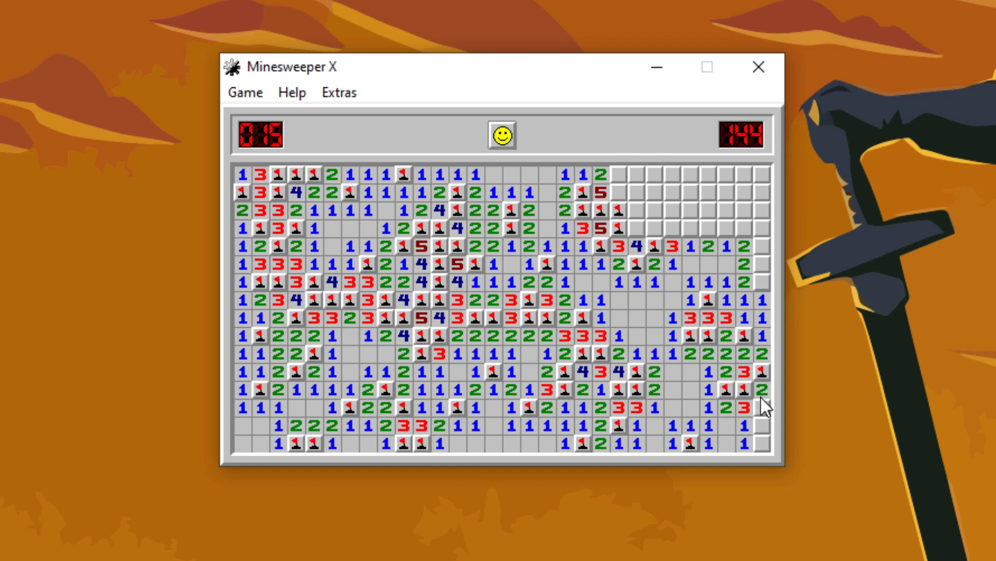
{"action": "left_click", "coordinate": [759, 406]}
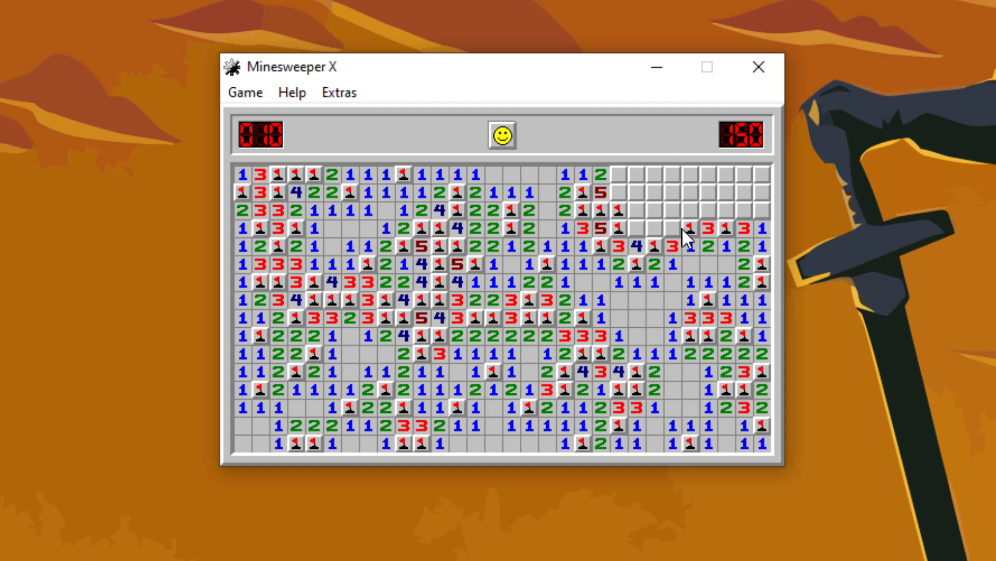
Open below the top-right corner, hit a mine there, then start a sixth game
{"action": "left_click", "coordinate": [675, 229]}
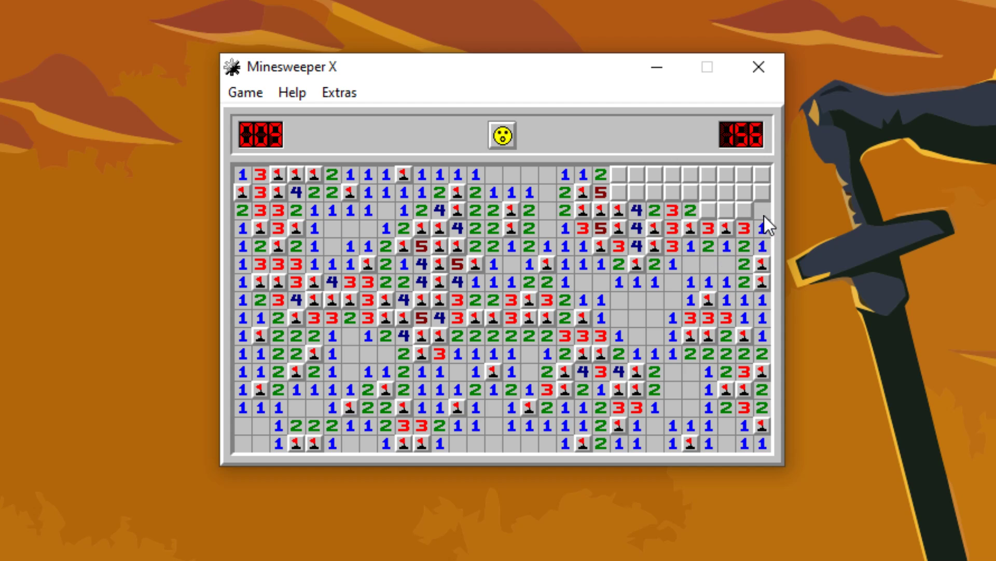
{"action": "left_click", "coordinate": [759, 209]}
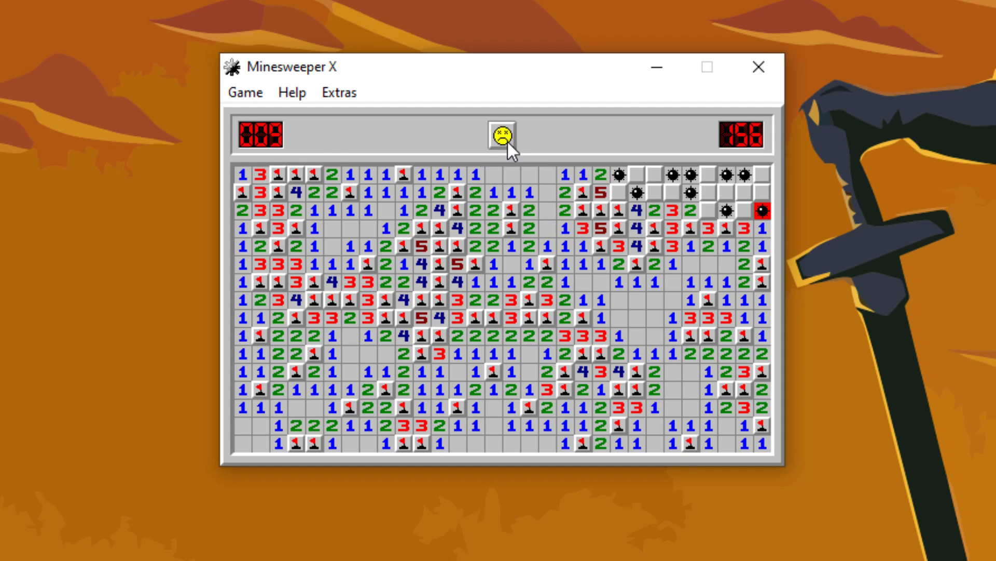
{"action": "left_click", "coordinate": [501, 133]}
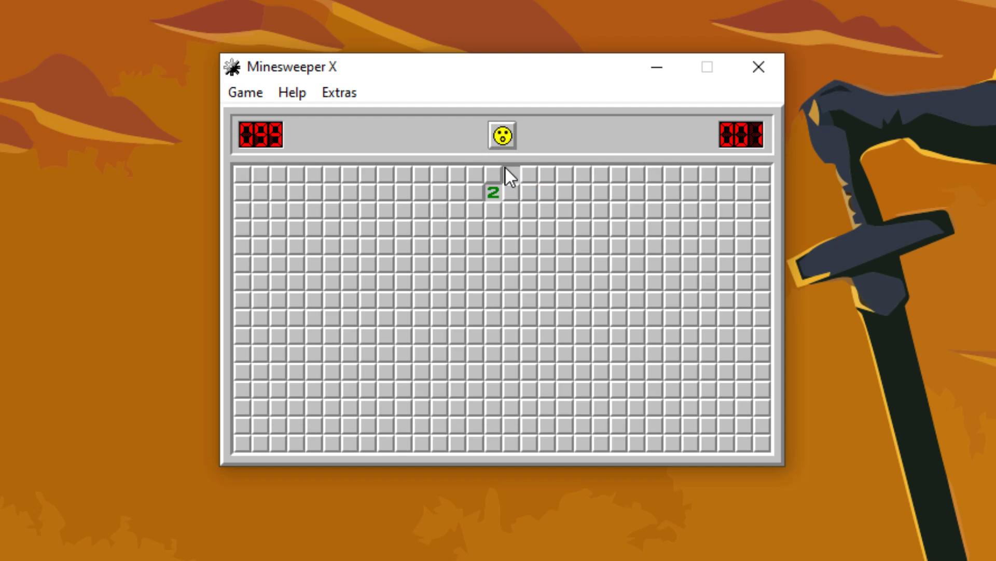
Restart with a fresh board and open the first squares near the top centre
{"action": "left_click", "coordinate": [501, 135]}
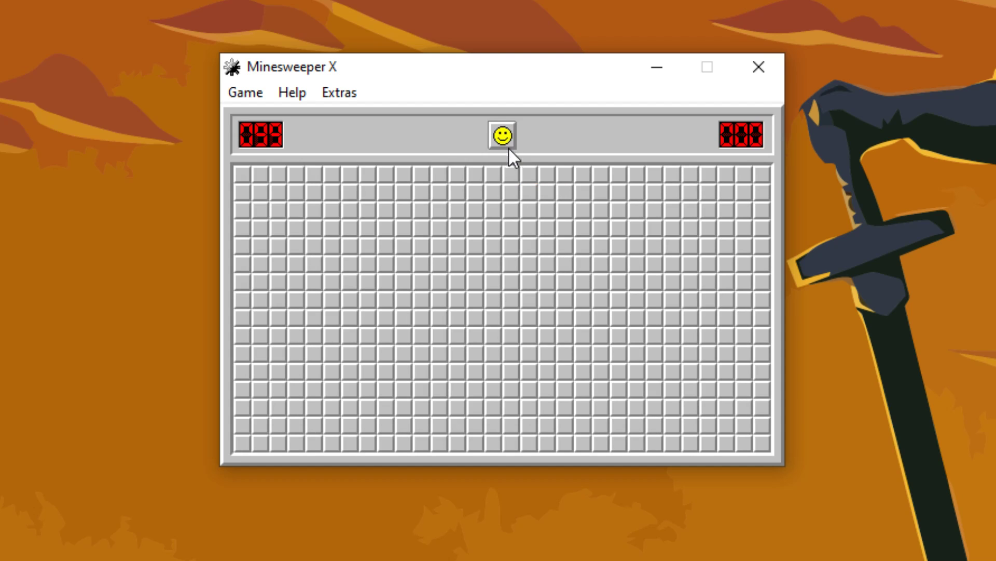
{"action": "left_click", "coordinate": [495, 175]}
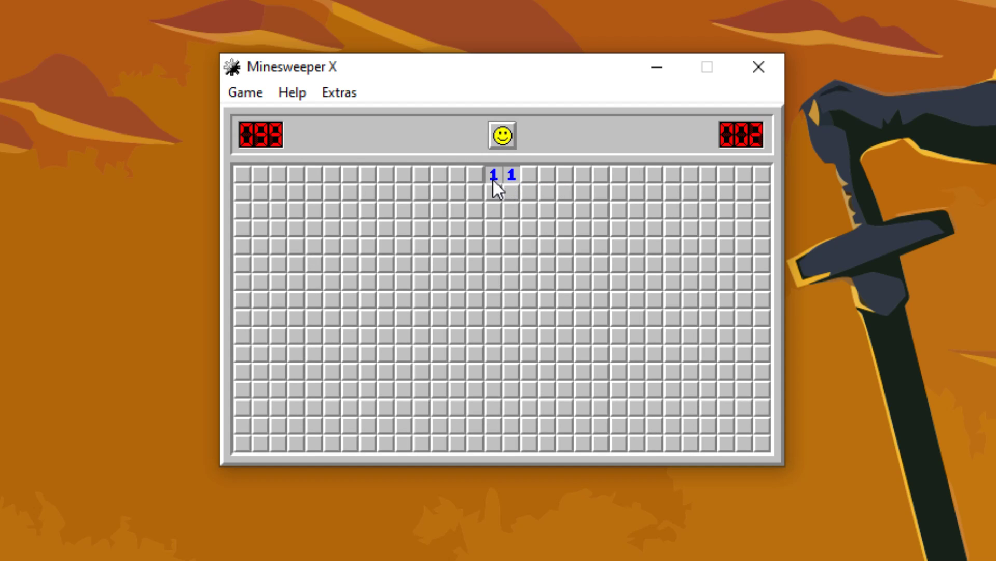
{"action": "left_click", "coordinate": [512, 191]}
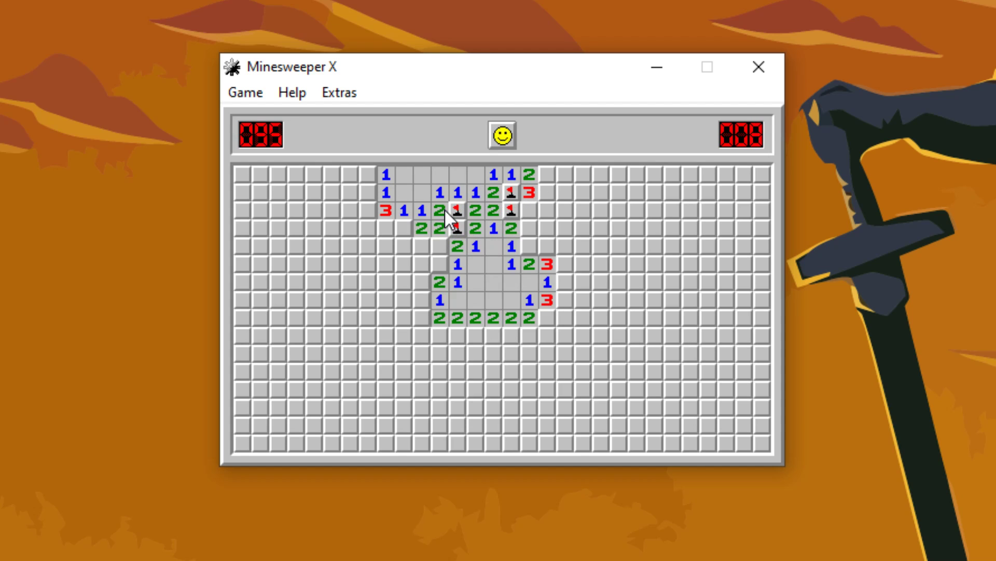
Clear squares on the left side, lower left and bottom-left area
{"action": "left_click", "coordinate": [405, 247]}
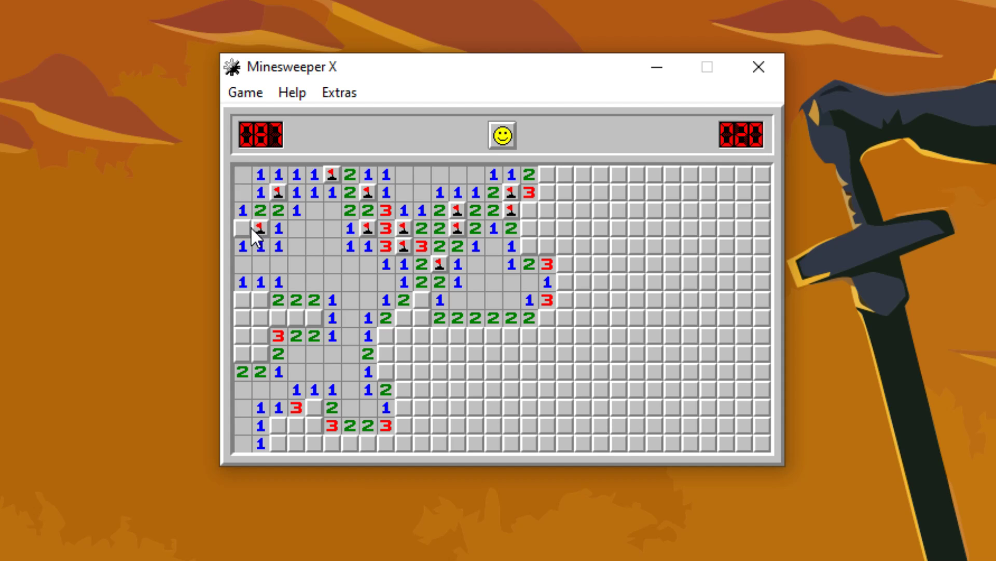
{"action": "left_click", "coordinate": [246, 324]}
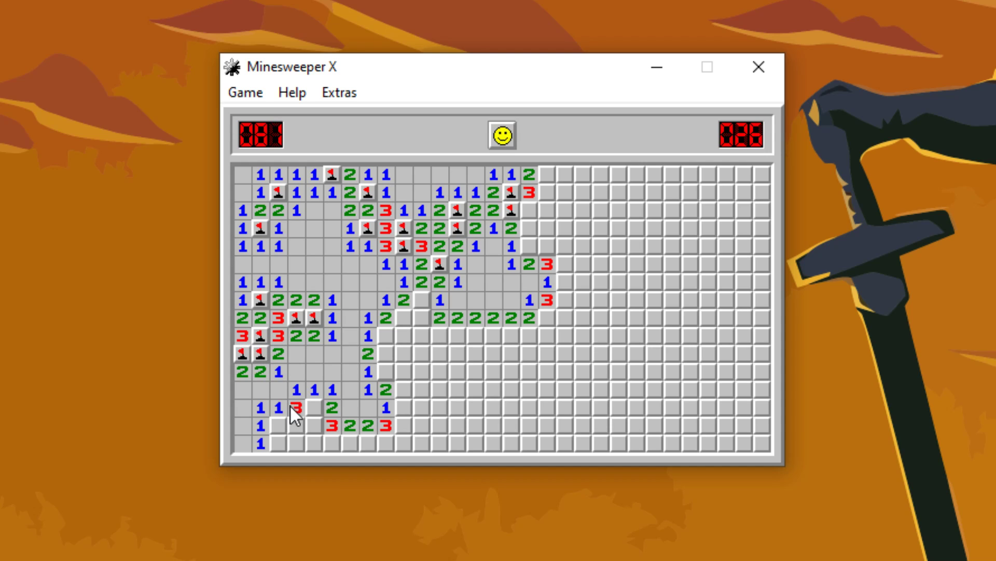
{"action": "left_click", "coordinate": [296, 423]}
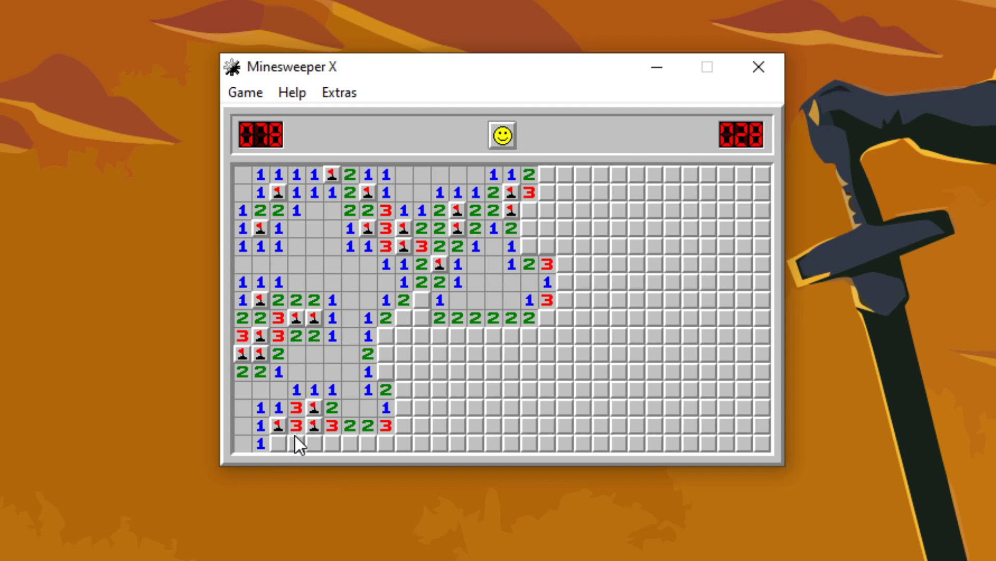
{"action": "left_click", "coordinate": [299, 443]}
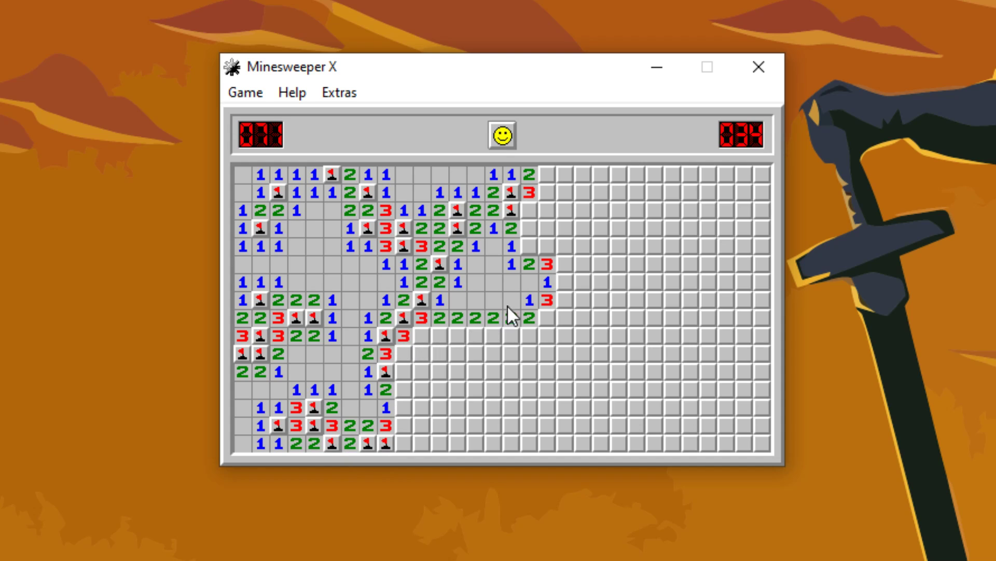
Flag two mines on the opening's right edge and one beside the lower 3s
{"action": "left_click", "coordinate": [534, 238]}
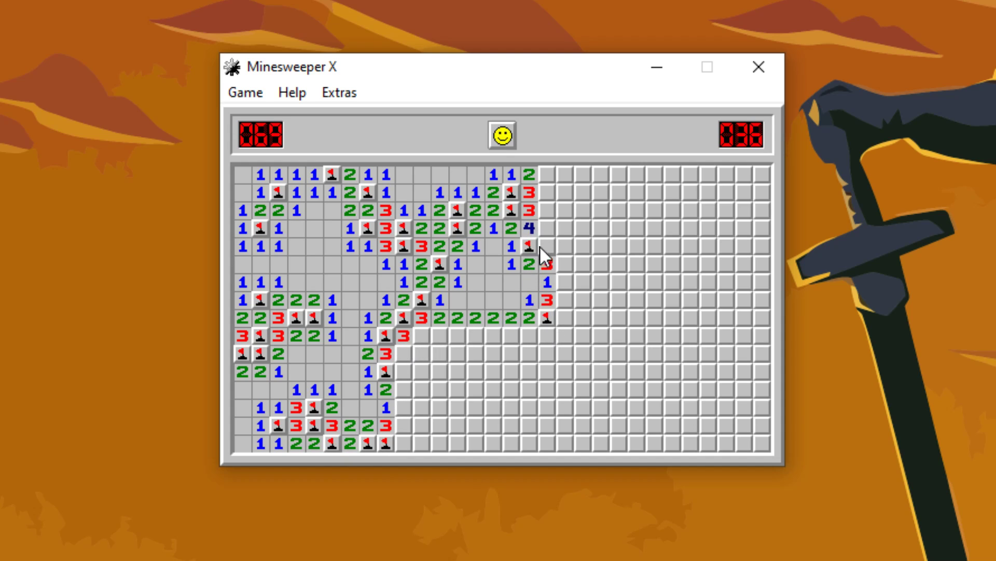
{"action": "left_click", "coordinate": [537, 248]}
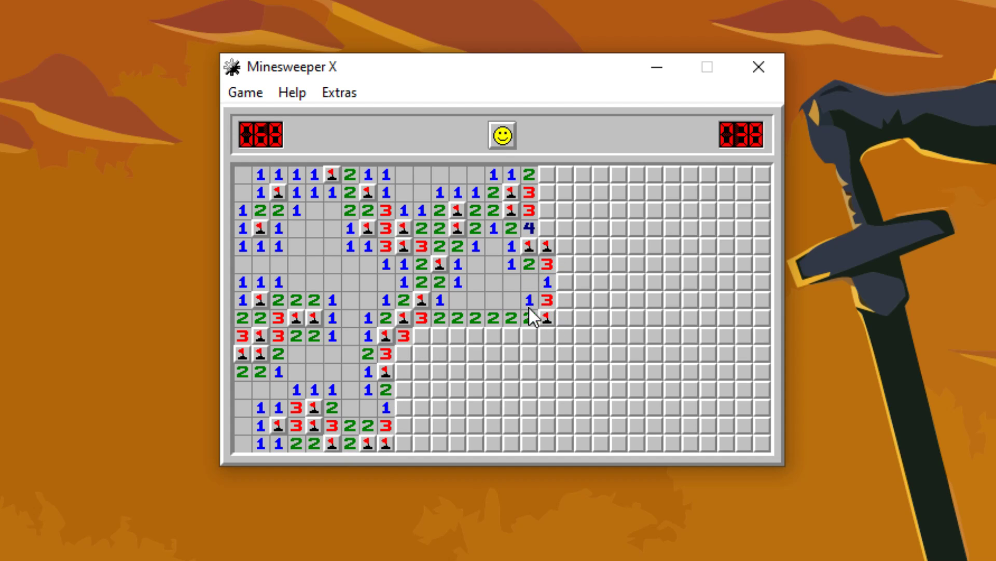
{"action": "left_click", "coordinate": [404, 357]}
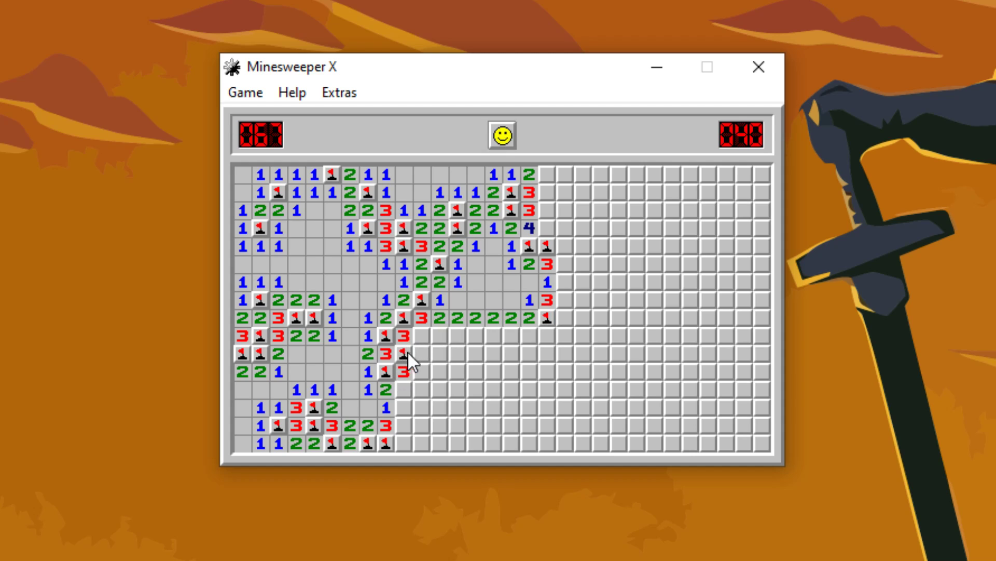
Clear the lower board and flag bottom-row mines, then begin a new game near the top centre
{"action": "left_click", "coordinate": [411, 360]}
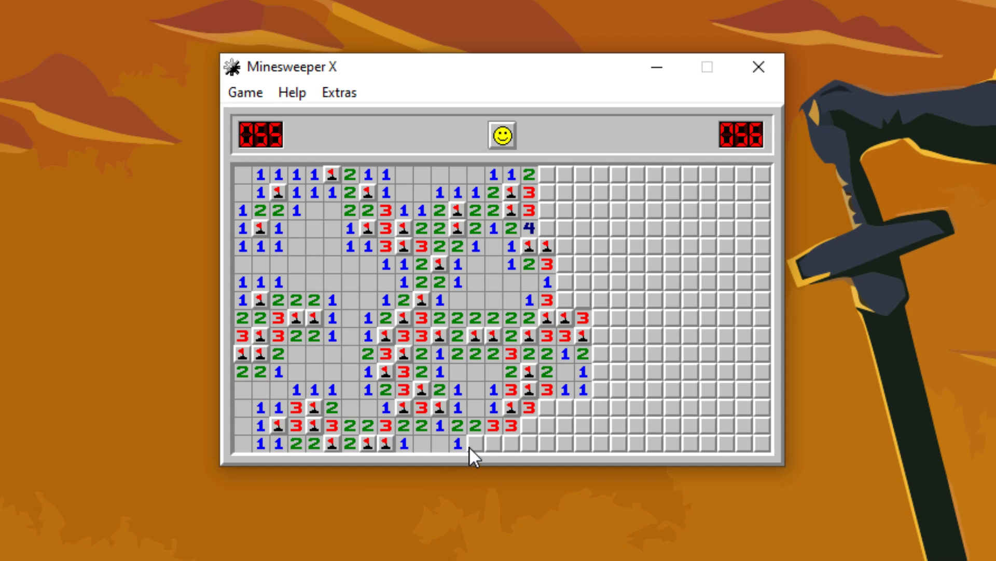
{"action": "left_click", "coordinate": [476, 444]}
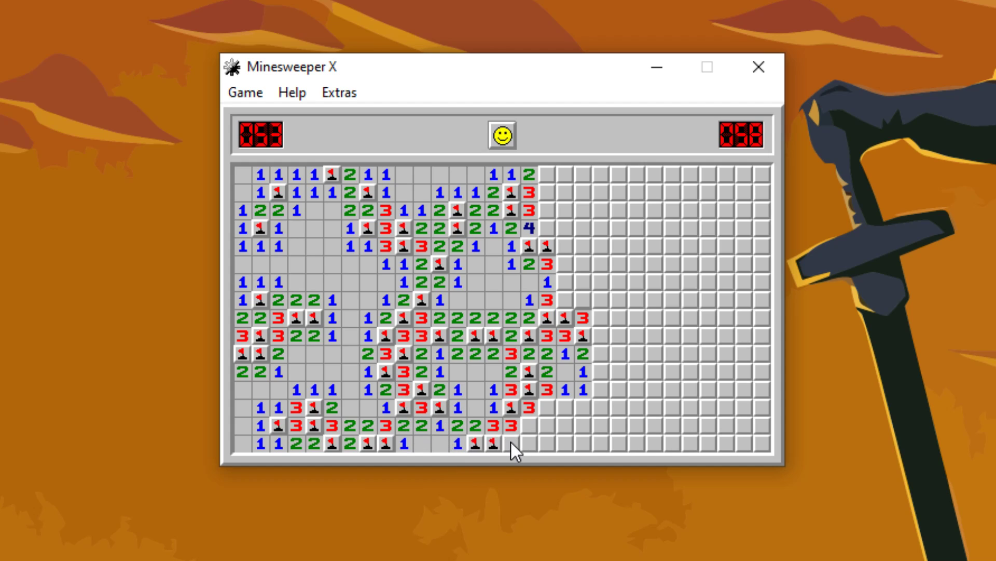
{"action": "left_click", "coordinate": [524, 441]}
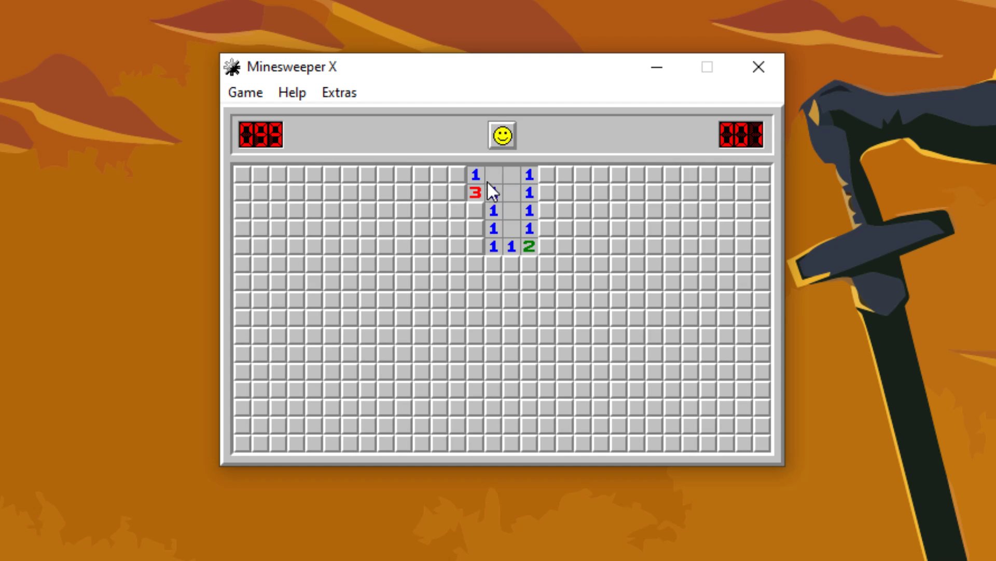
Hit a mine beside the top 3, then restart with a fresh expert board
{"action": "left_click", "coordinate": [456, 174]}
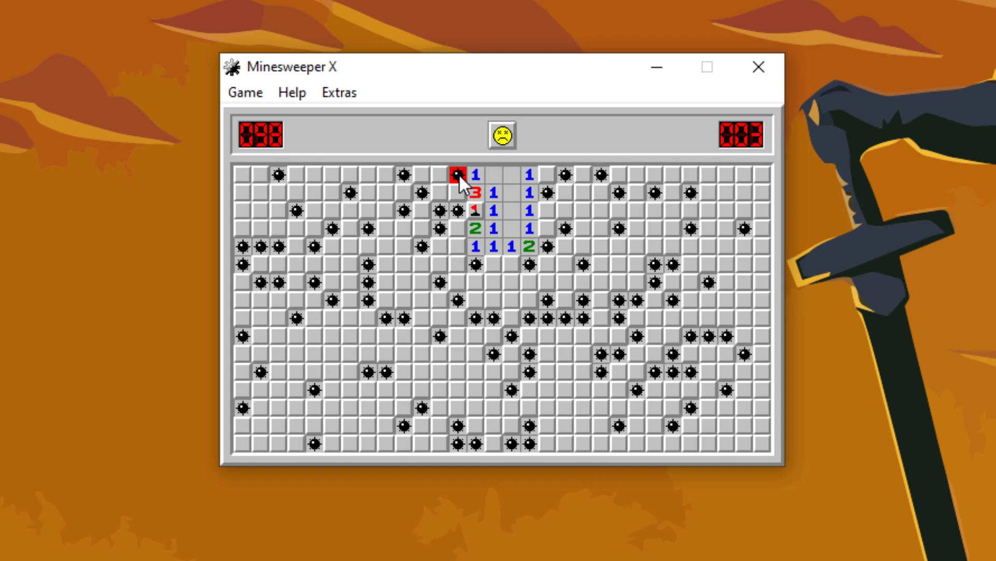
{"action": "left_click", "coordinate": [501, 135]}
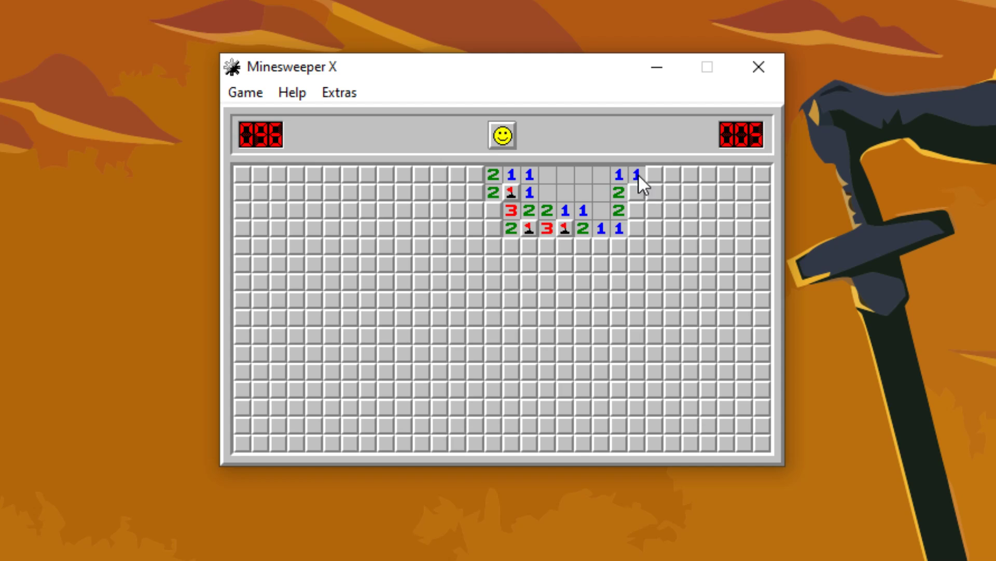
Widen the top-centre opening, flagging mines at right and centre, clearing left and upper-left
{"action": "left_click", "coordinate": [636, 213]}
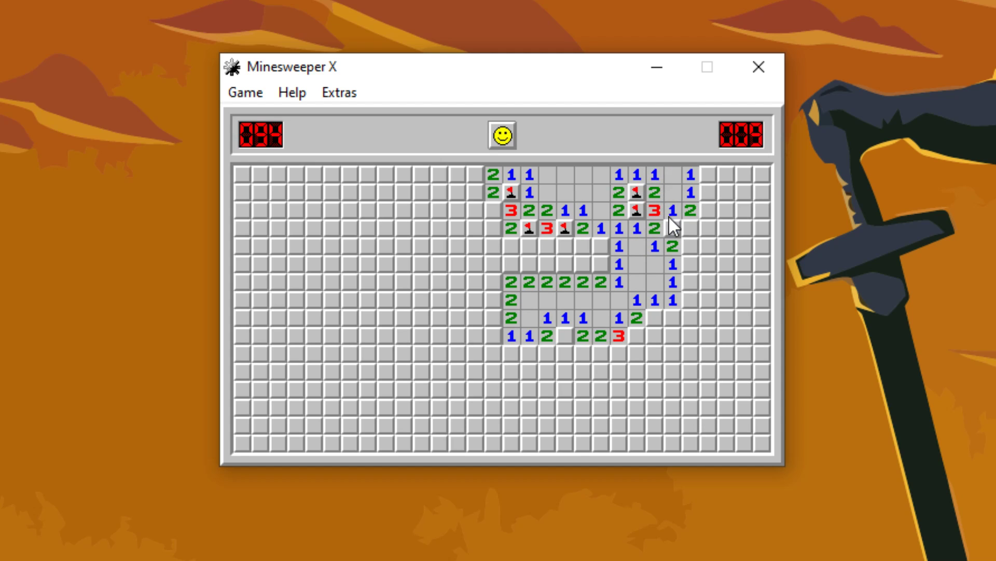
{"action": "left_click", "coordinate": [680, 311]}
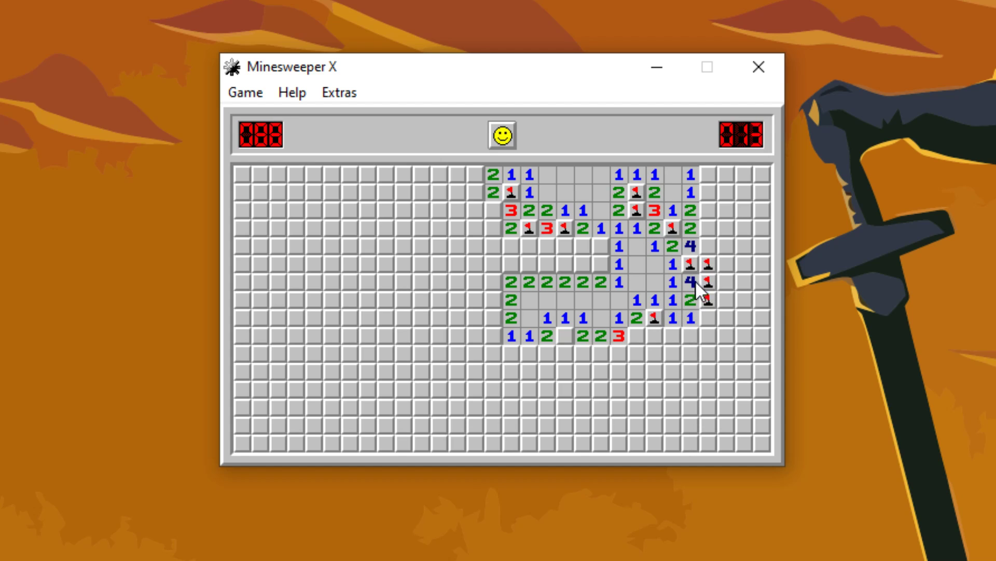
{"action": "left_click", "coordinate": [628, 335]}
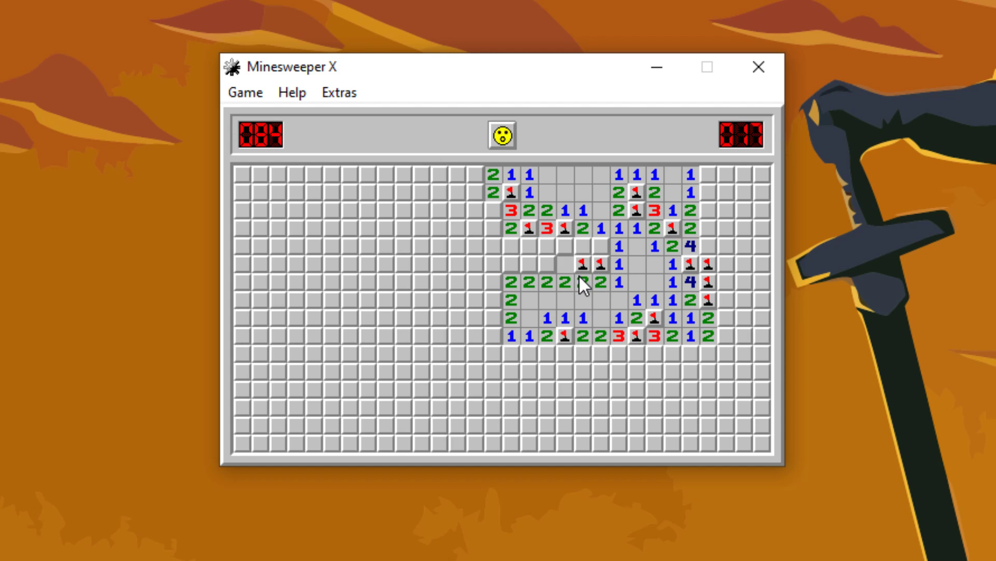
{"action": "left_click", "coordinate": [509, 278]}
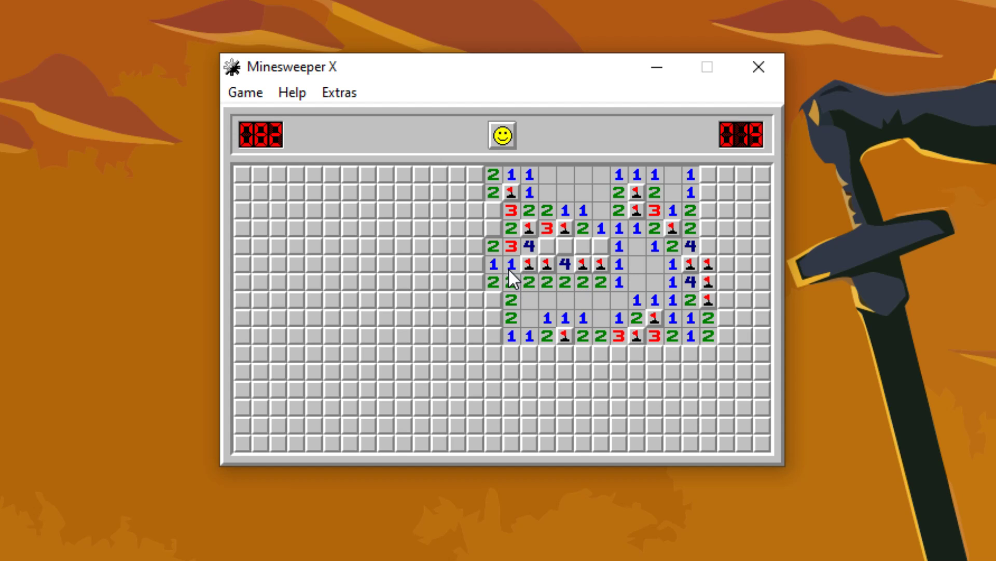
{"action": "left_click", "coordinate": [561, 245]}
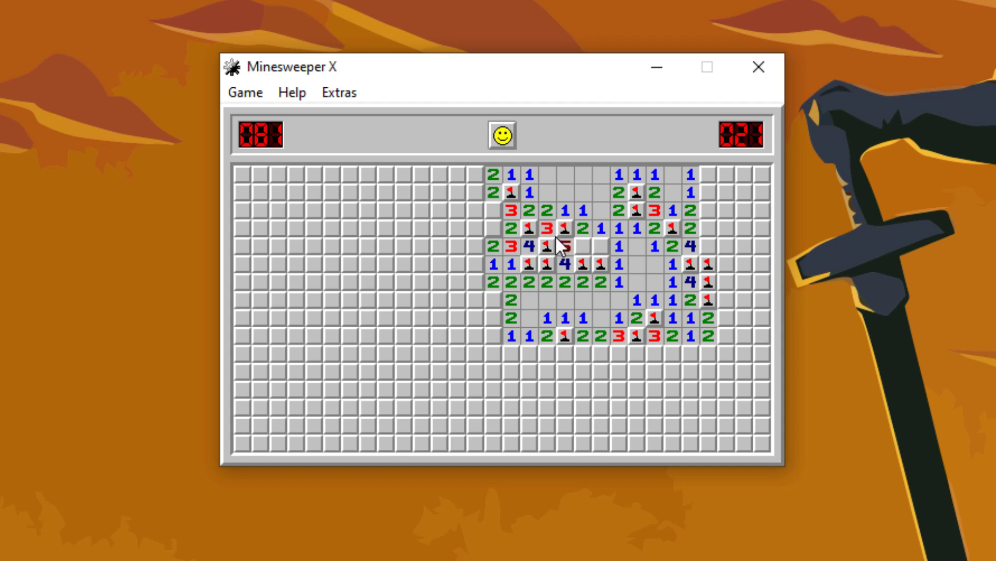
{"action": "left_click", "coordinate": [572, 246]}
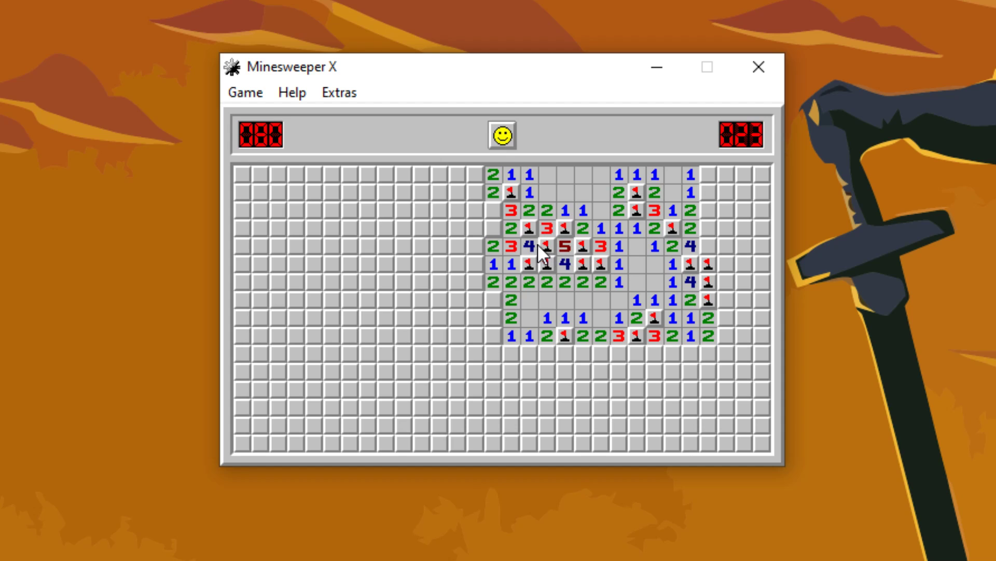
{"action": "left_click", "coordinate": [474, 216]}
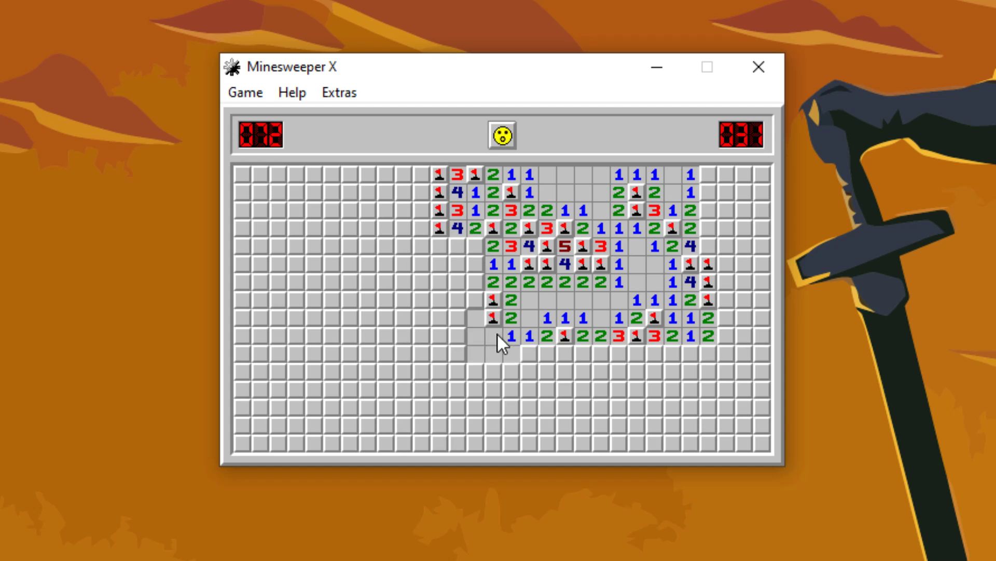
Clear and flag squares toward the bottom rows until a mine ends the game at 61 seconds
{"action": "left_click", "coordinate": [501, 337]}
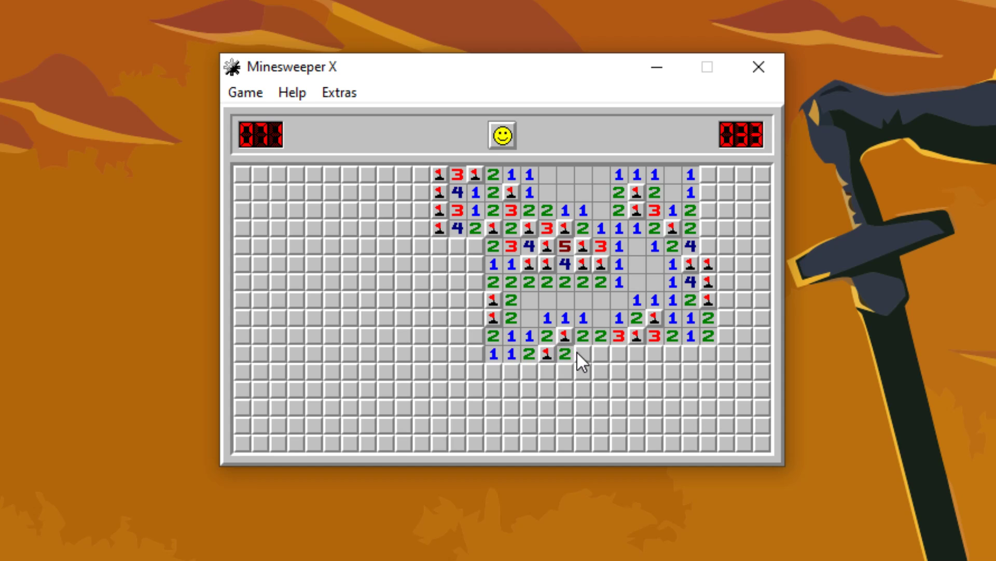
{"action": "left_click", "coordinate": [581, 356]}
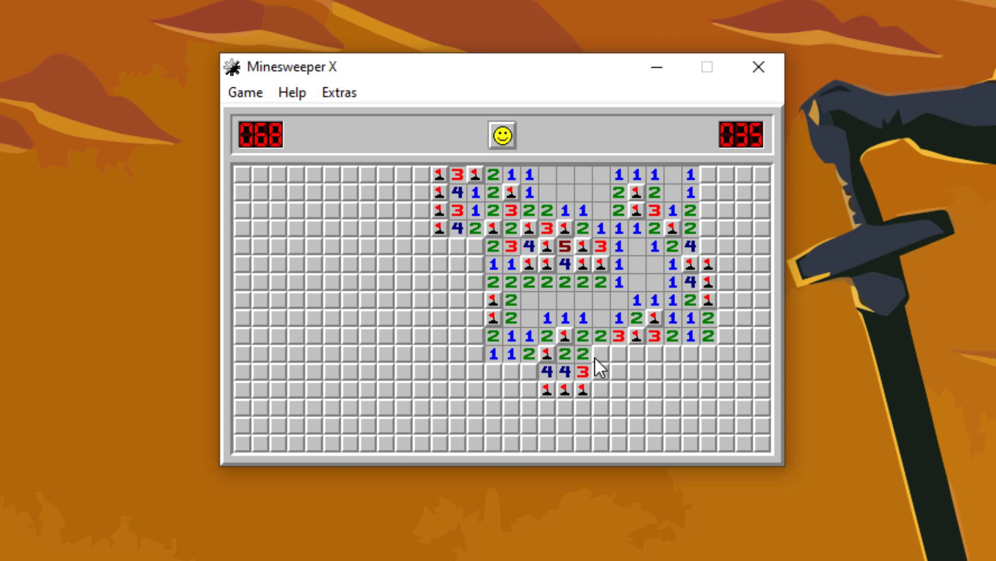
{"action": "left_click", "coordinate": [583, 370]}
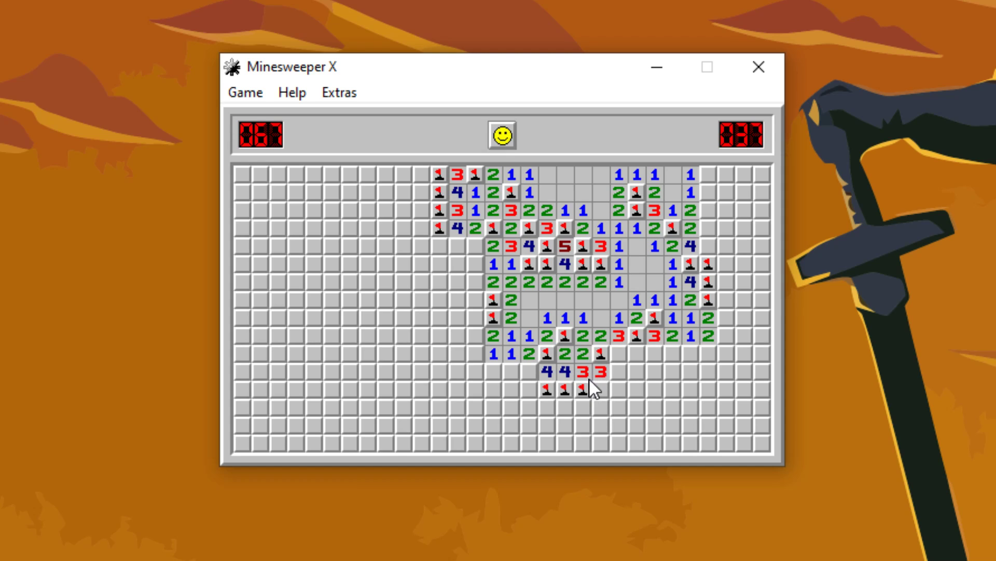
{"action": "left_click", "coordinate": [597, 390]}
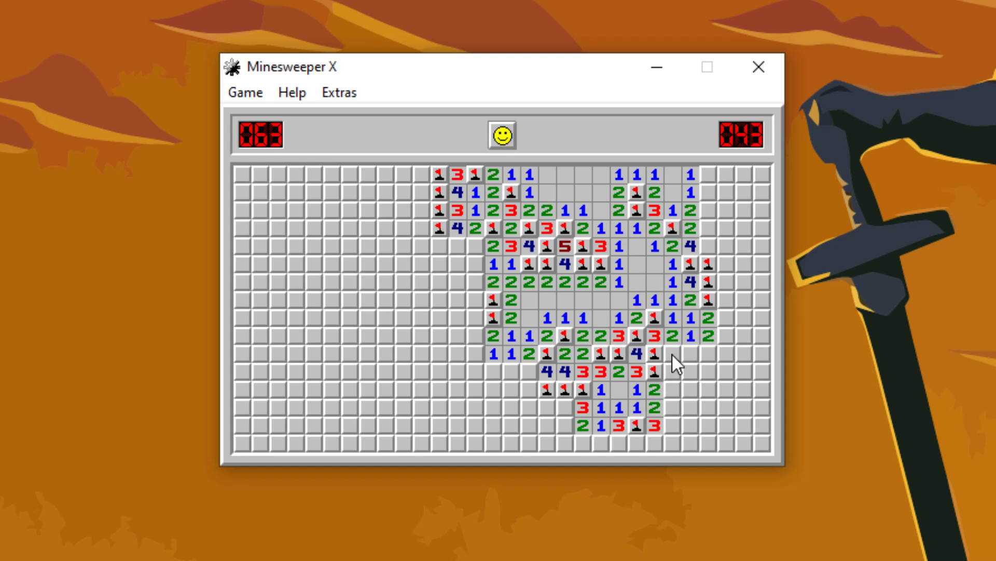
{"action": "left_click", "coordinate": [691, 353]}
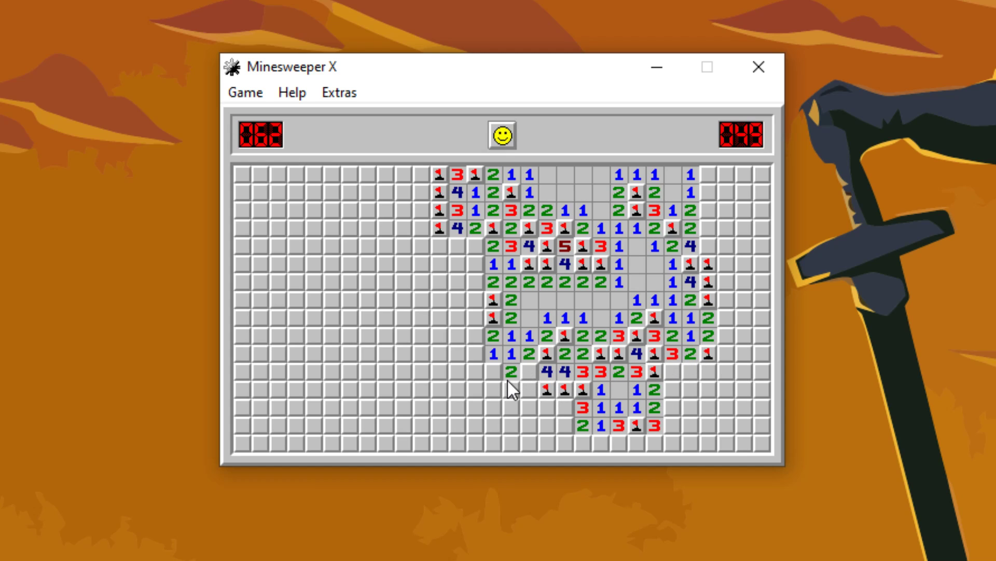
{"action": "left_click", "coordinate": [492, 371]}
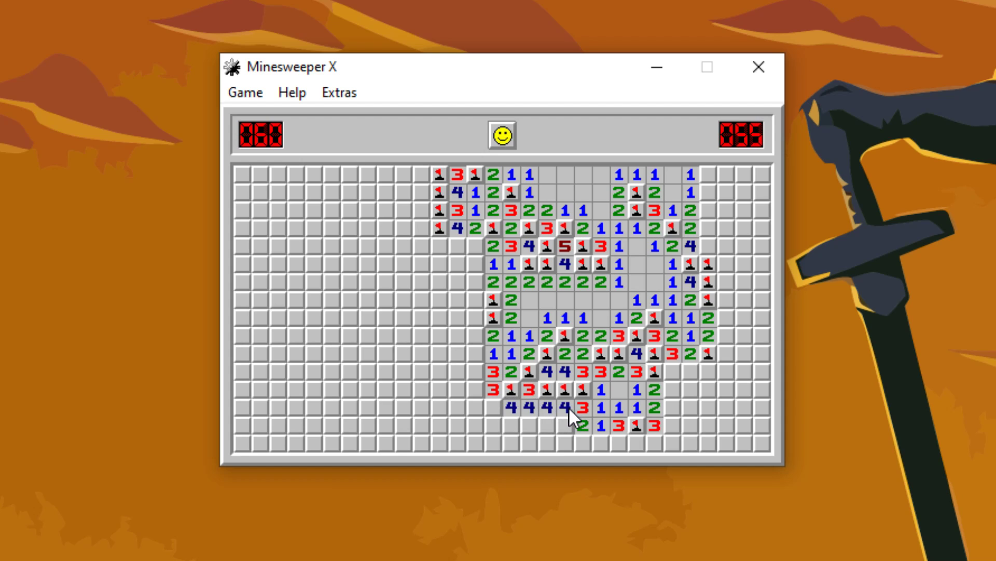
{"action": "left_click", "coordinate": [529, 425]}
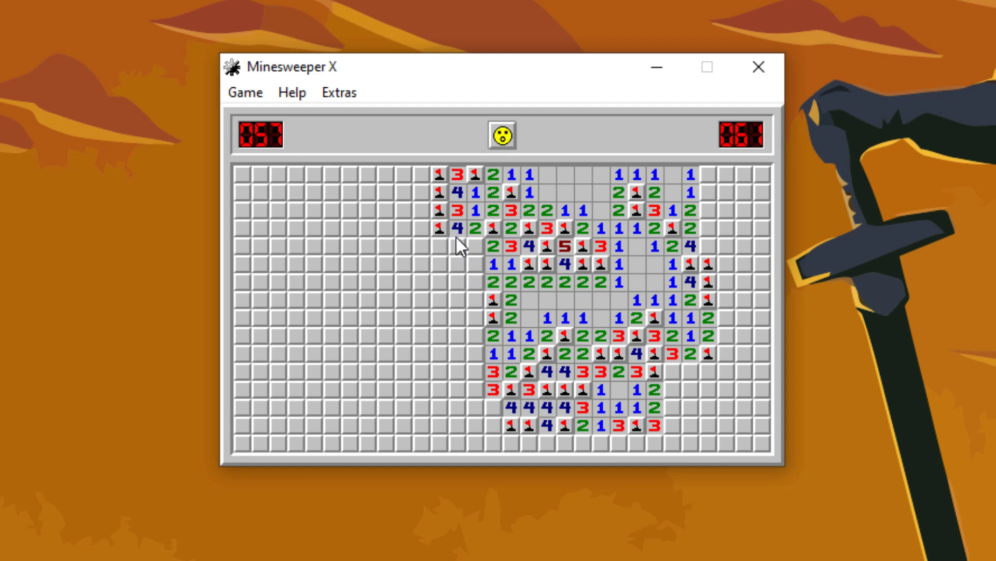
{"action": "left_click", "coordinate": [455, 246]}
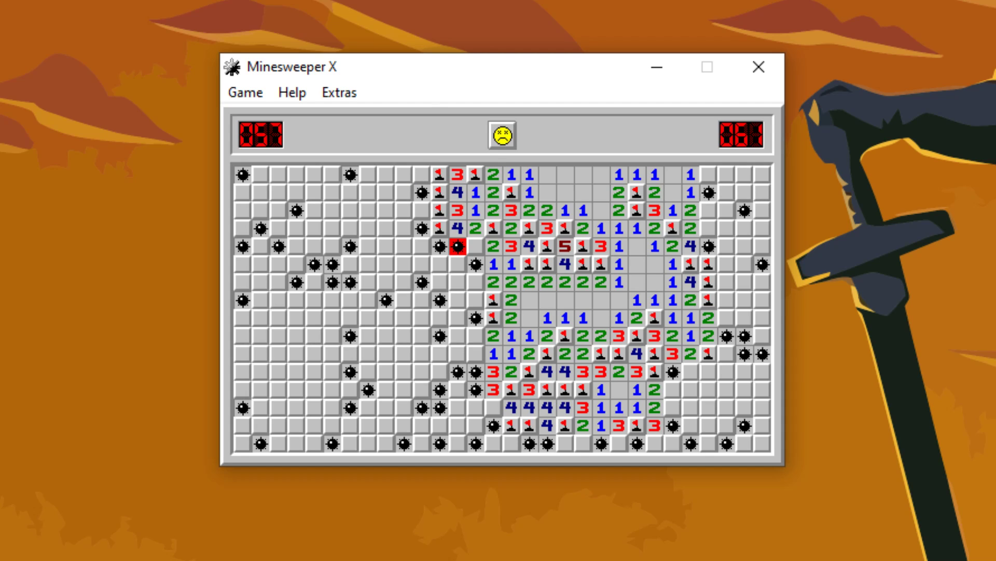
{"action": "mouse_move", "coordinate": [261, 7]}
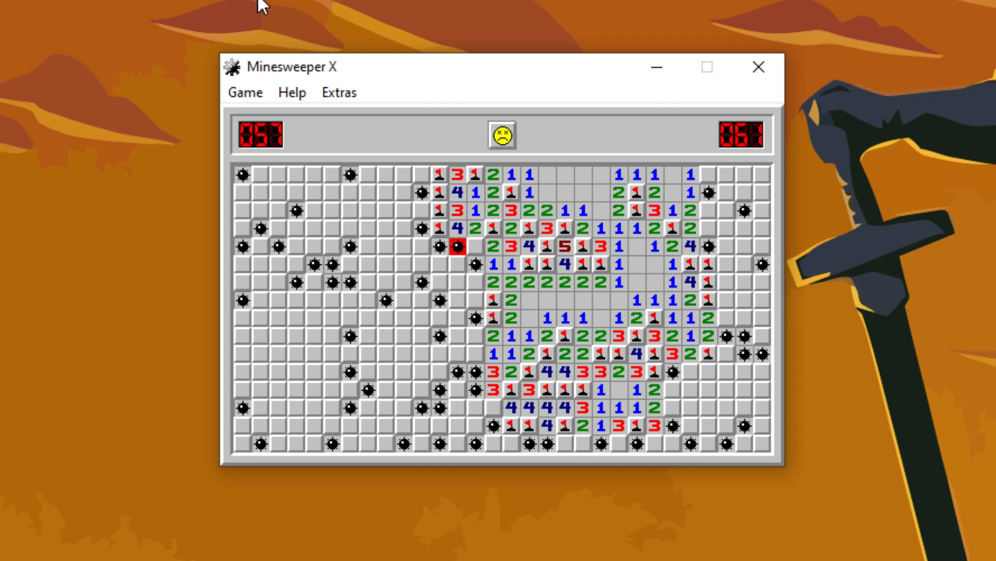